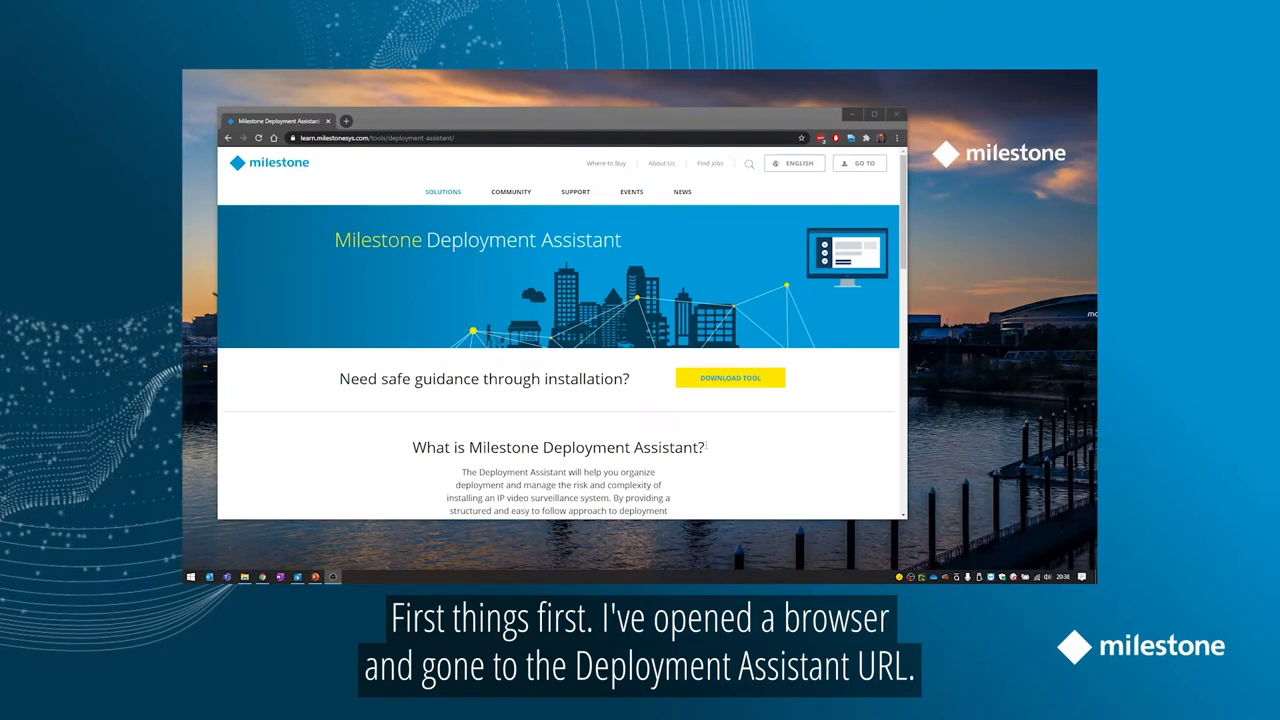
Download the Deployment Assistant installer from its product page and run it.
left_click(730, 378)
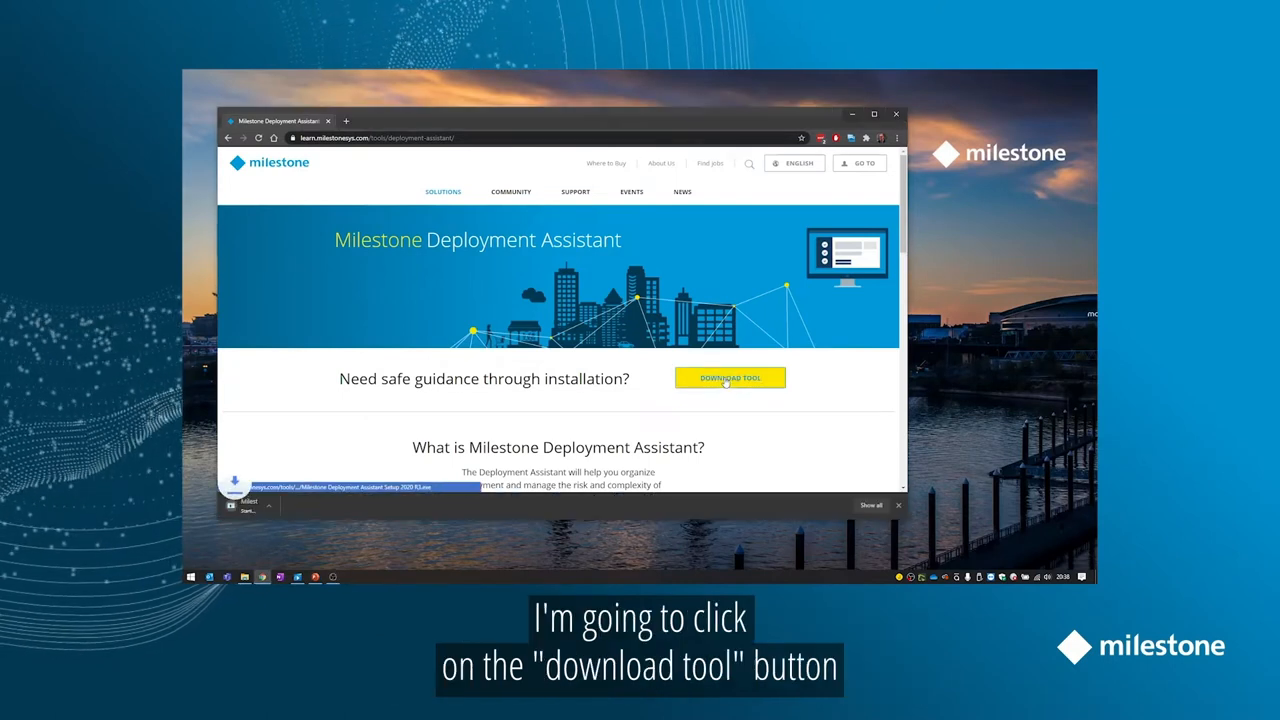
left_click(730, 378)
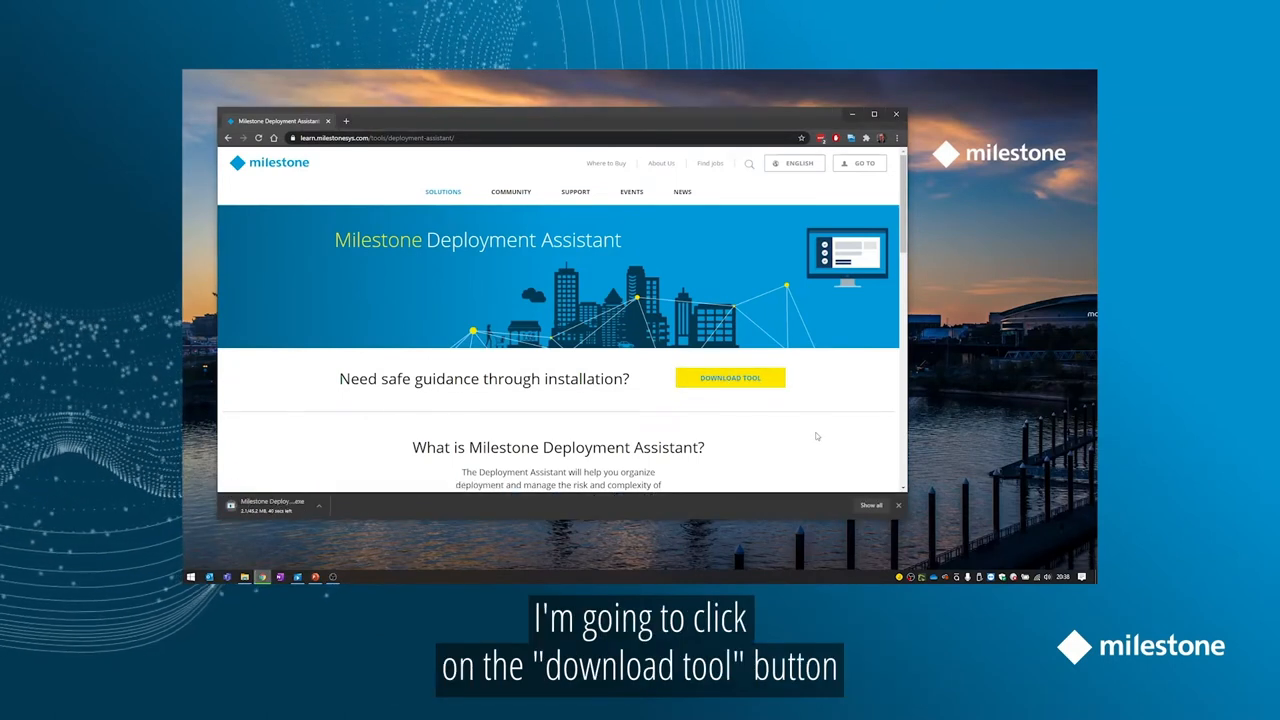
left_click(730, 376)
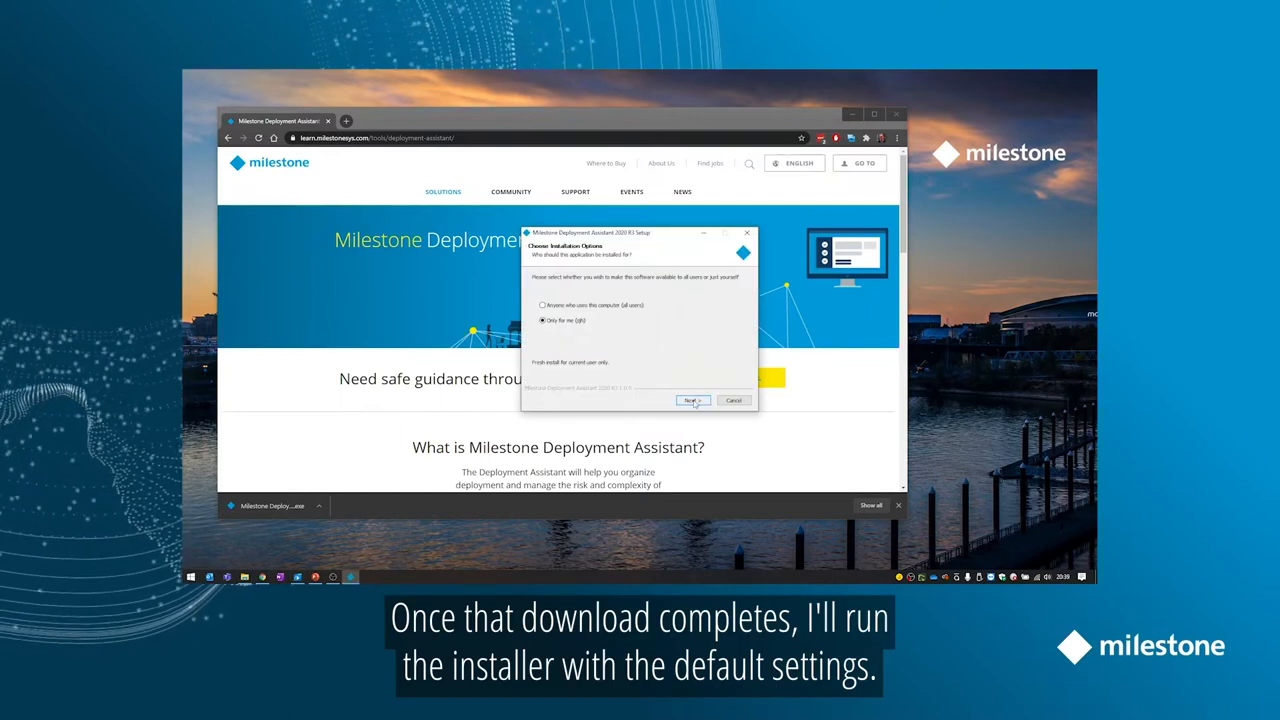
Install the assistant with default options and launch it on finishing setup.
left_click(692, 400)
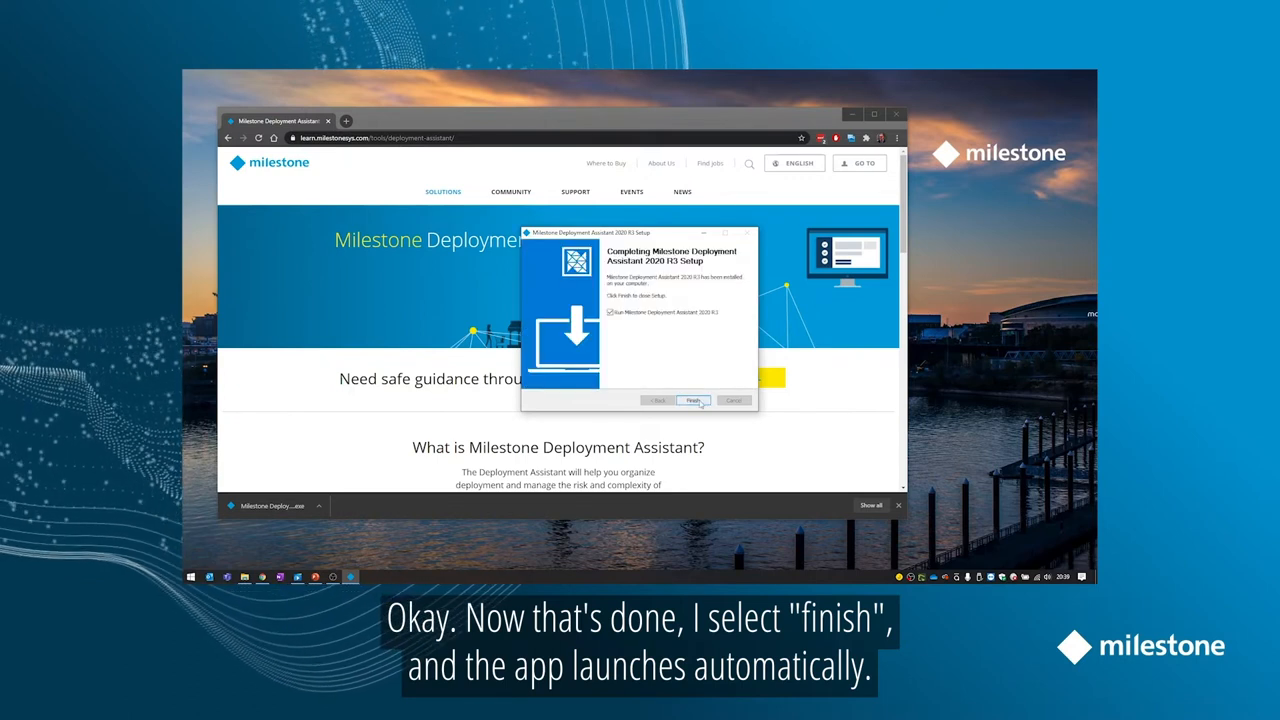
left_click(692, 400)
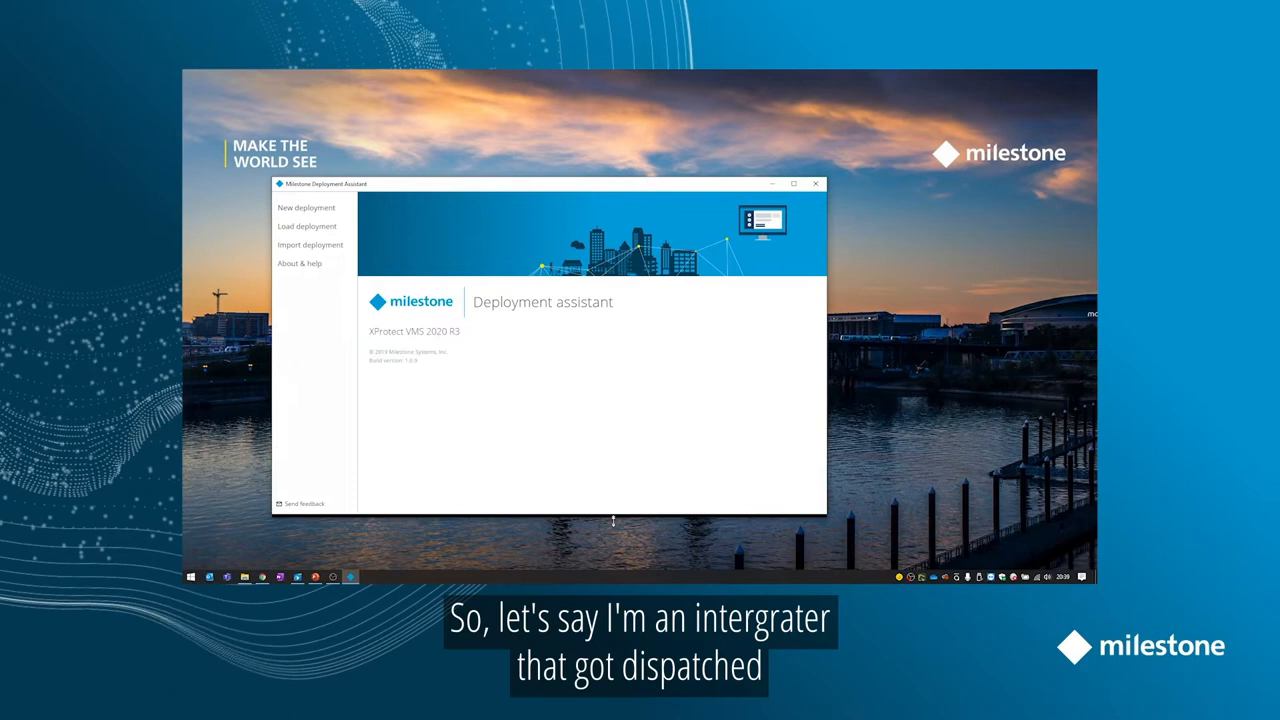
left_click_drag(548, 184, 568, 176)
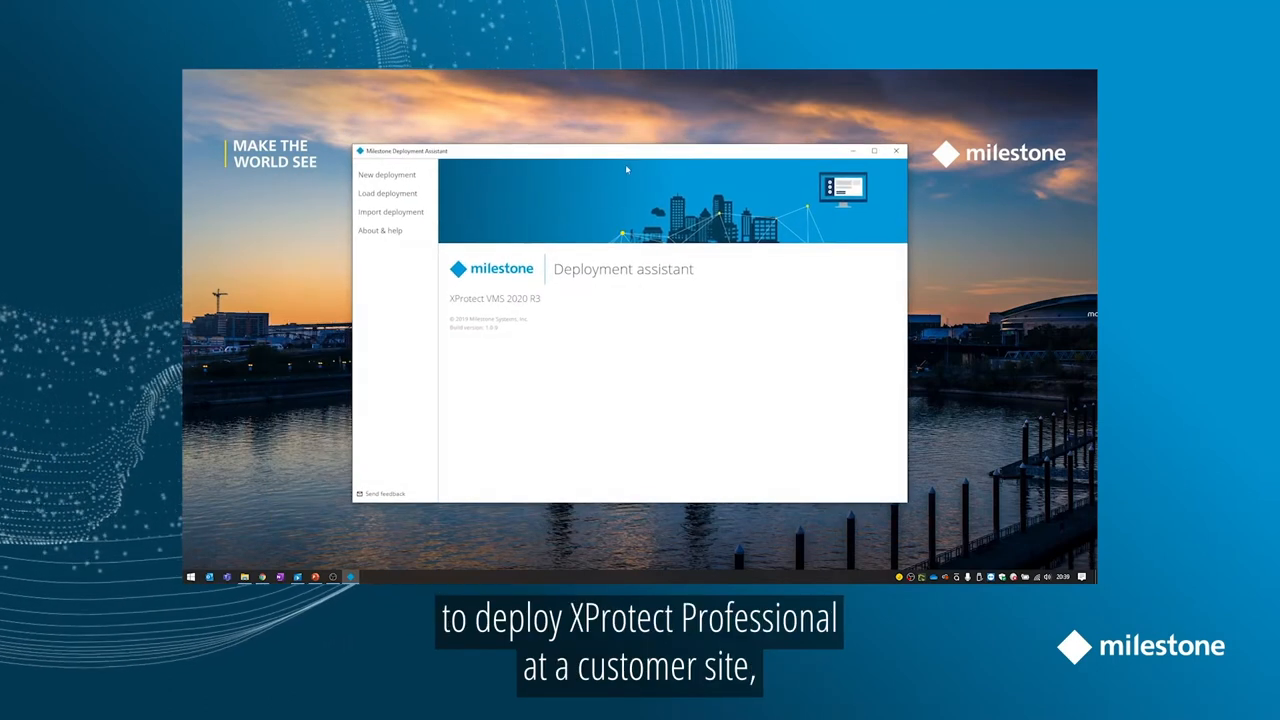
mouse_move(558, 372)
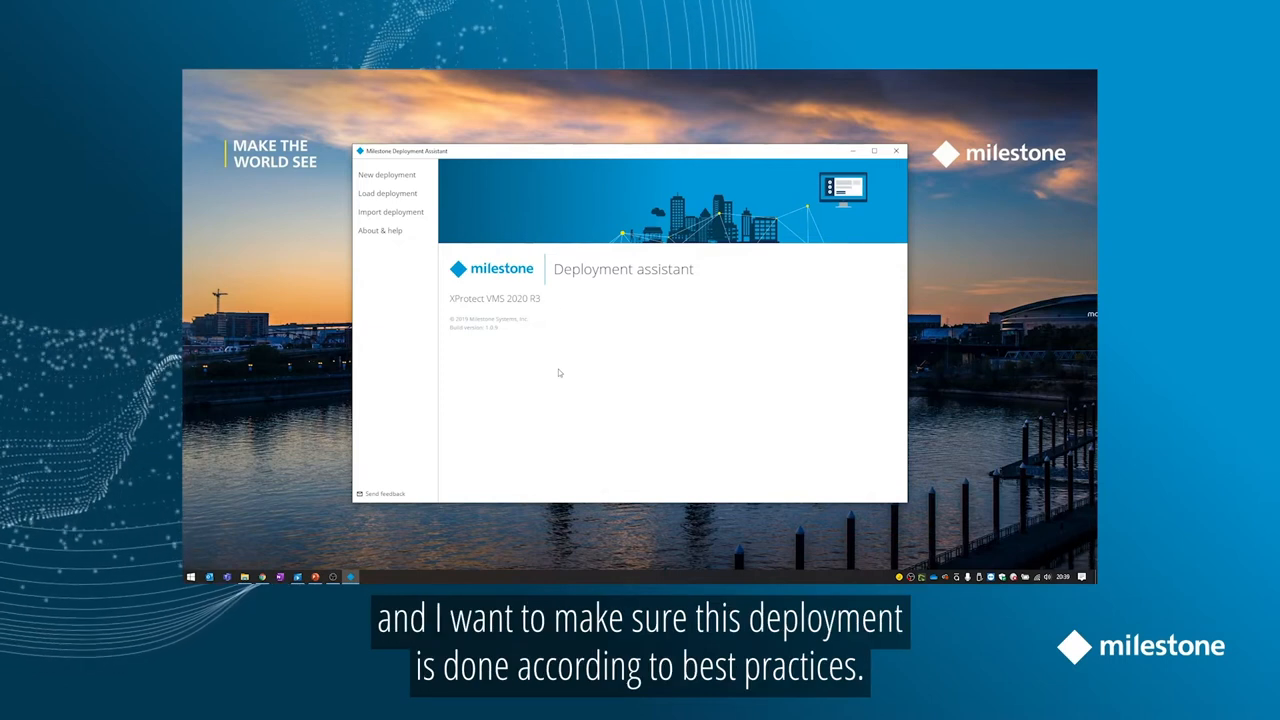
mouse_move(556, 374)
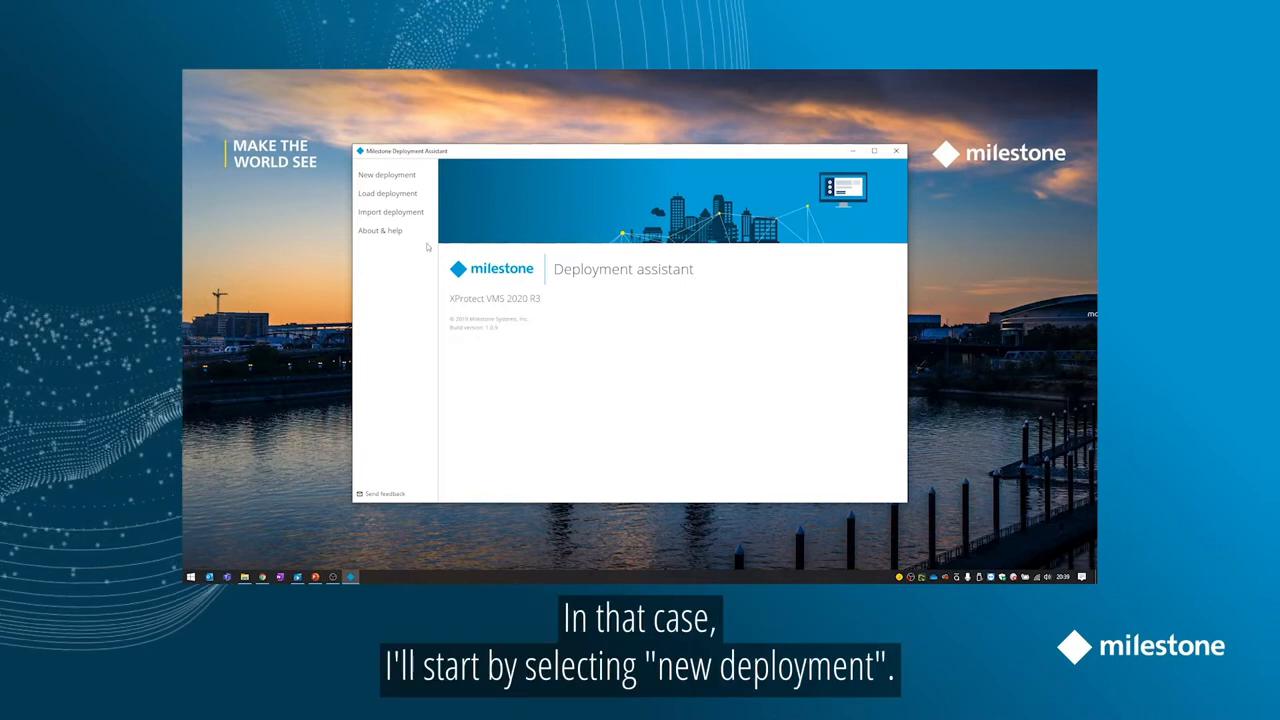
left_click(386, 174)
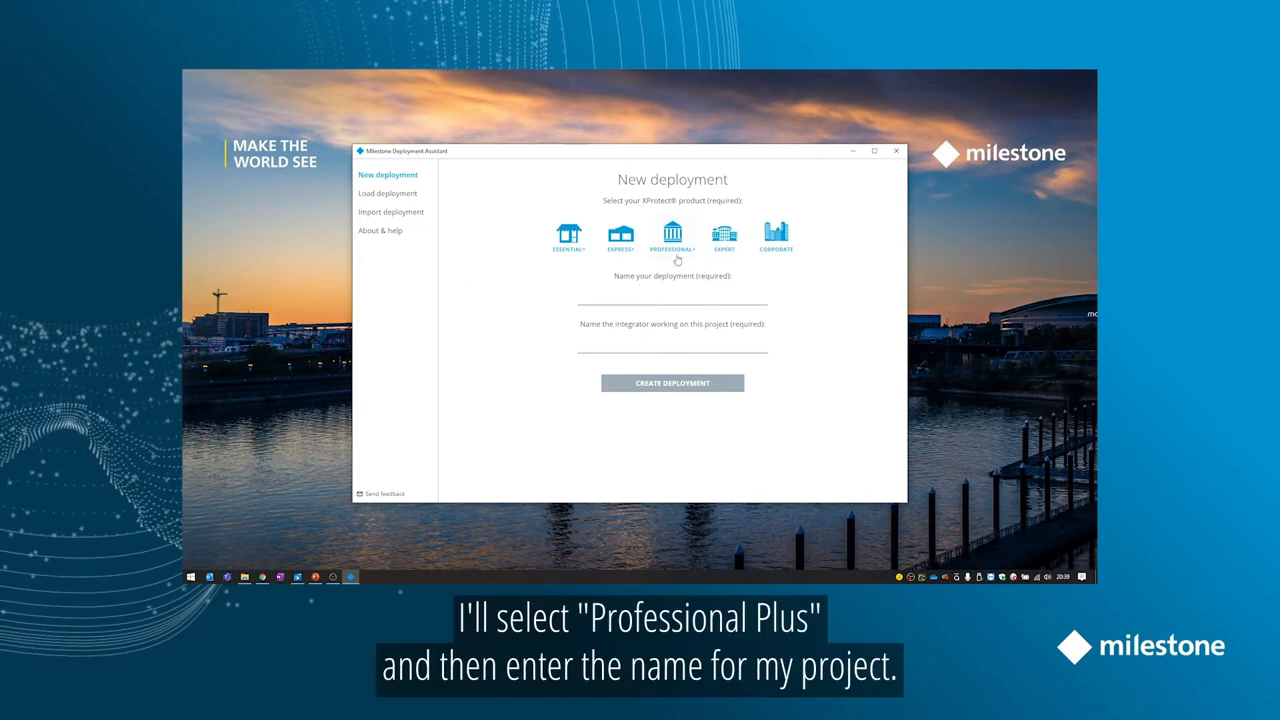
left_click(672, 236)
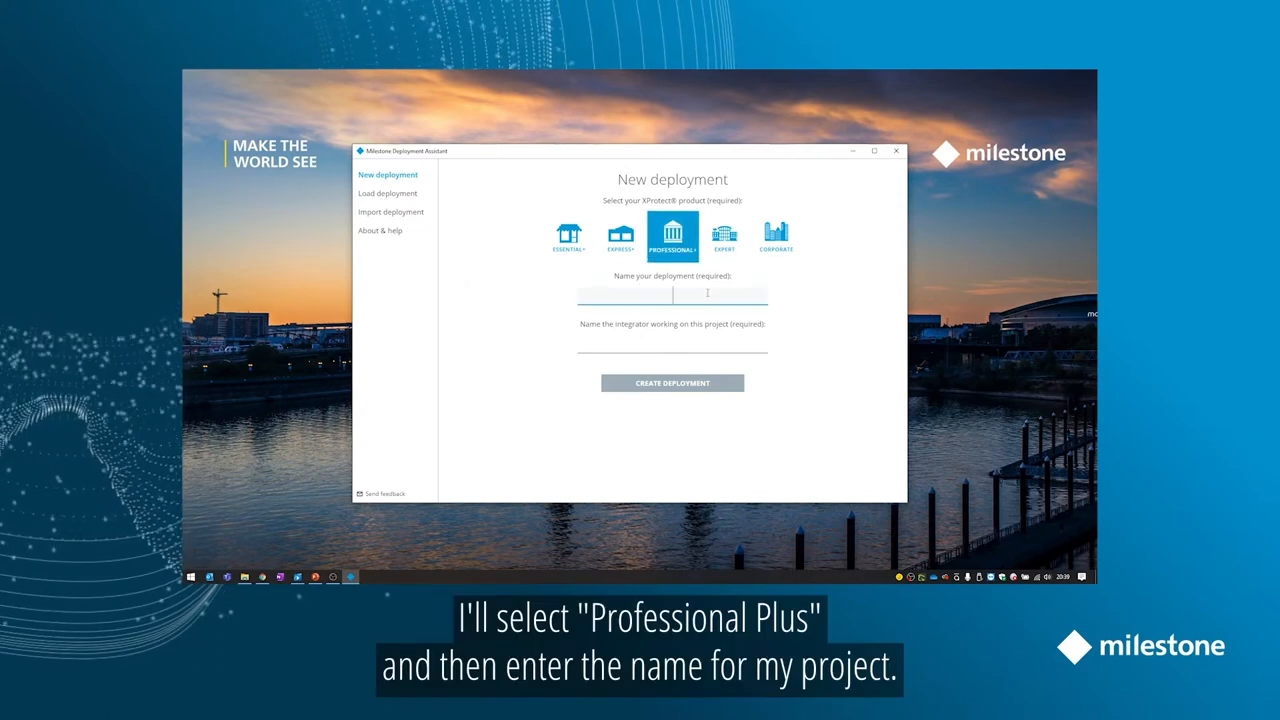
type("Larsen Warehous")
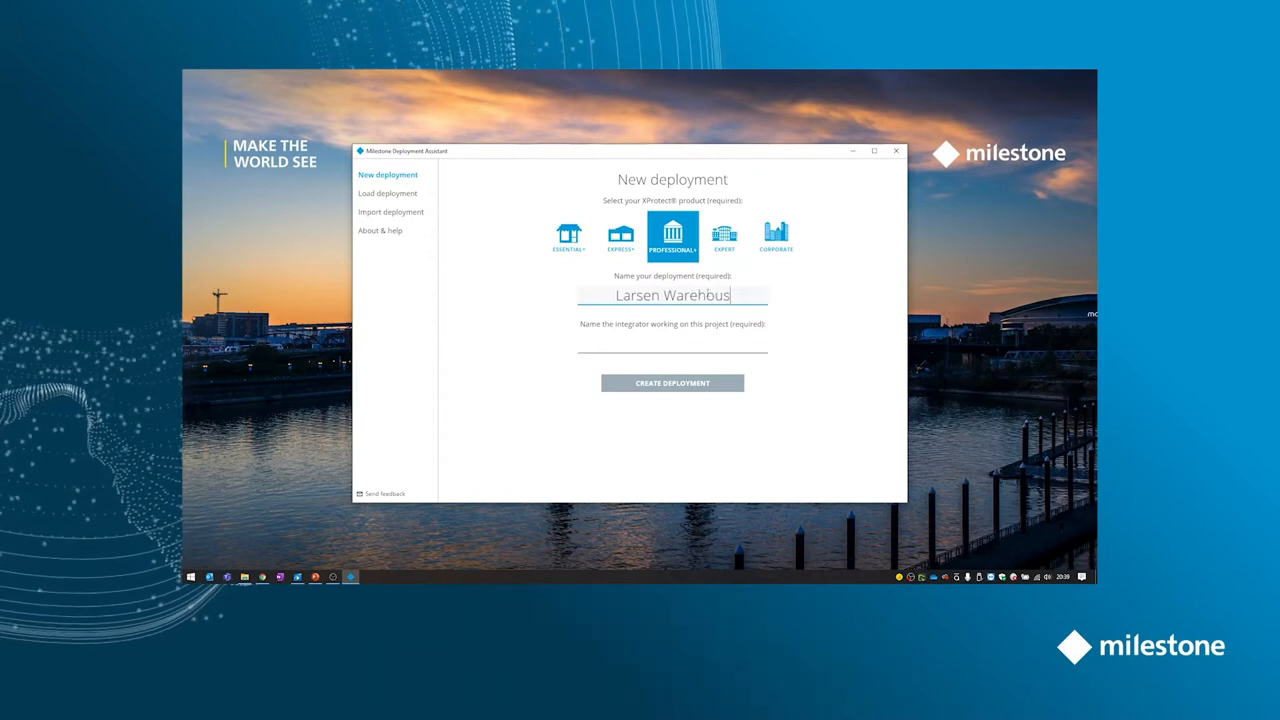
type("S")
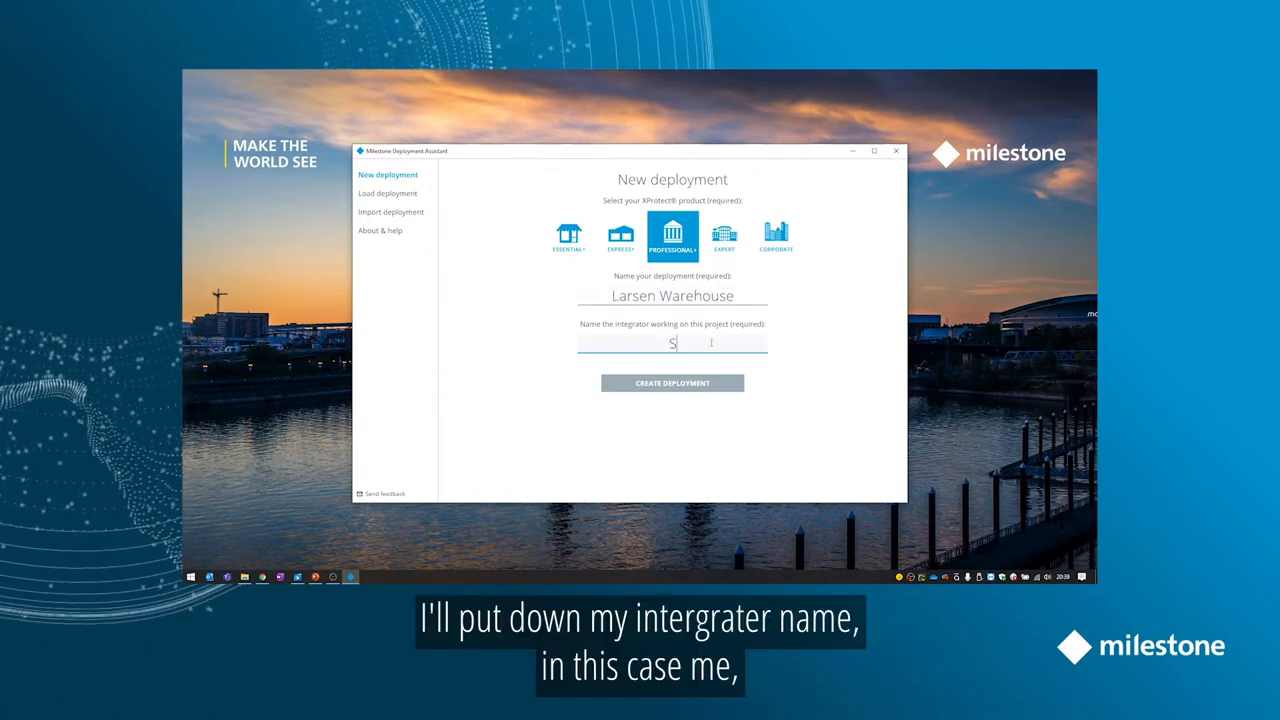
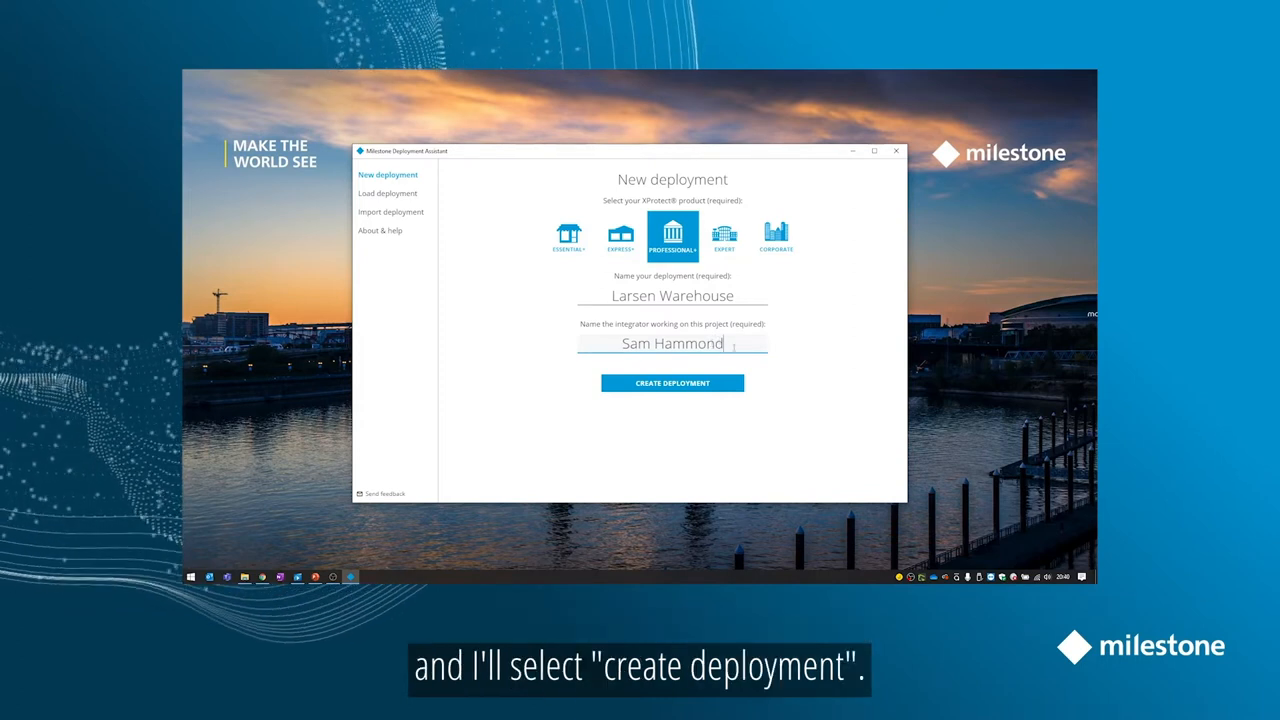
left_click(672, 384)
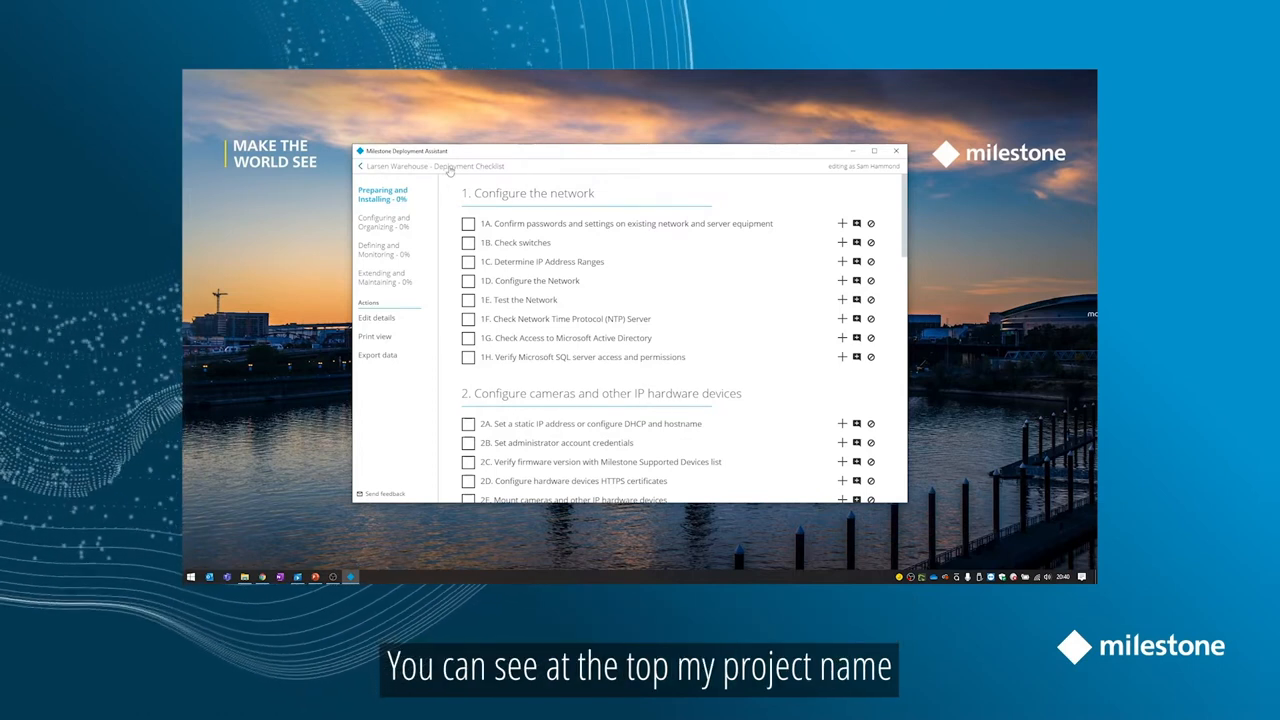
mouse_move(832, 168)
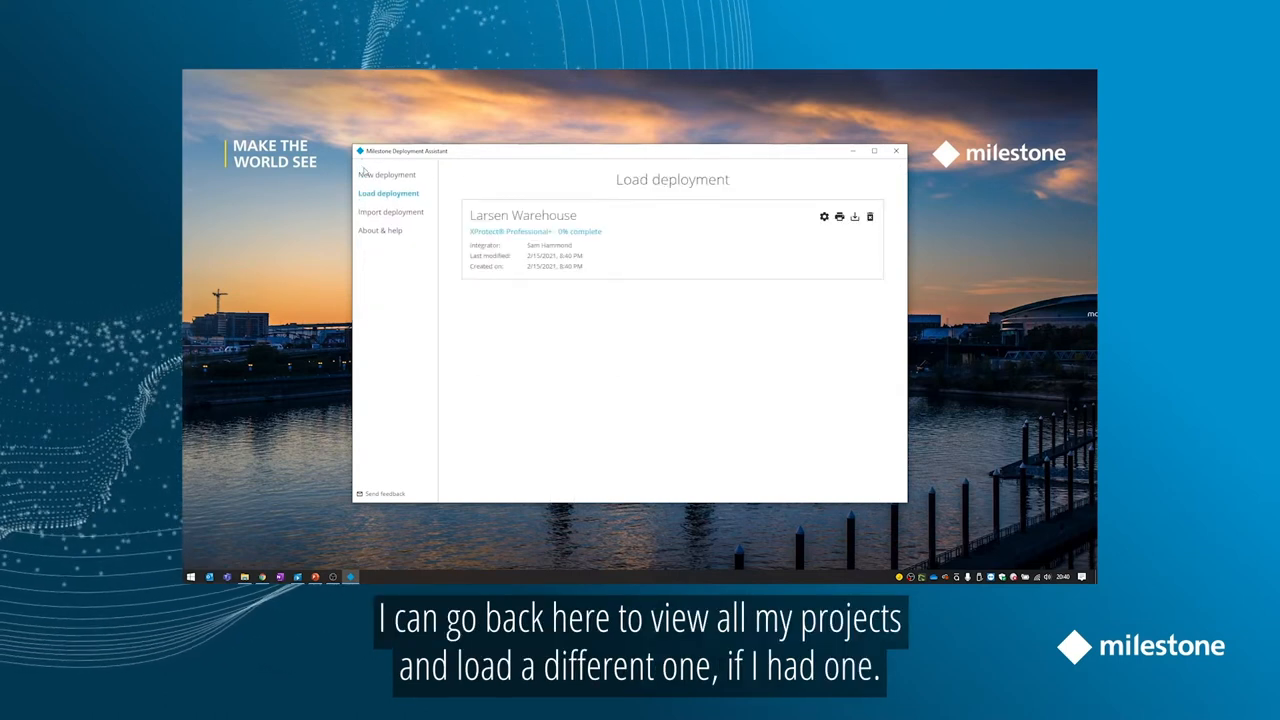
mouse_move(468, 320)
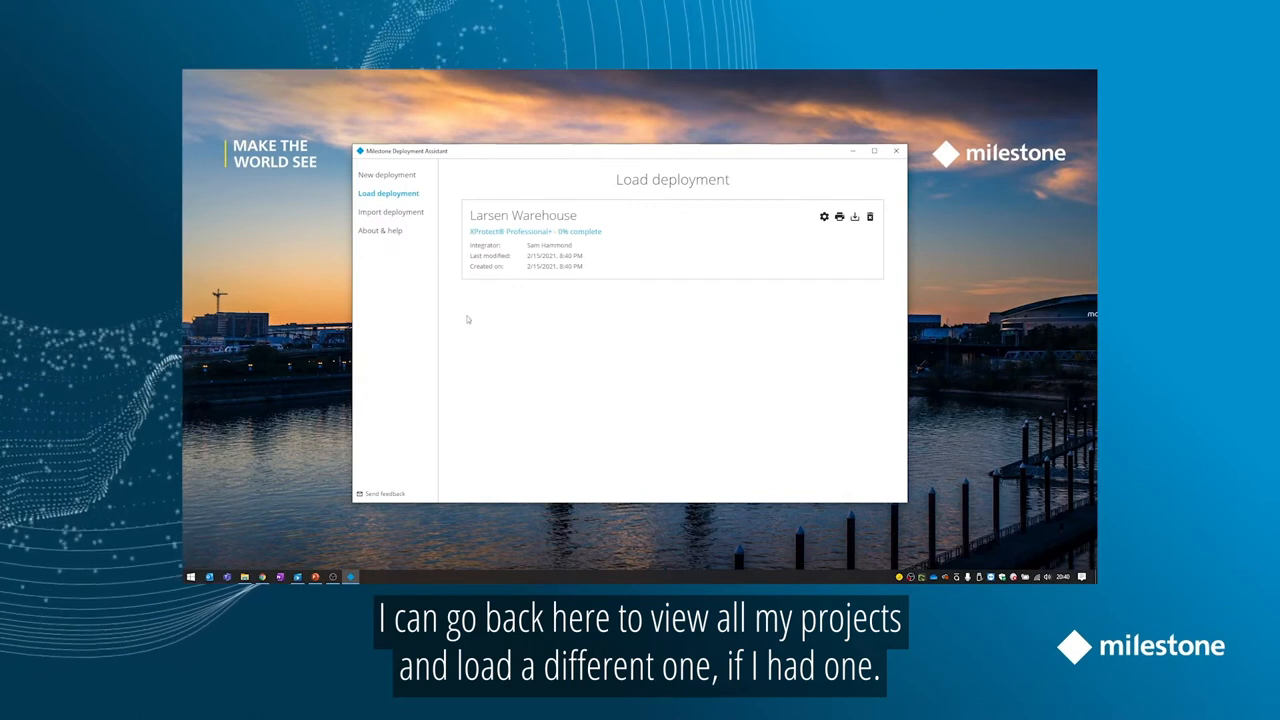
mouse_move(672, 240)
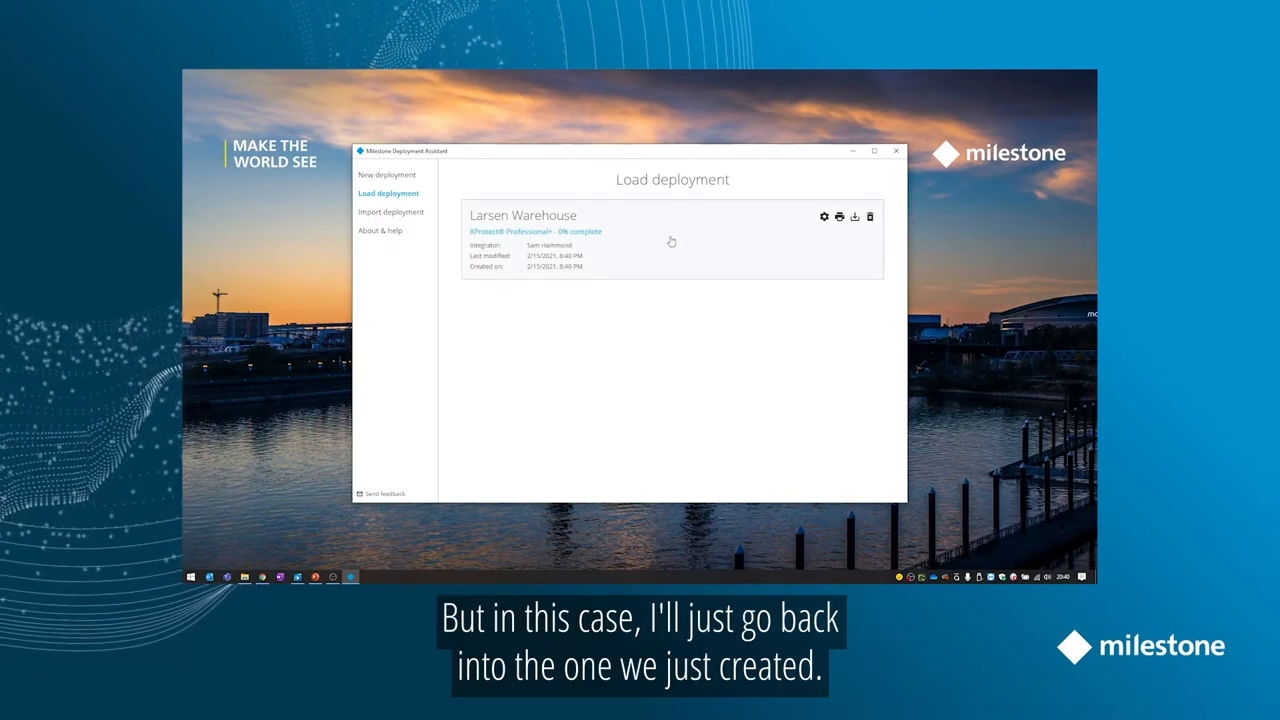
left_click(524, 216)
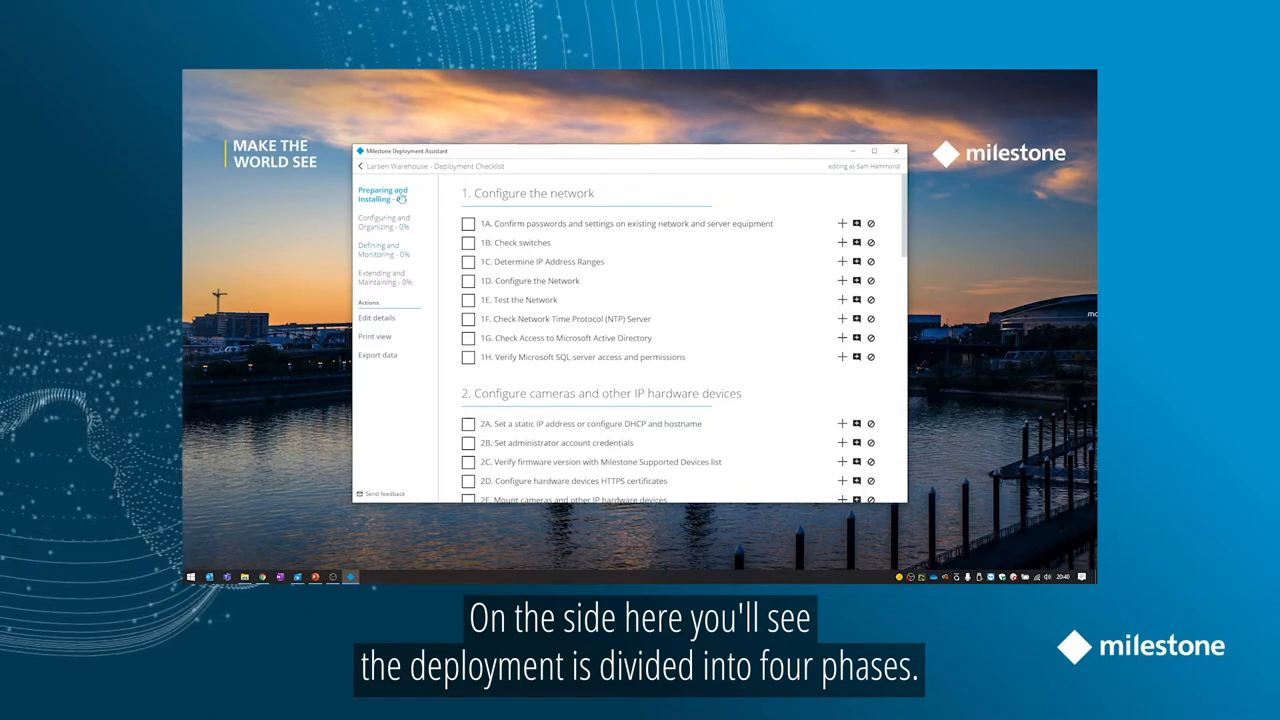
left_click(384, 222)
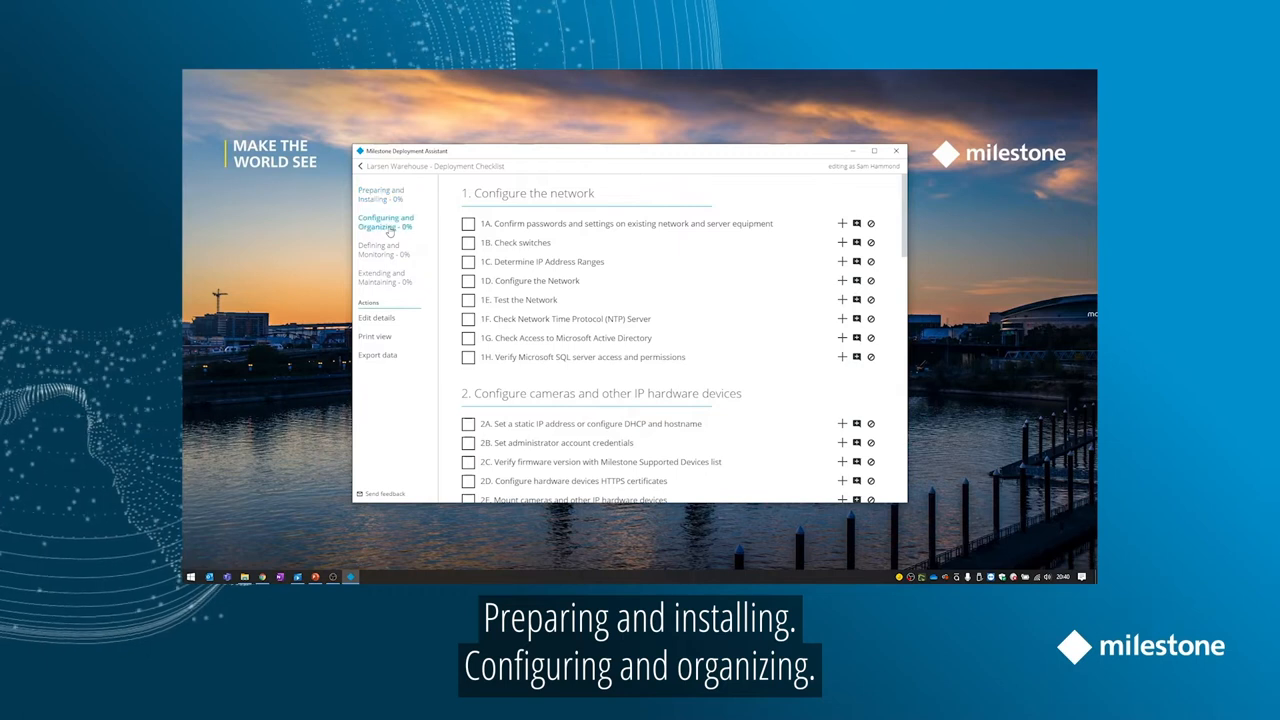
scroll("down", 3)
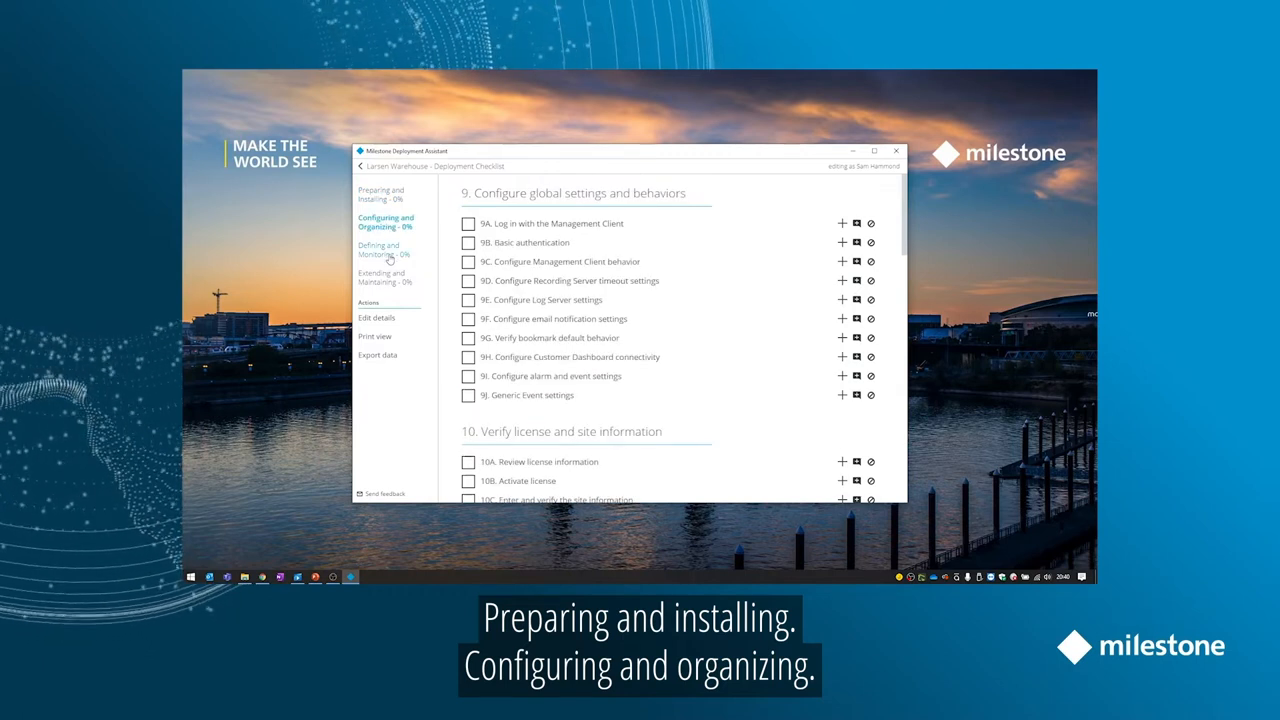
left_click(384, 250)
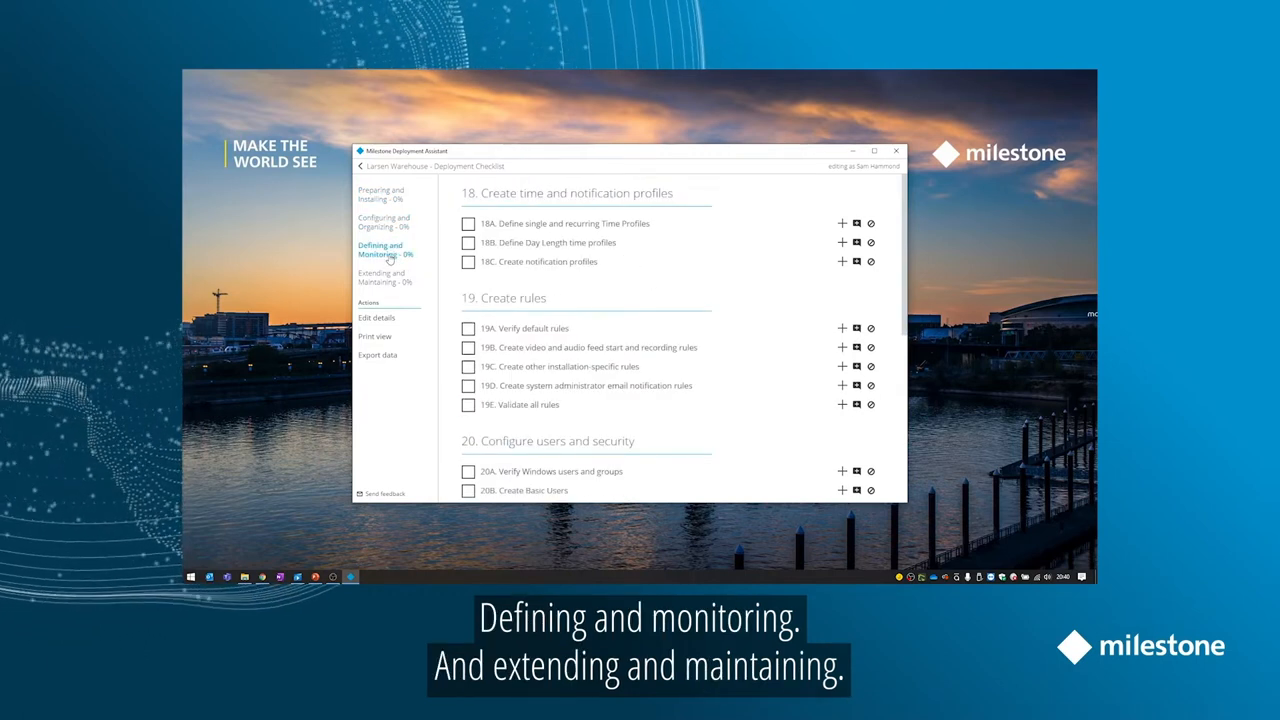
left_click(388, 276)
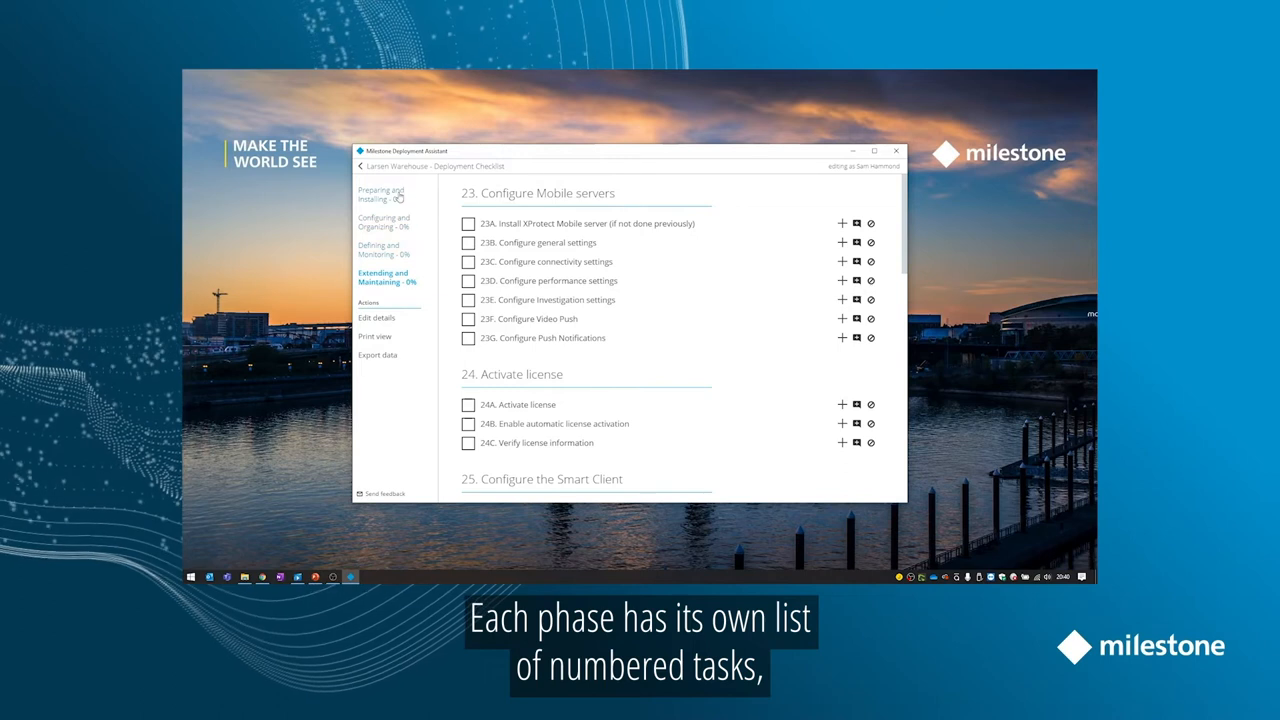
left_click(382, 194)
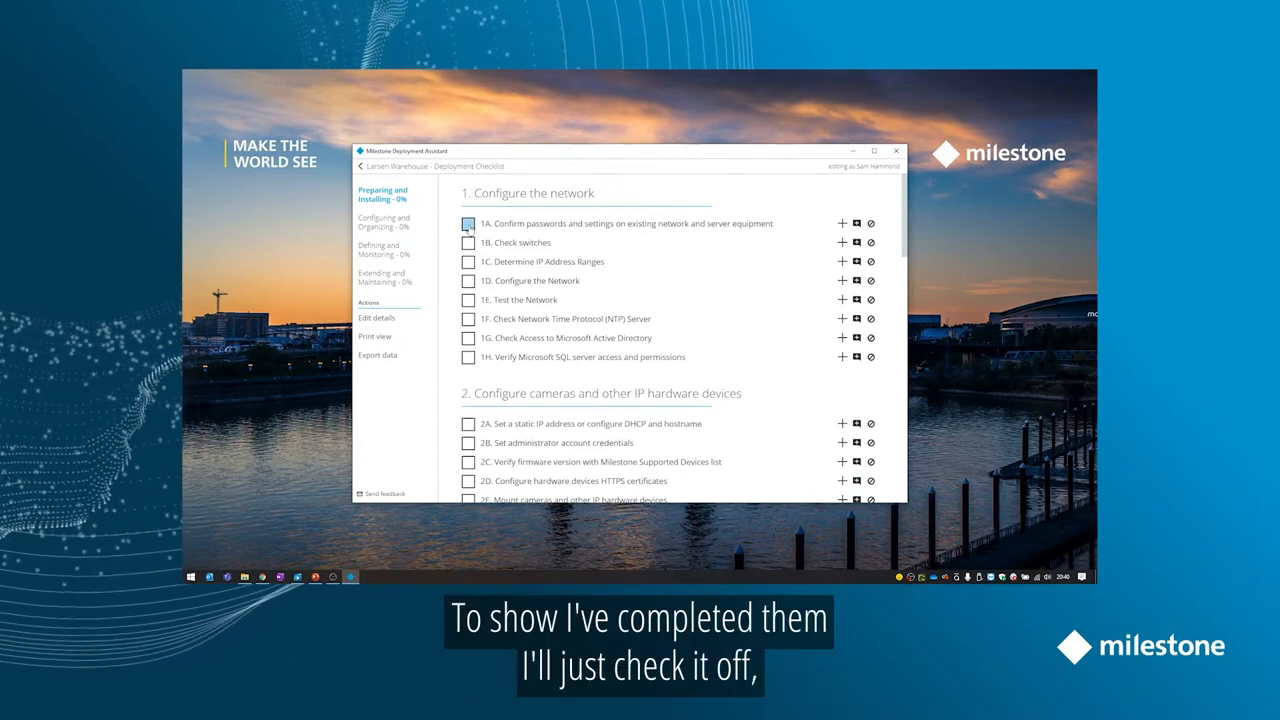
Check off the first network-configuration steps through the NTP server check.
left_click(468, 224)
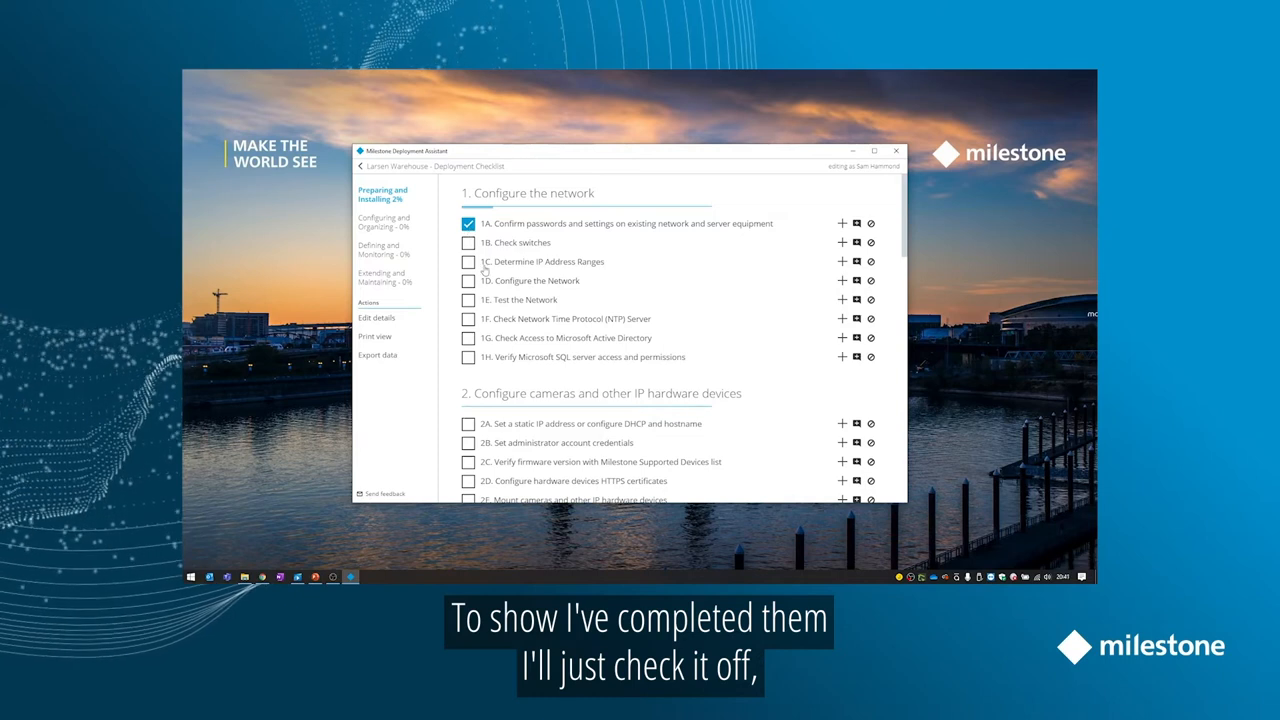
left_click(468, 242)
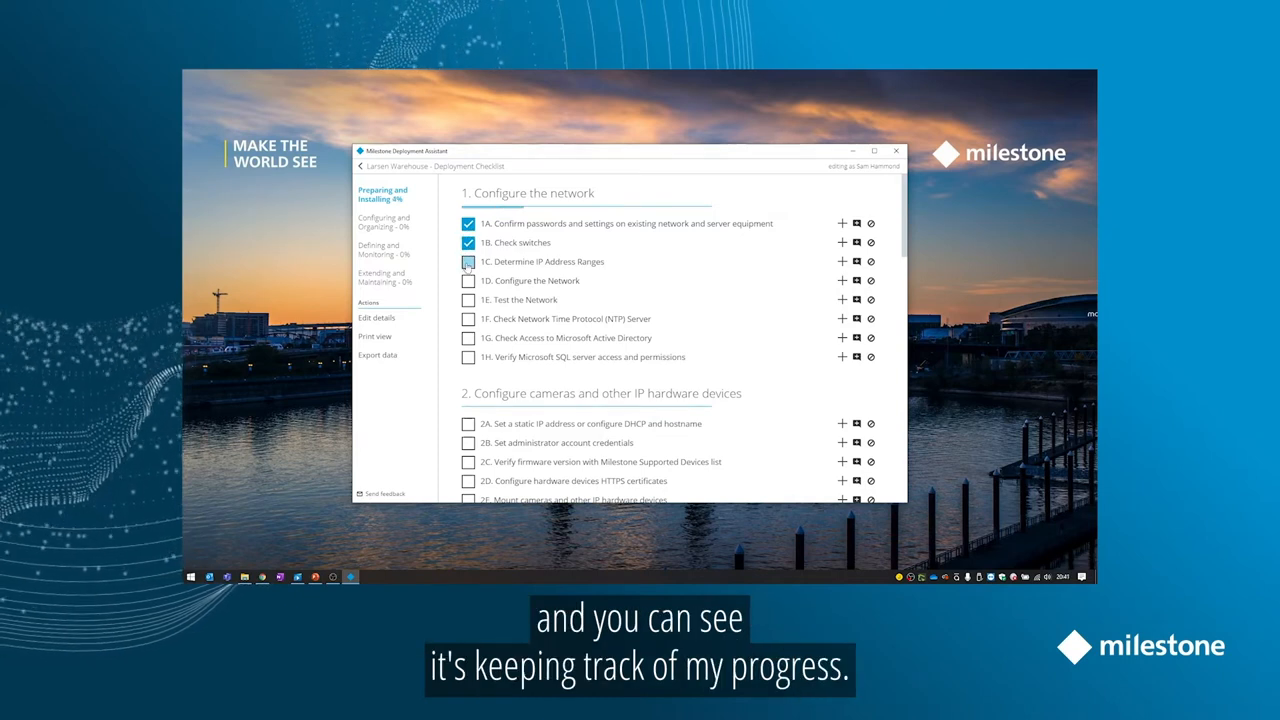
left_click(468, 260)
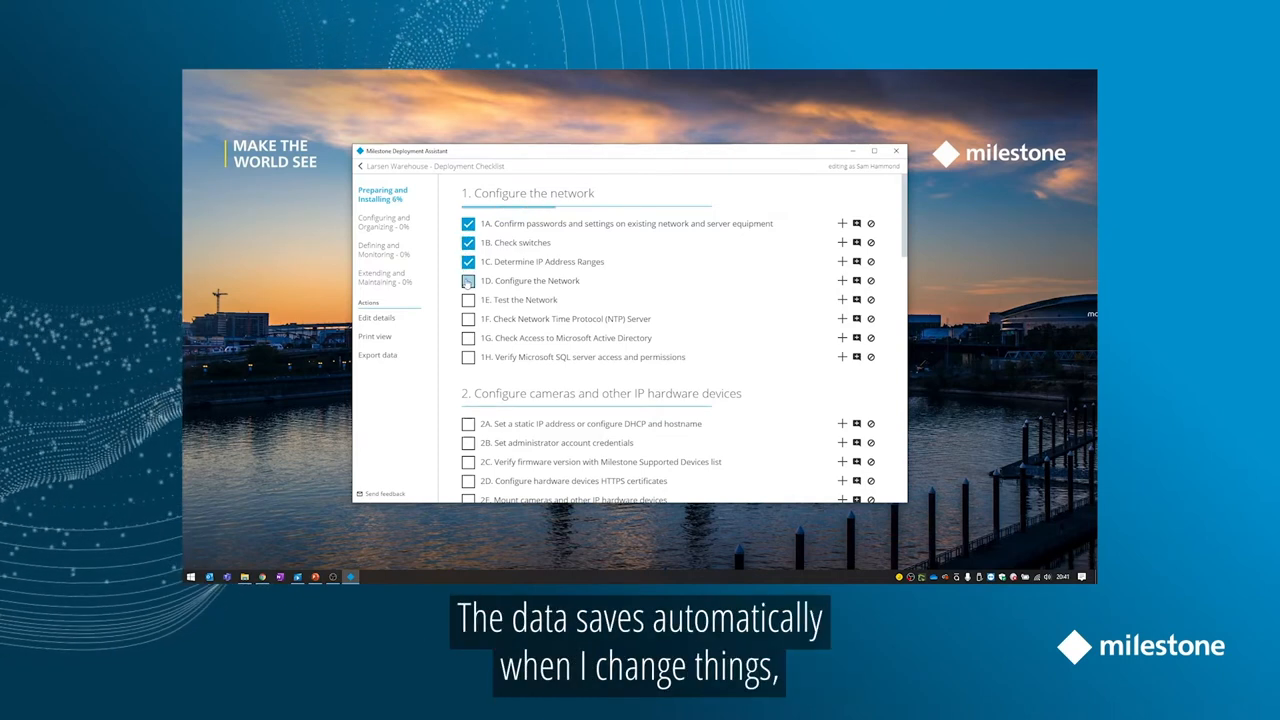
left_click(468, 280)
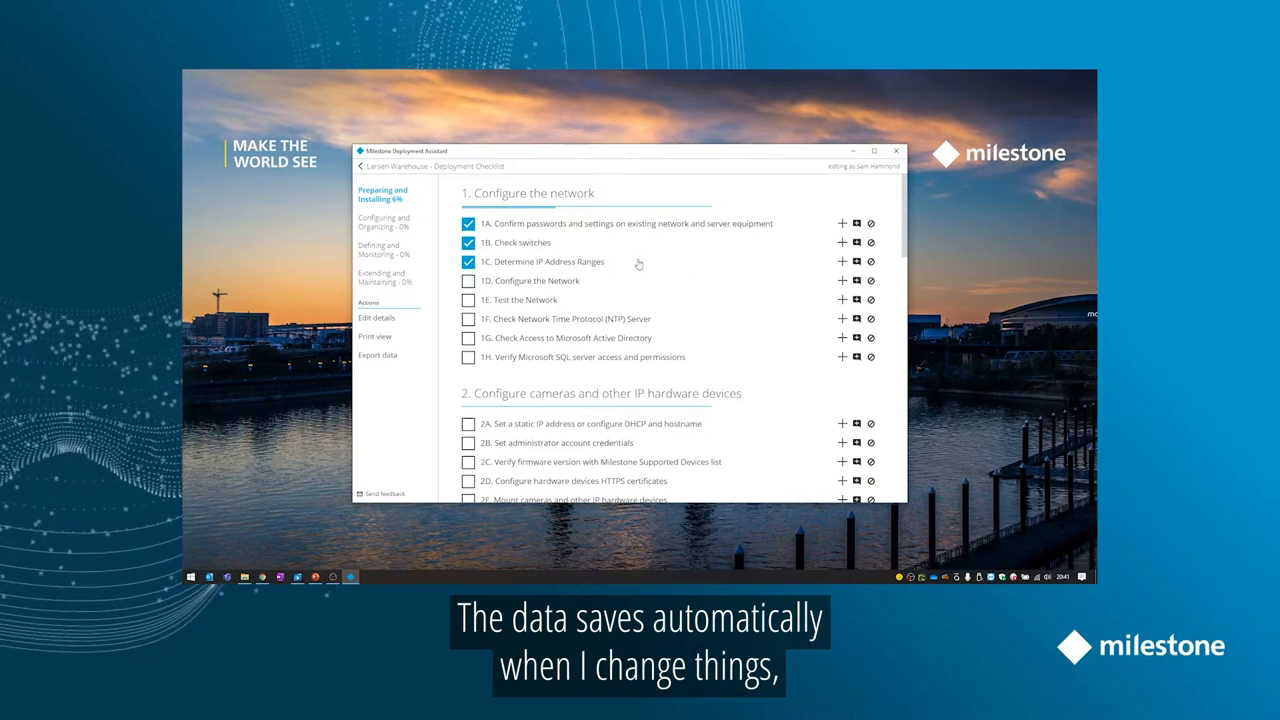
mouse_move(692, 264)
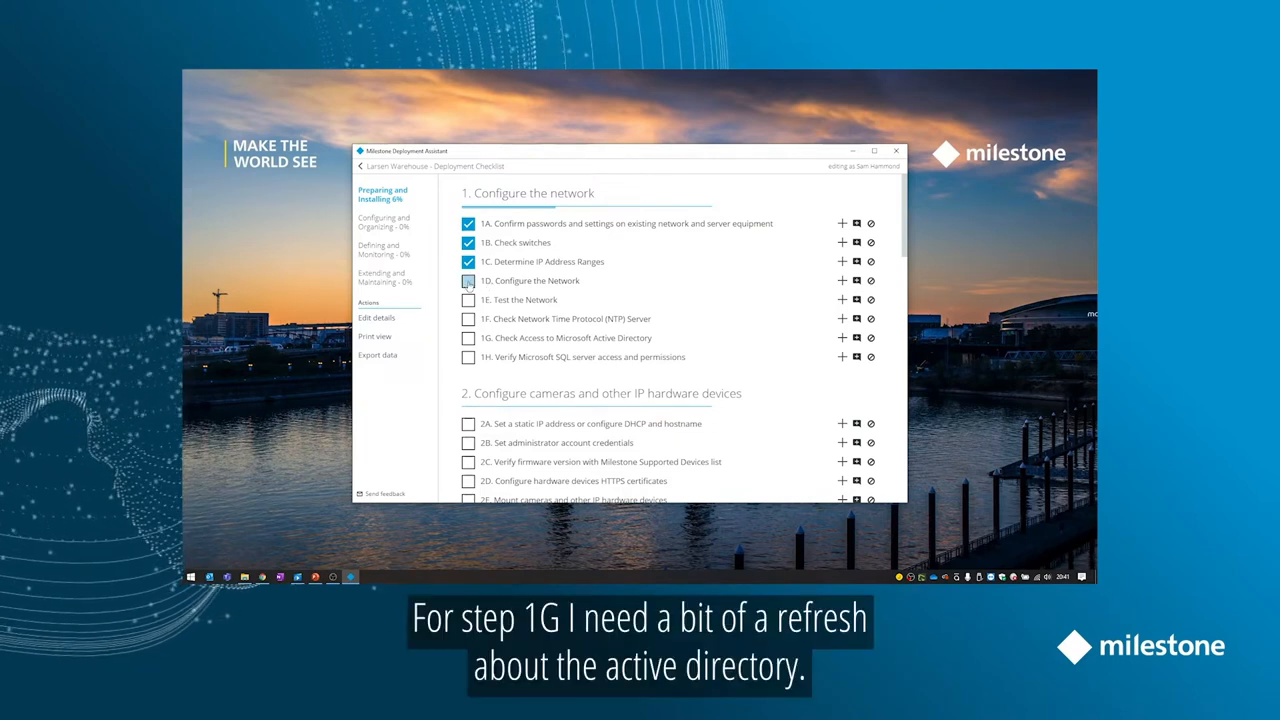
left_click(468, 300)
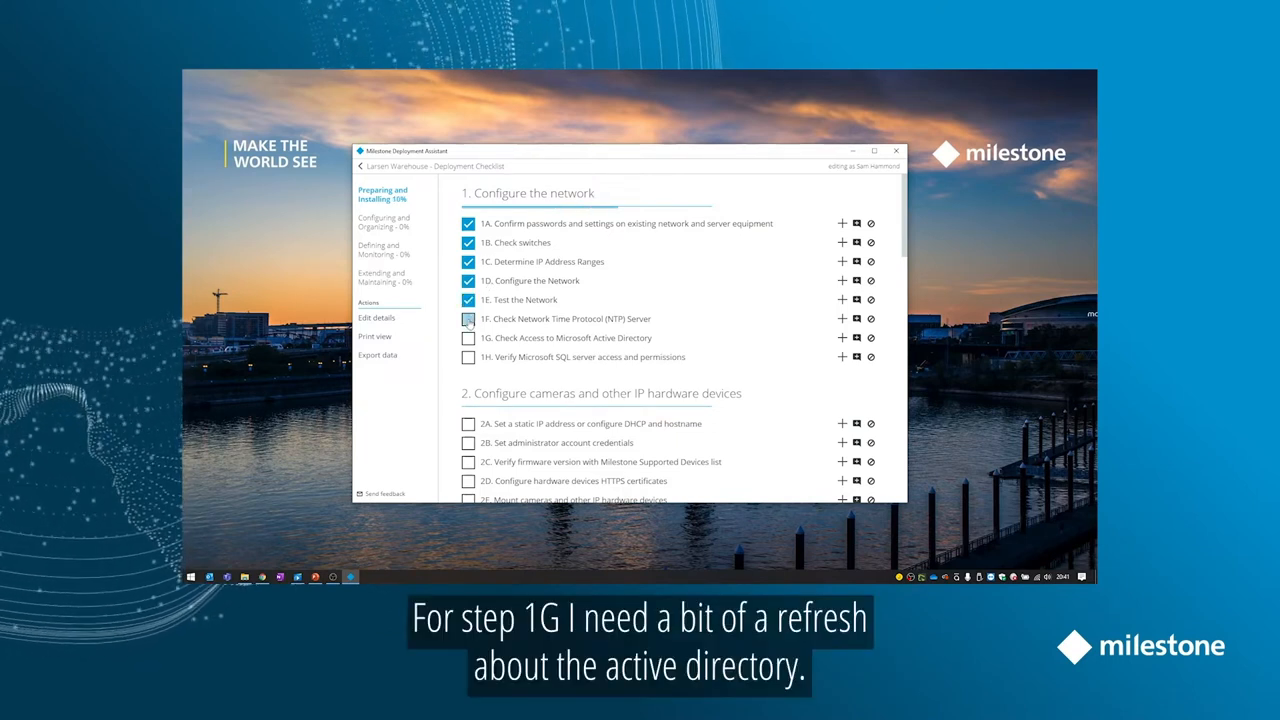
Review the Active Directory step's guidance and mark that step complete.
left_click(468, 318)
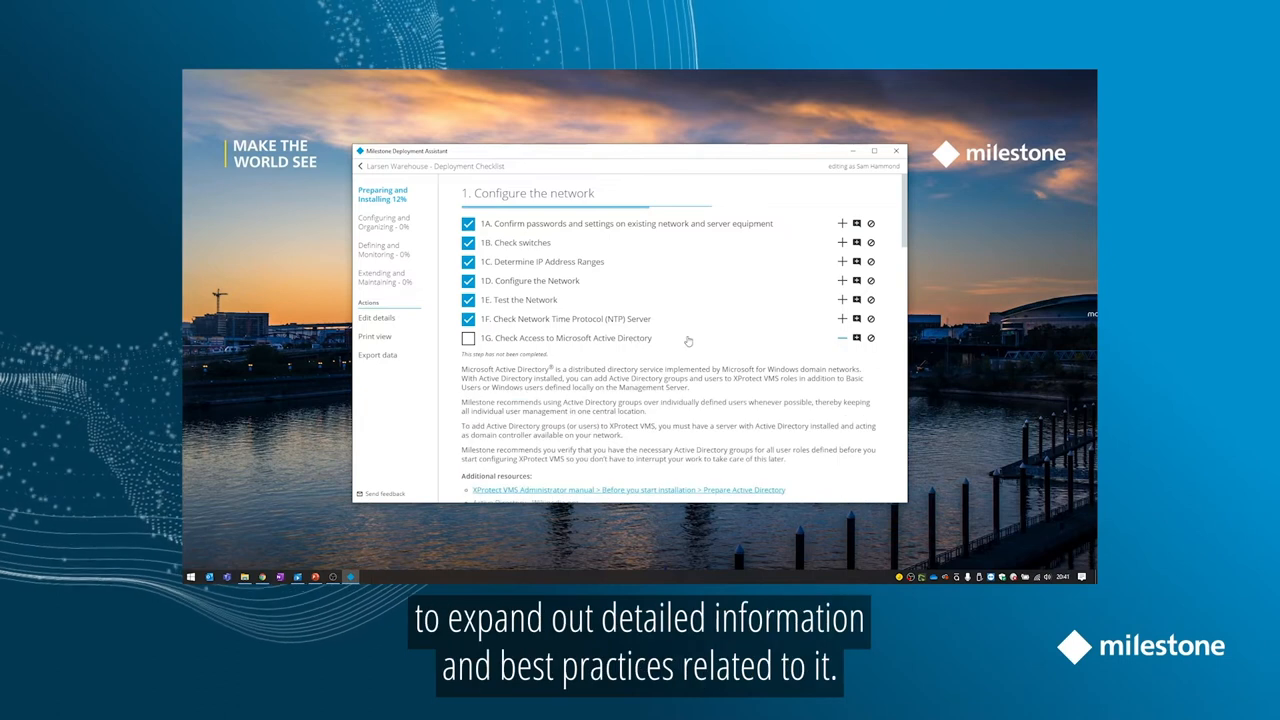
scroll("down", 3)
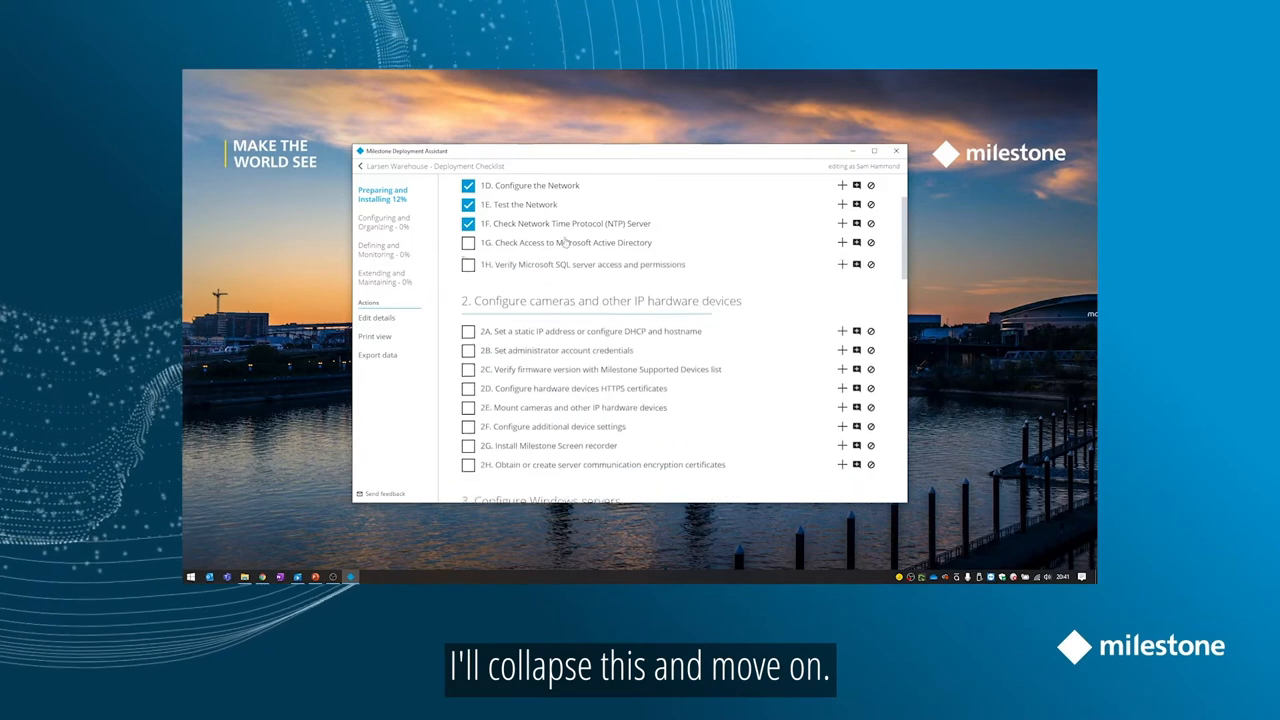
left_click(468, 242)
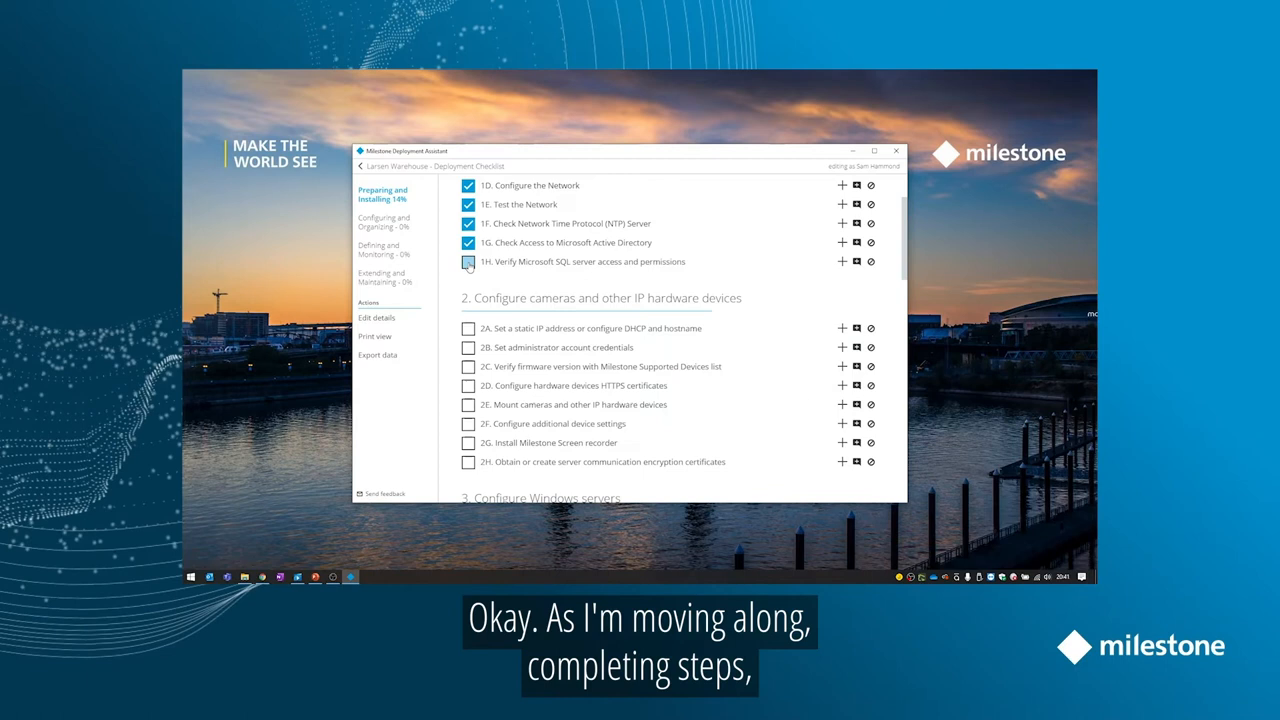
Complete the SQL server, static IP and admin credentials steps; mark HTTPS certificates not applicable.
left_click(468, 262)
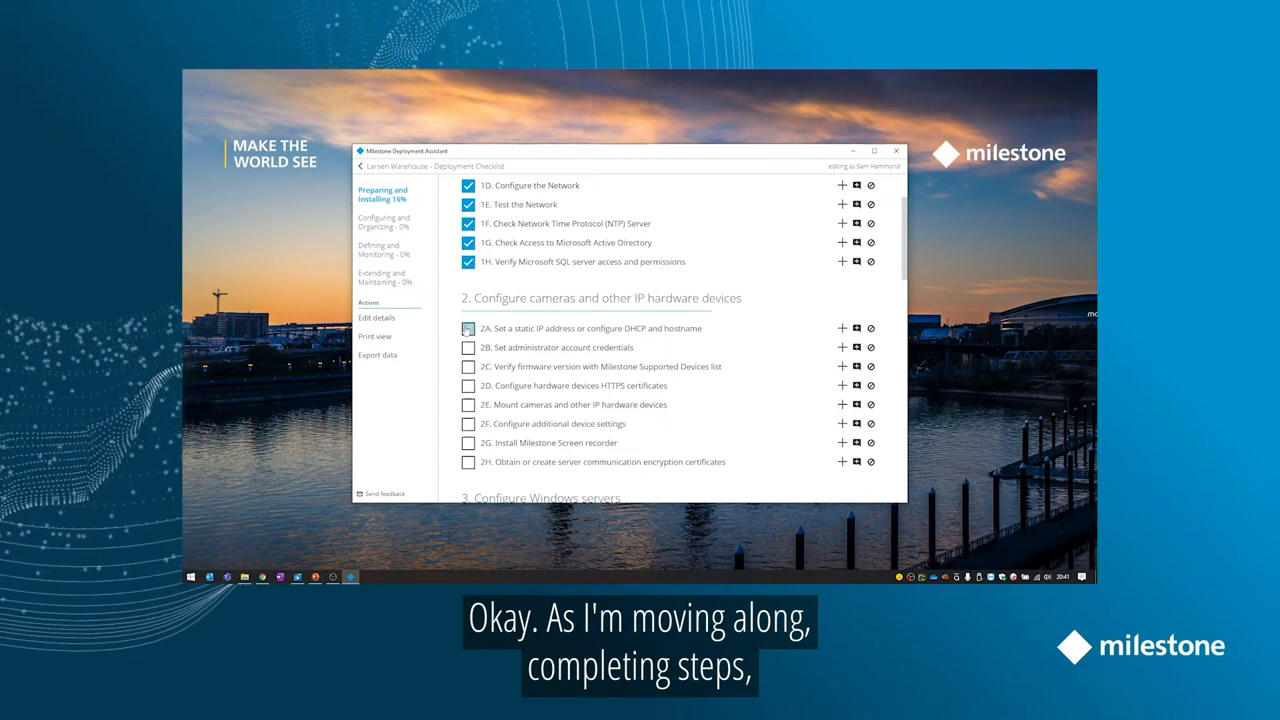
left_click(468, 328)
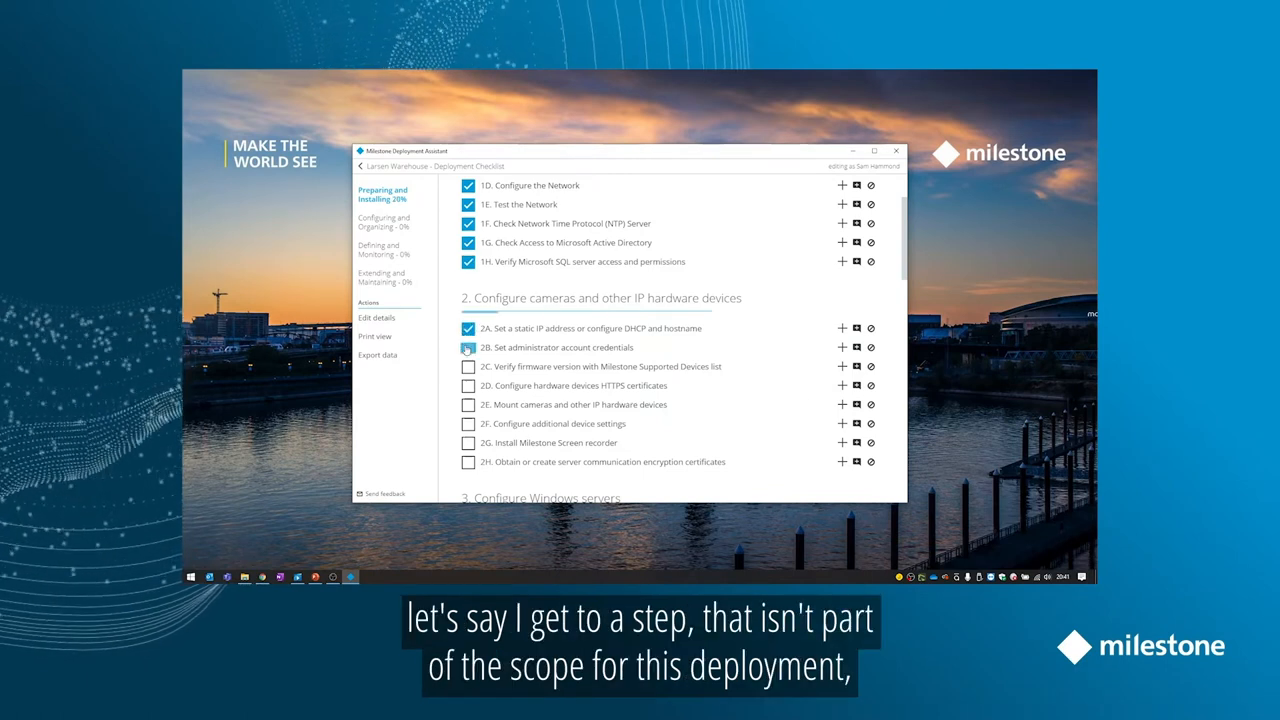
left_click(468, 366)
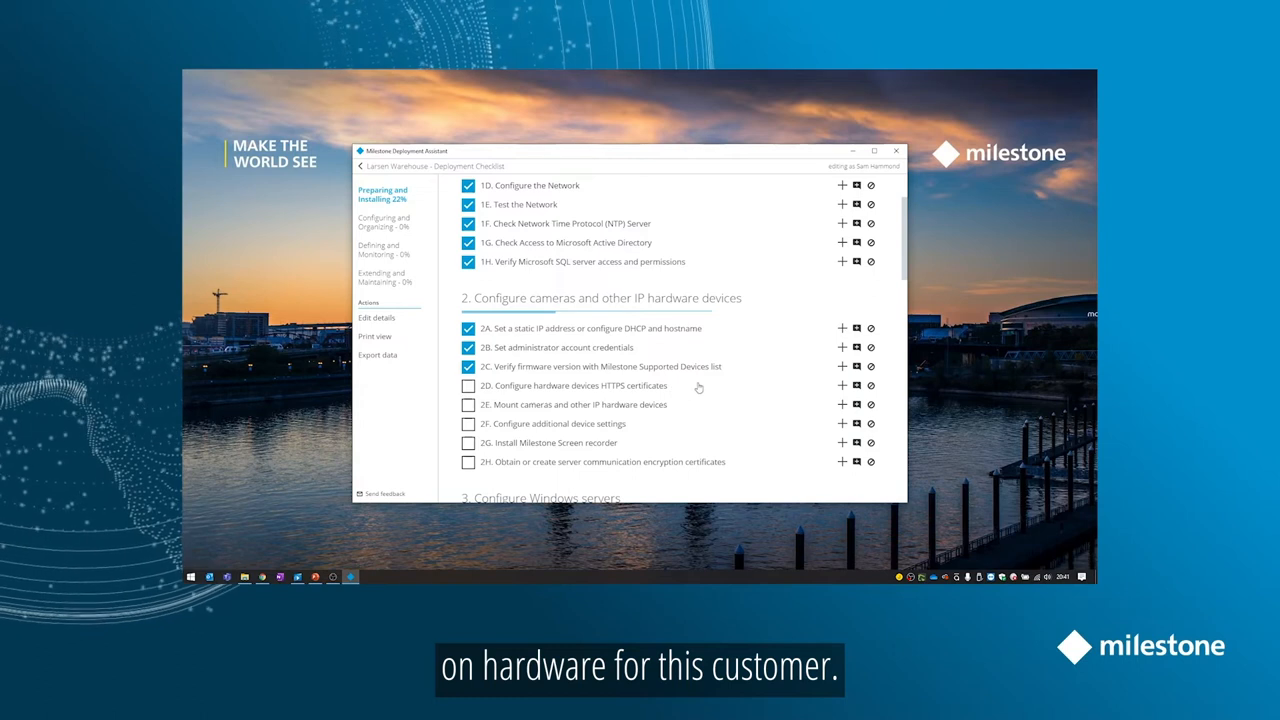
mouse_move(870, 384)
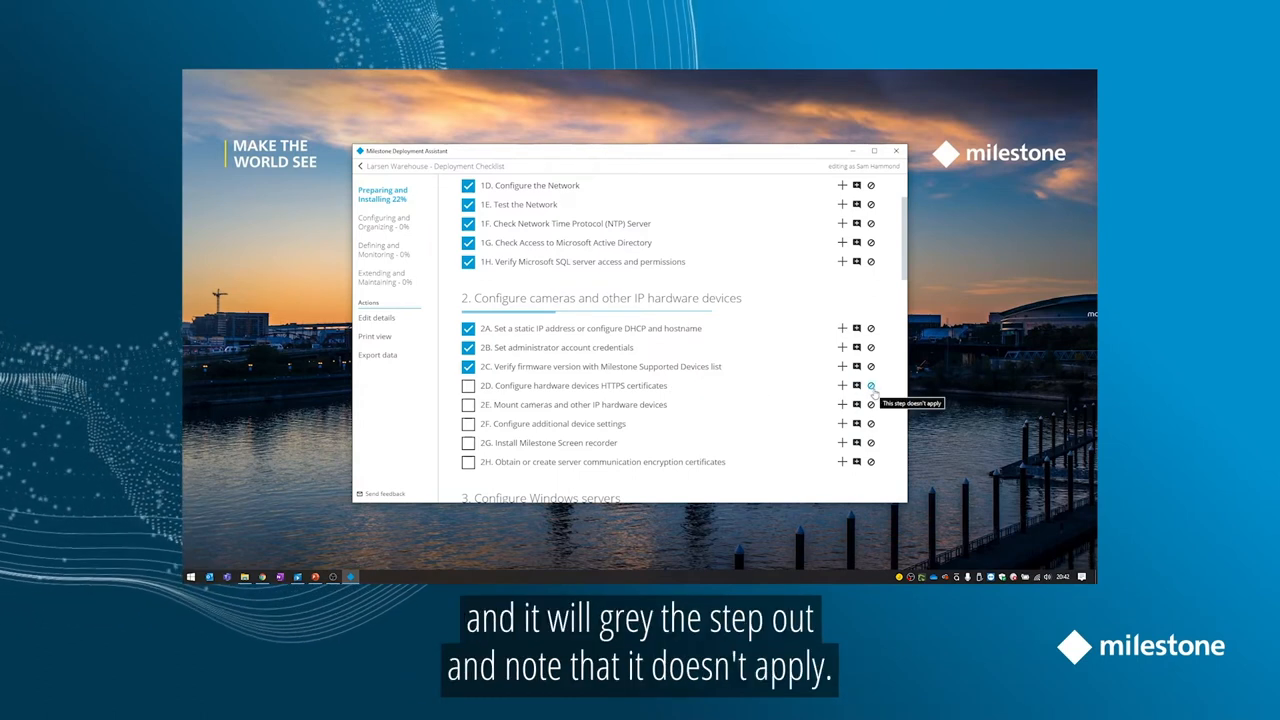
left_click(870, 384)
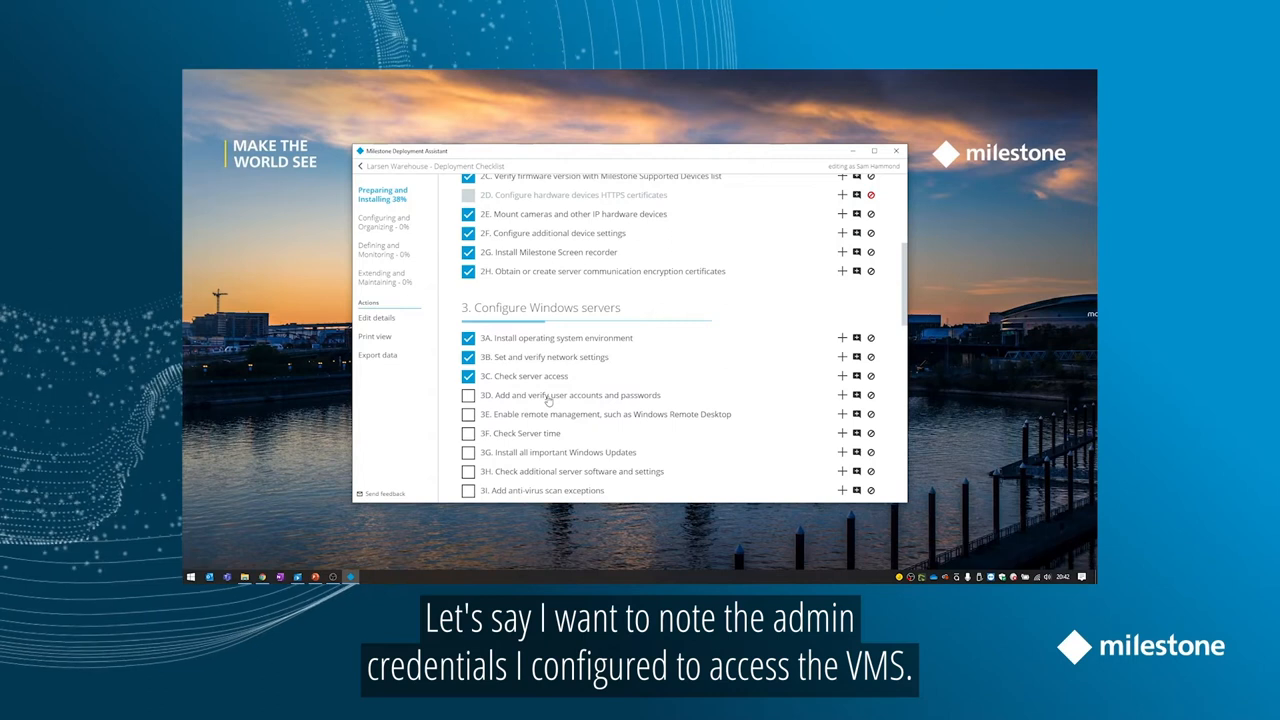
scroll("down", 3)
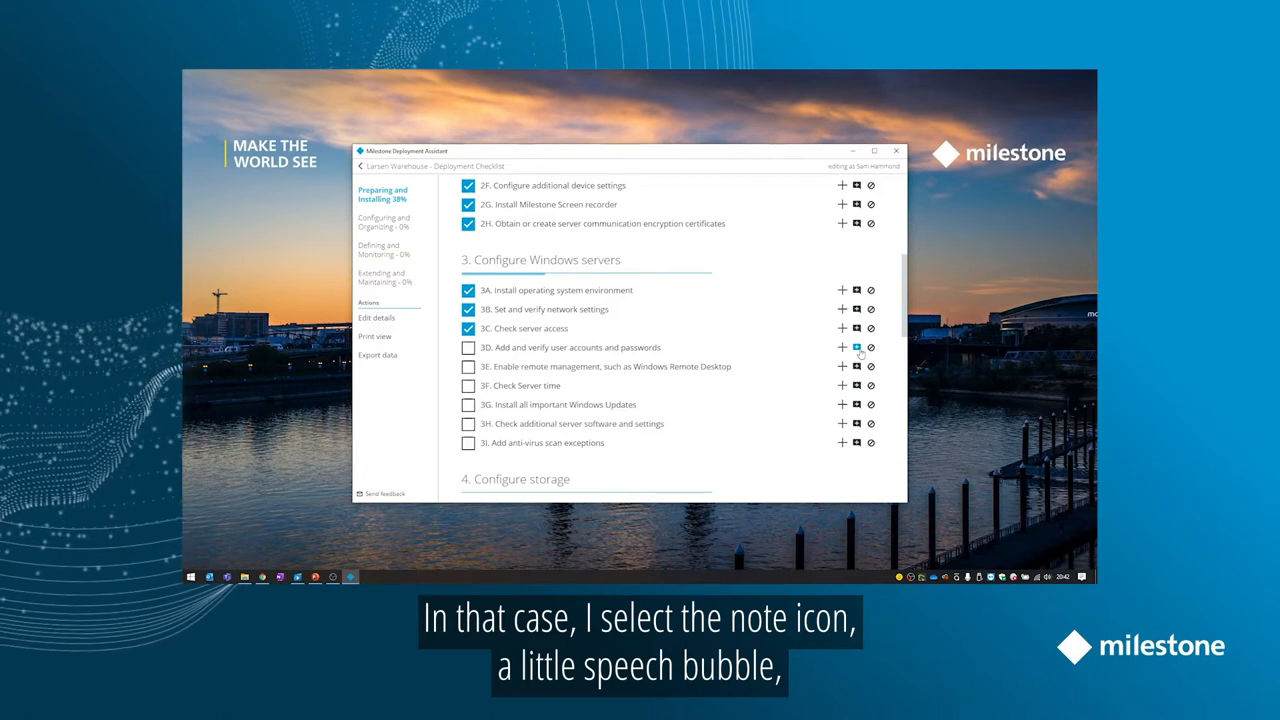
left_click(856, 348)
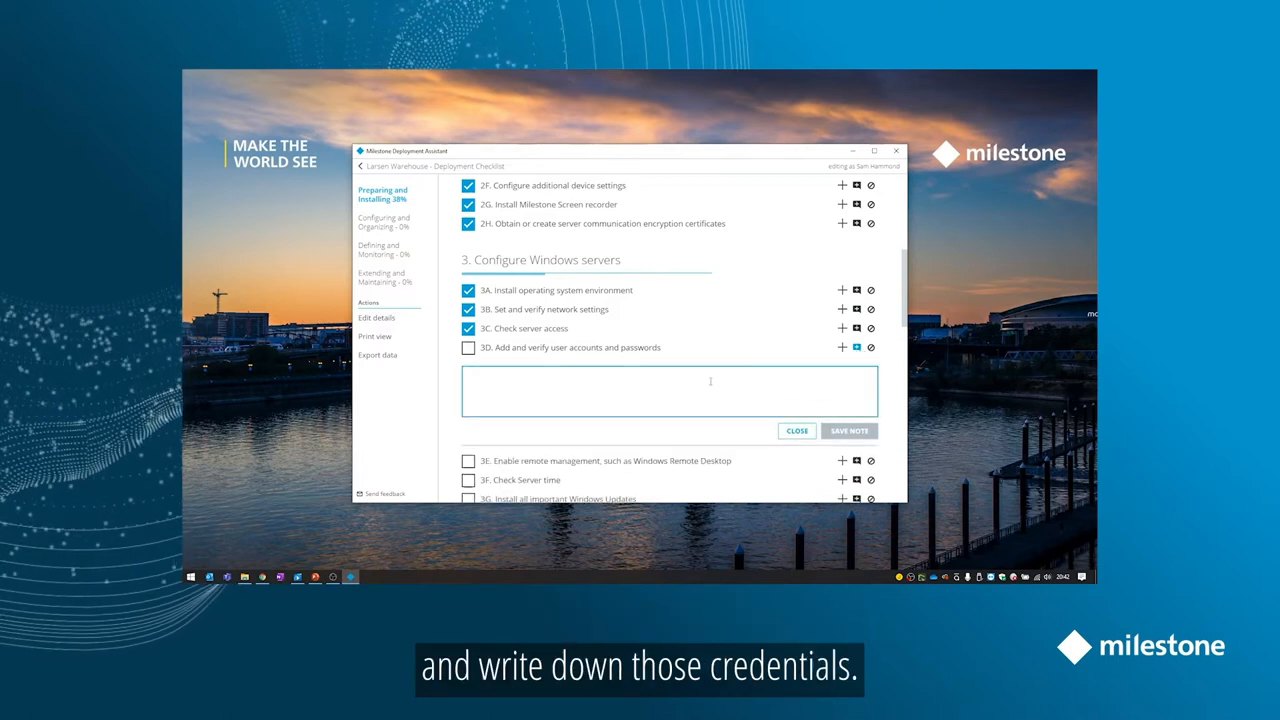
type("User")
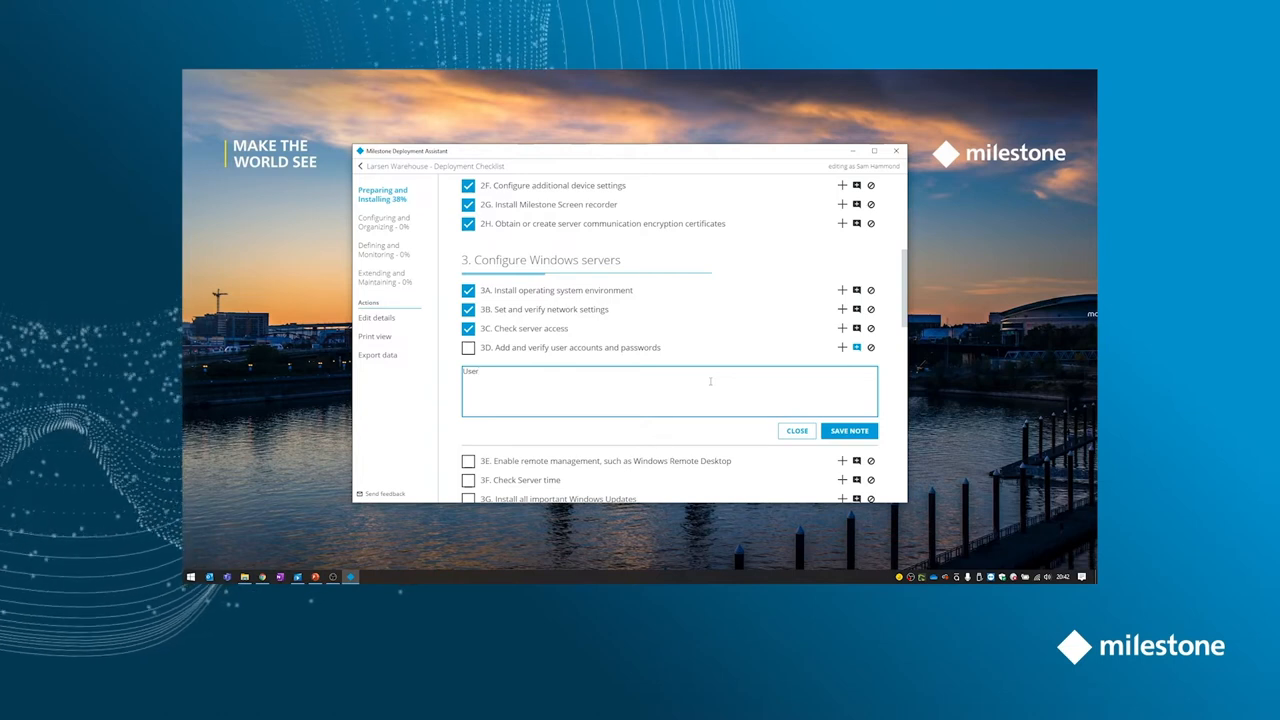
type("XPFAdmin")
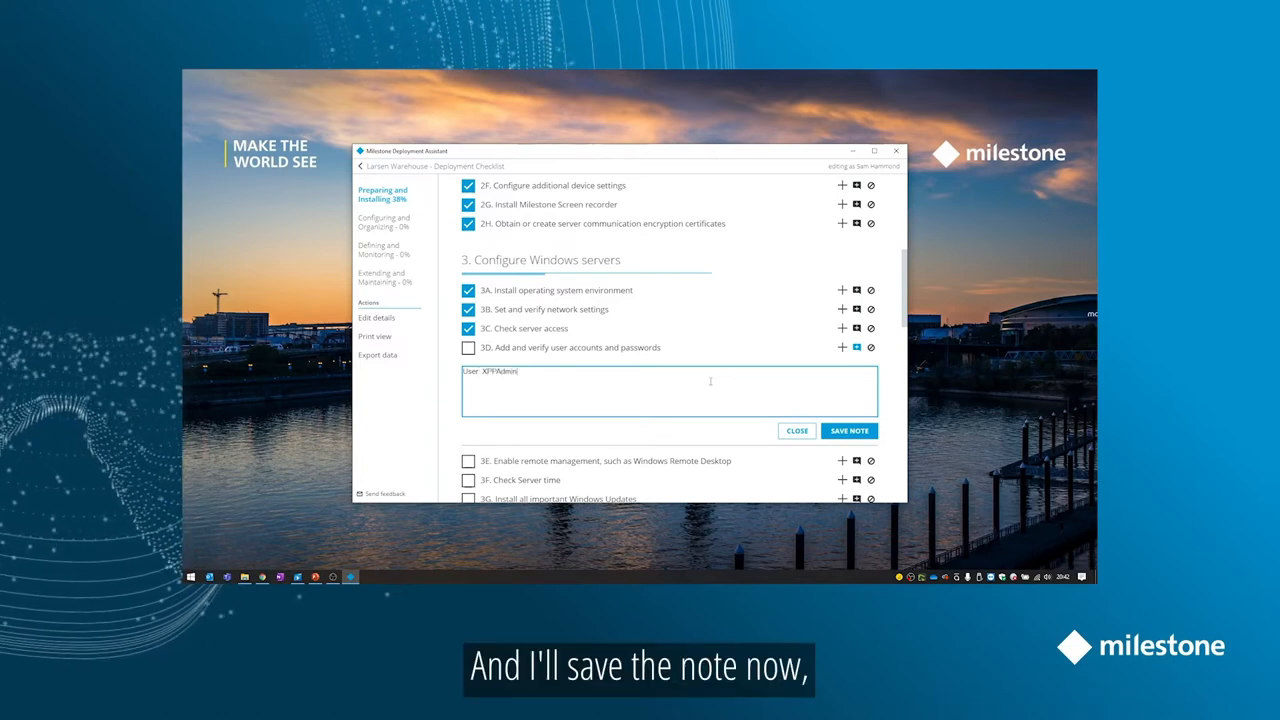
type("PW")
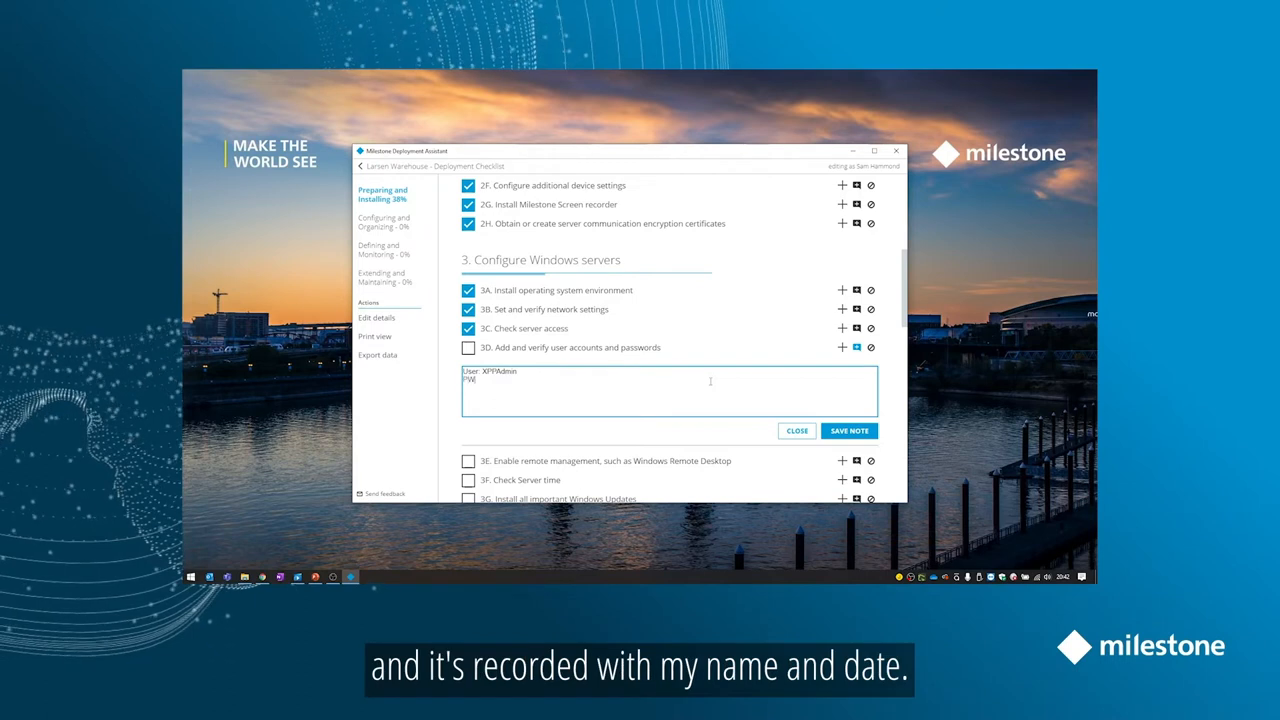
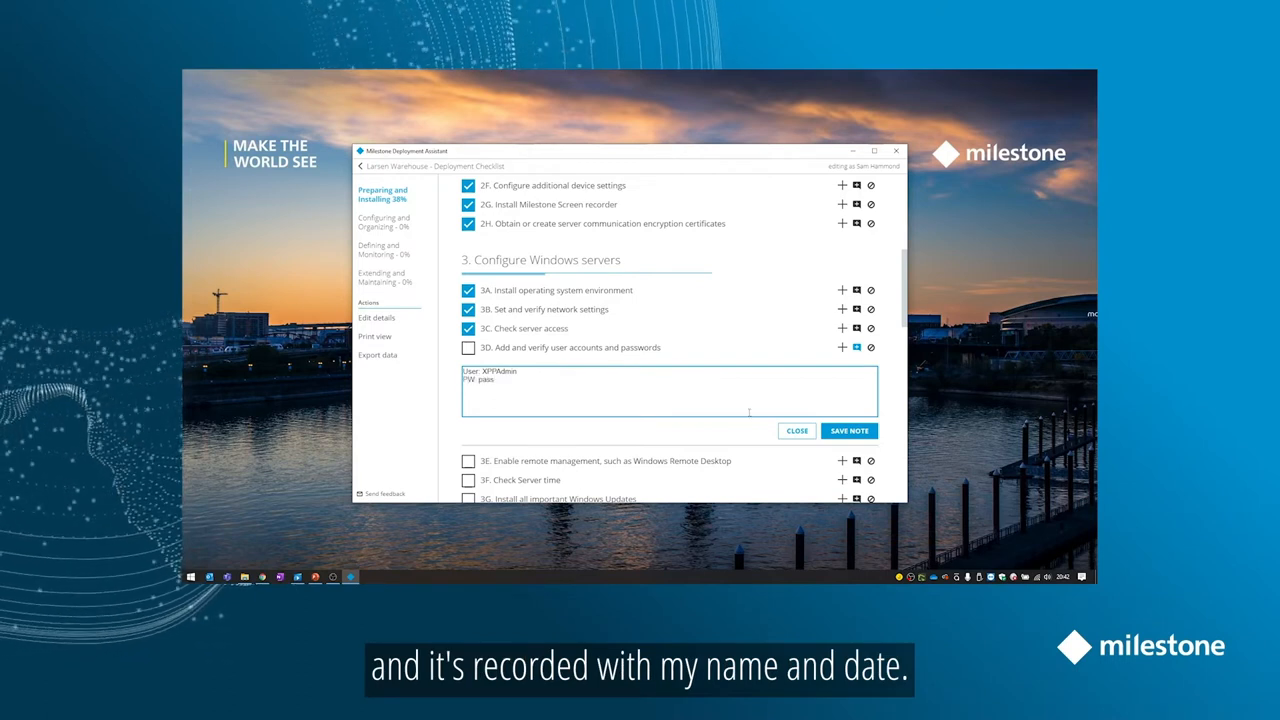
left_click(848, 430)
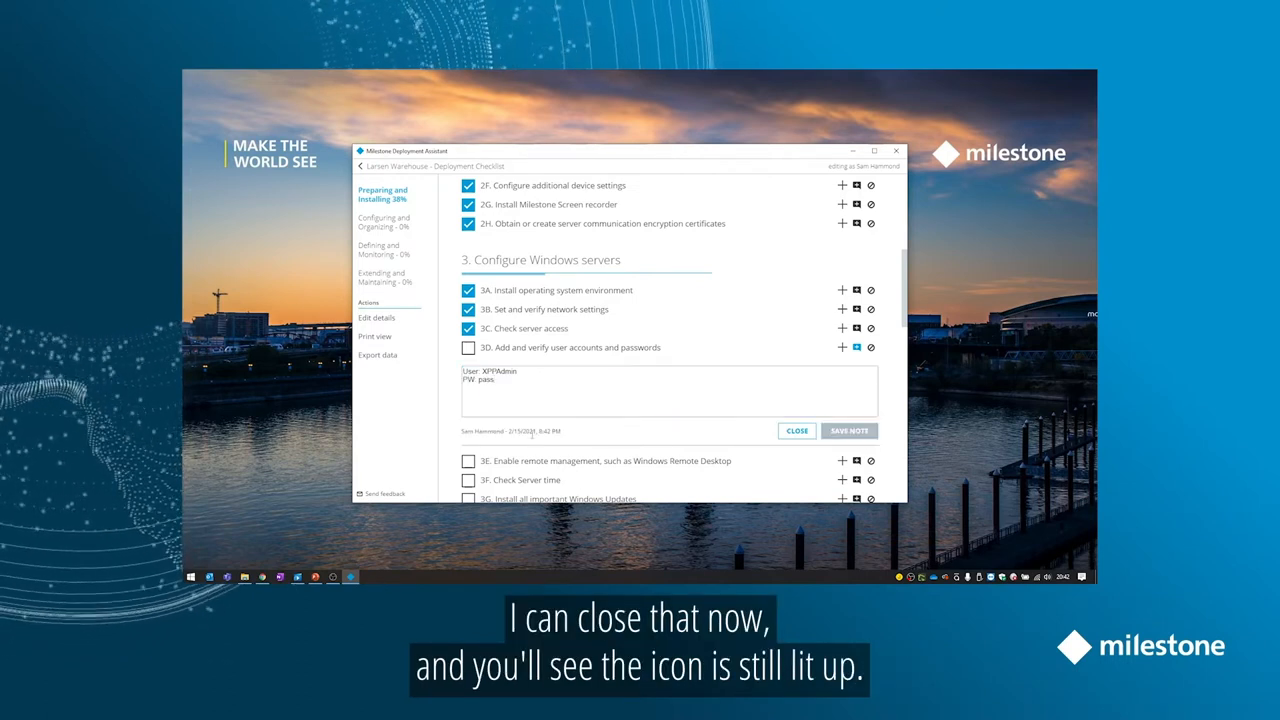
left_click(796, 430)
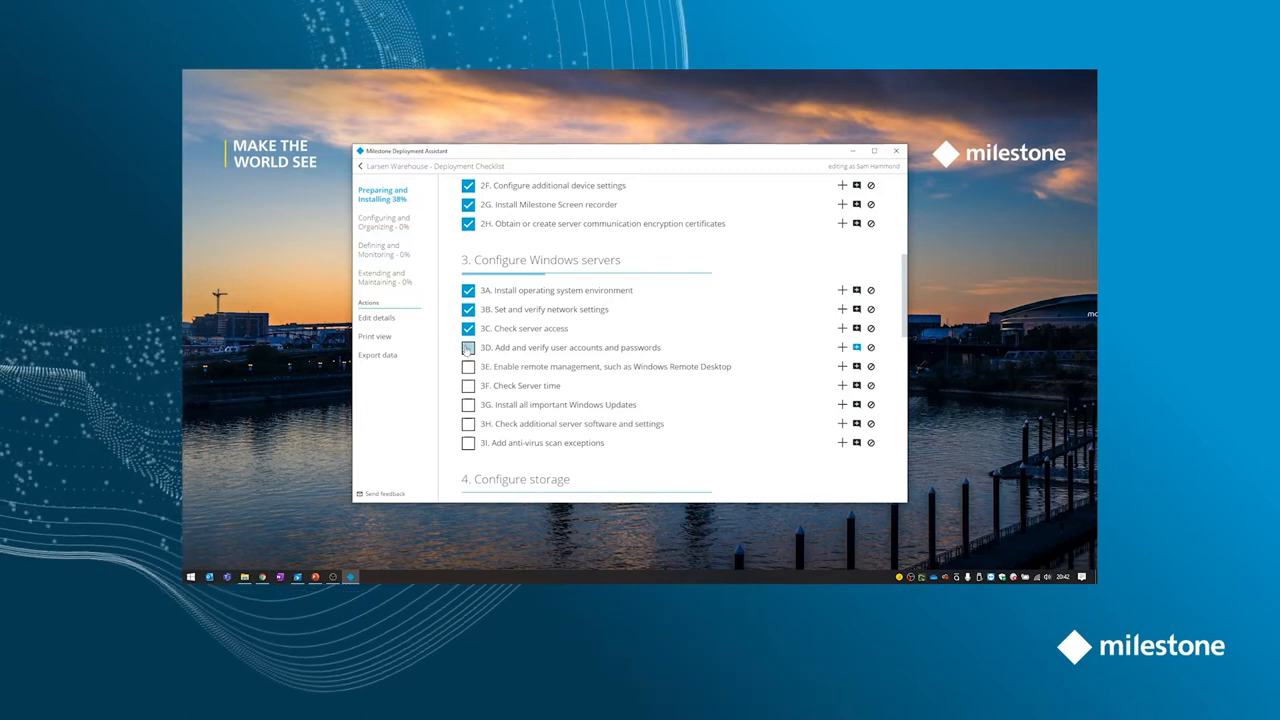
Mark the user accounts step complete.
left_click(468, 348)
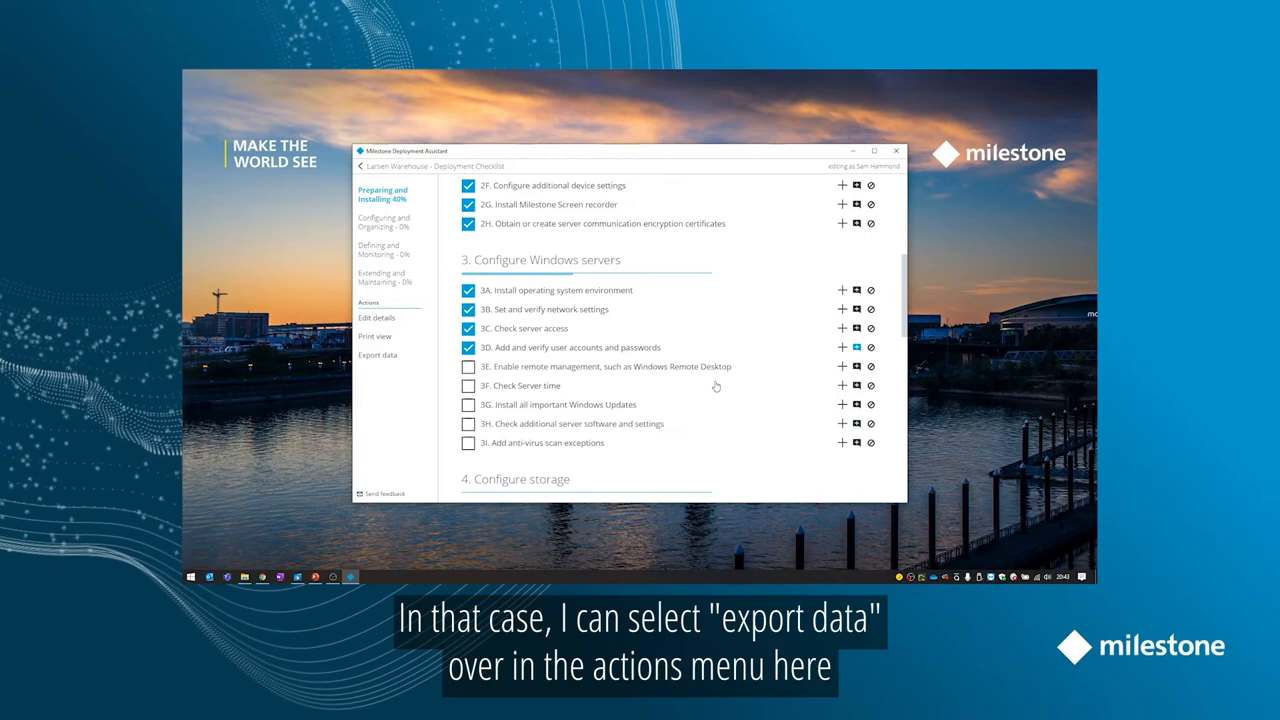
mouse_move(432, 384)
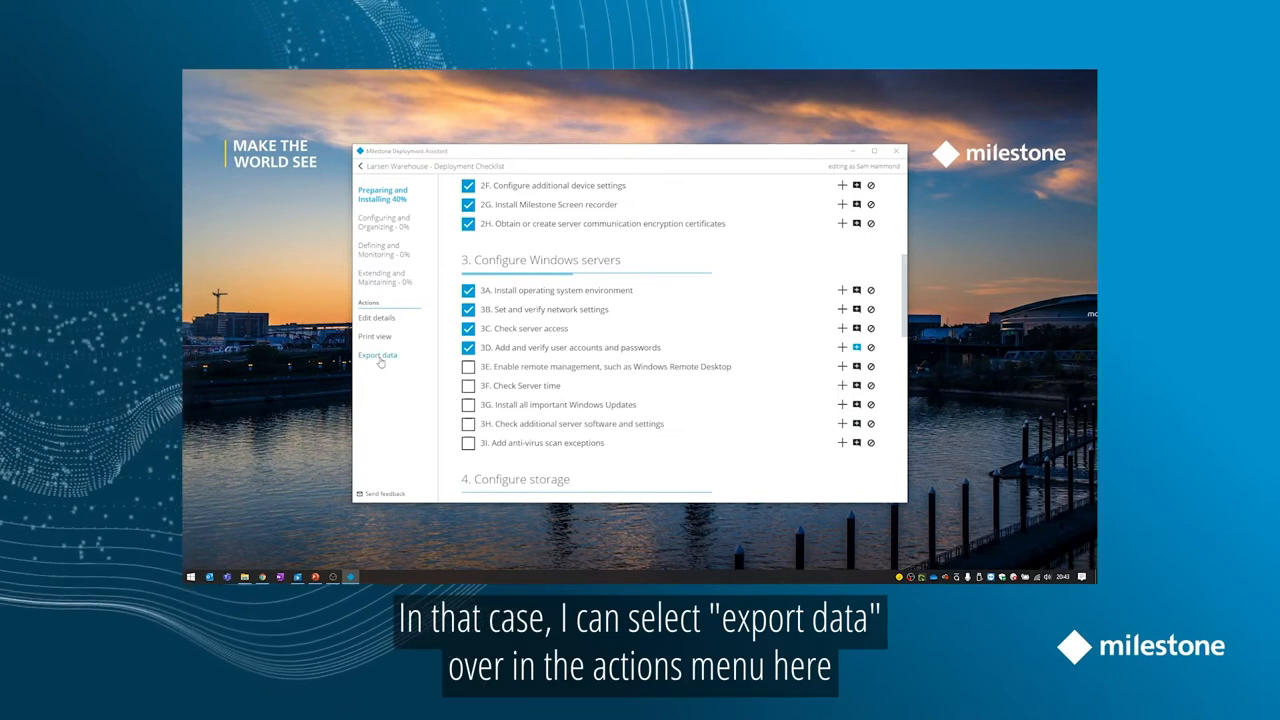
Export the deployment data as 'Larsen Warehouse' to the desktop.
left_click(376, 356)
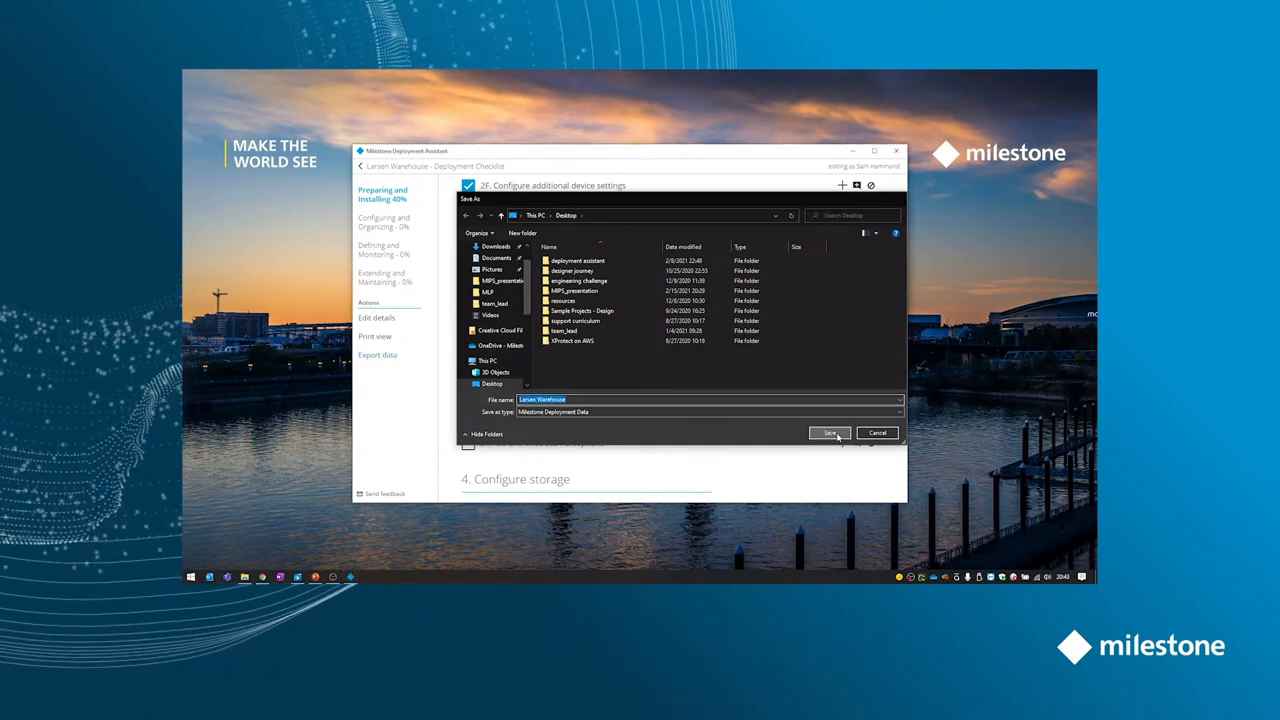
left_click(830, 432)
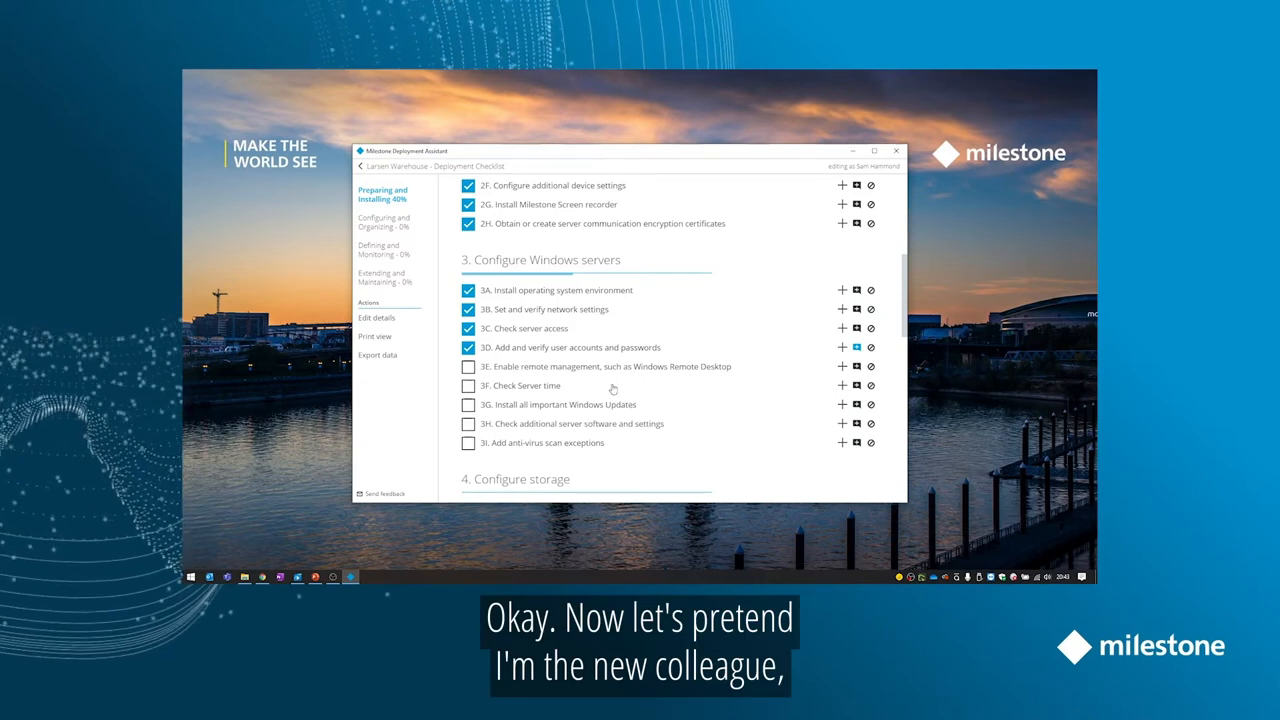
mouse_move(648, 428)
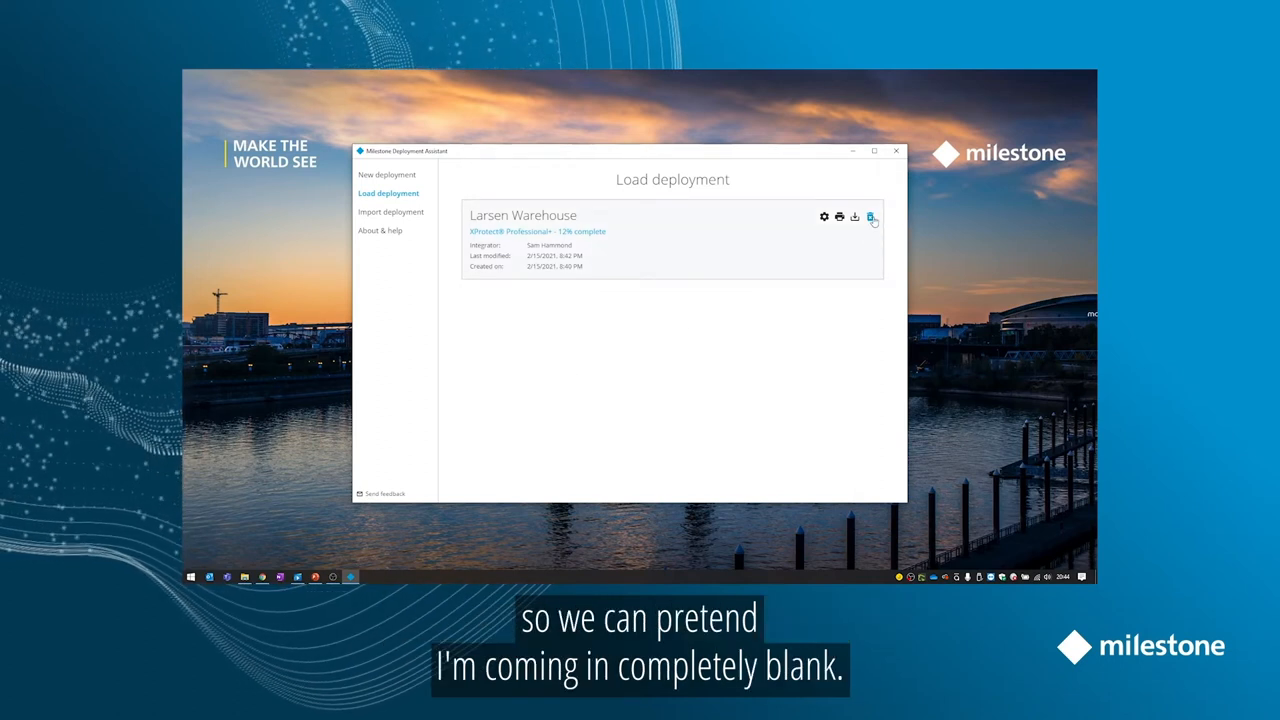
Delete the Larsen Warehouse deployment and confirm, leaving no deployments listed.
left_click(870, 216)
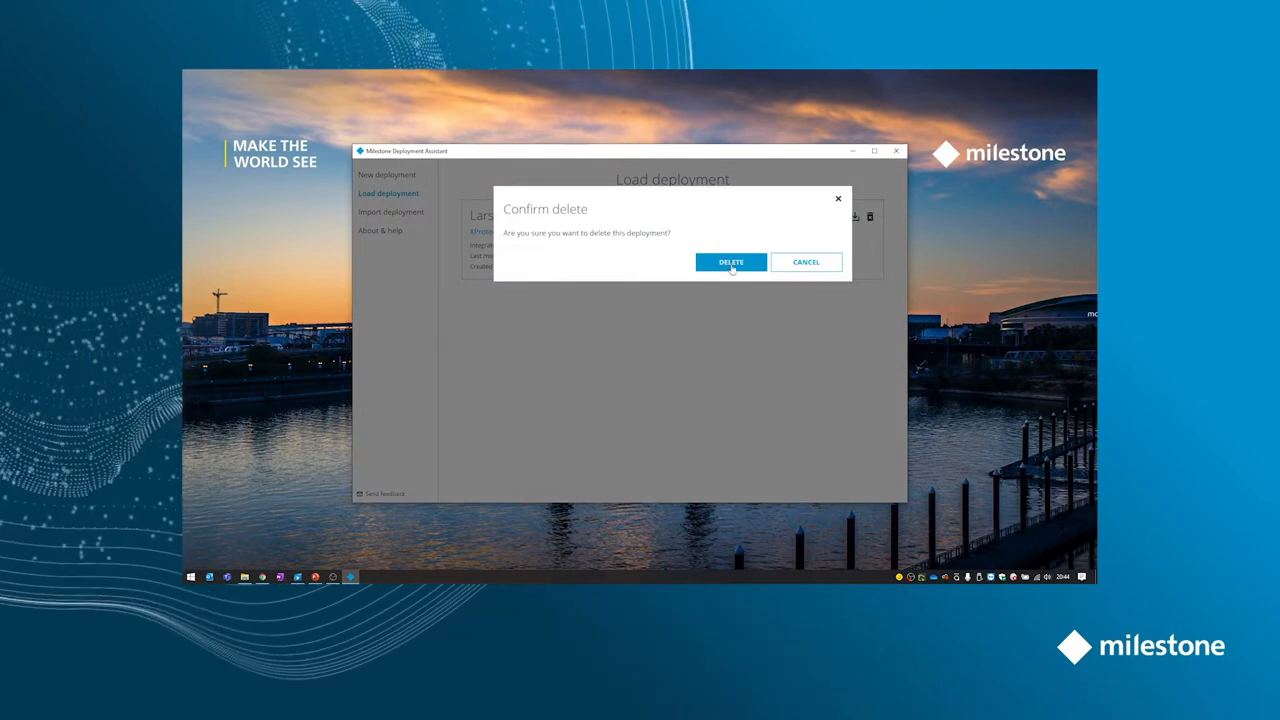
left_click(730, 262)
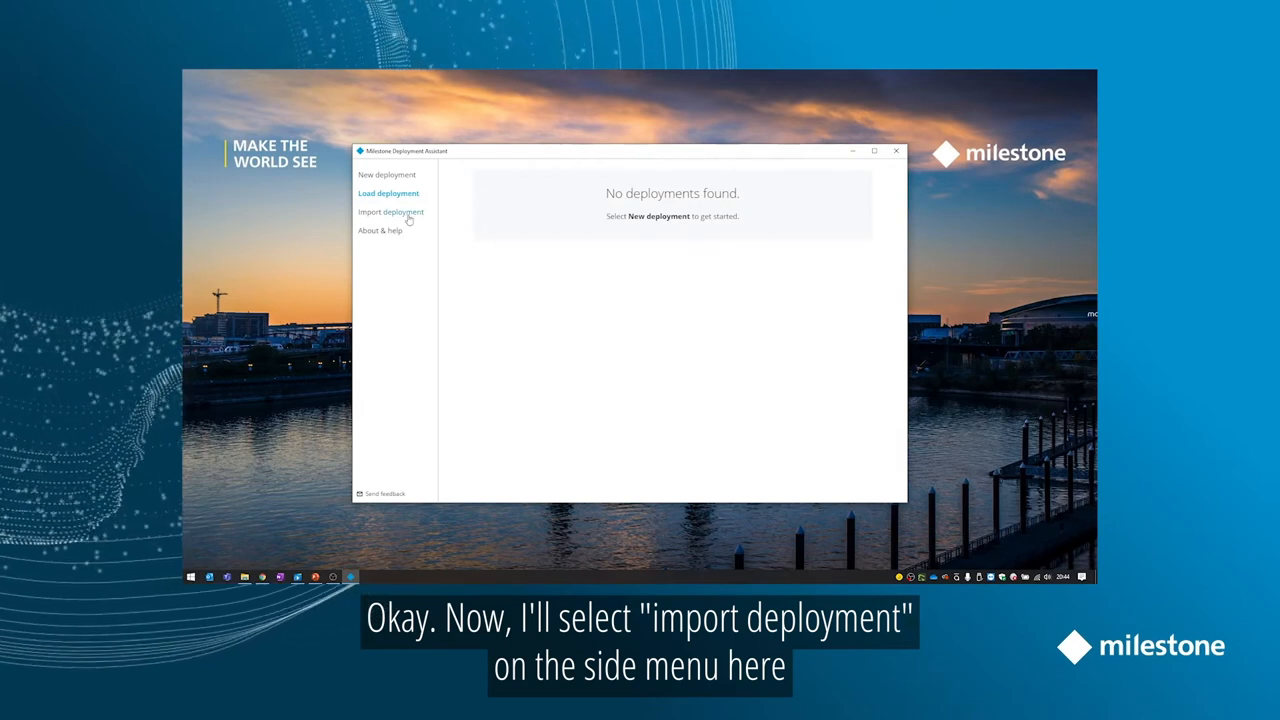
Import the Larsen Warehouse file from the desktop and return to the deployments list.
left_click(392, 212)
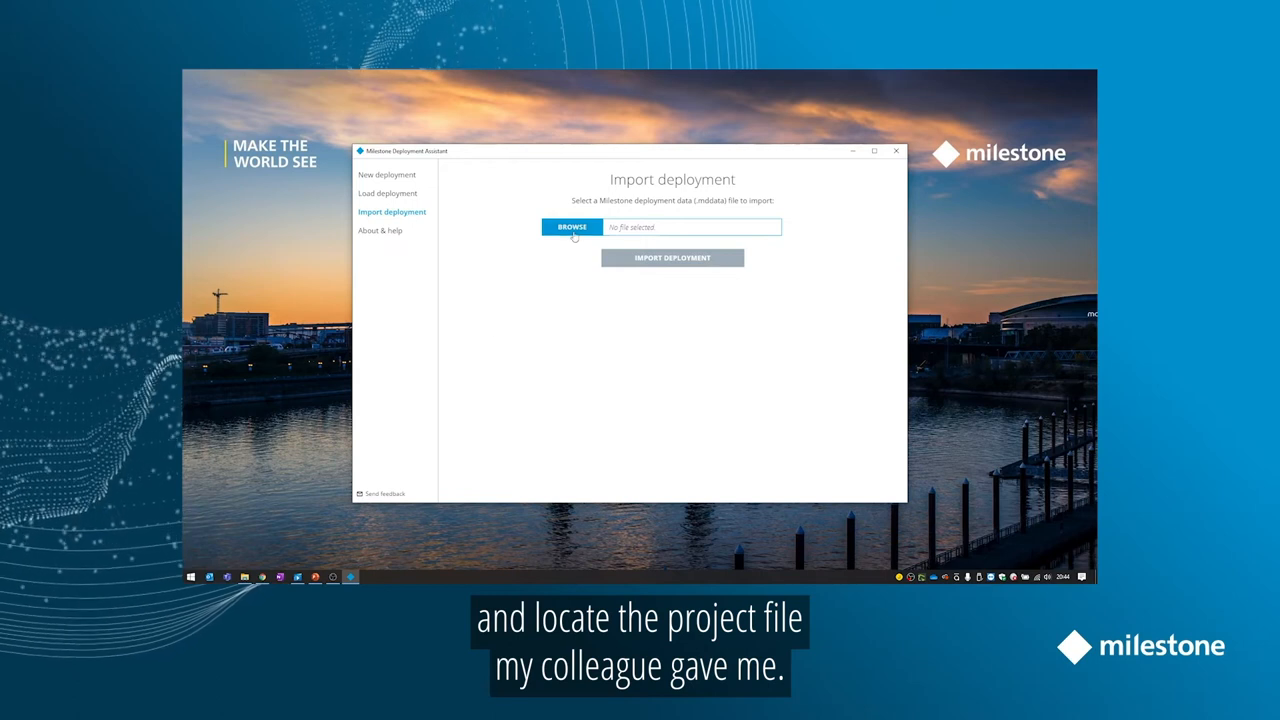
left_click(572, 228)
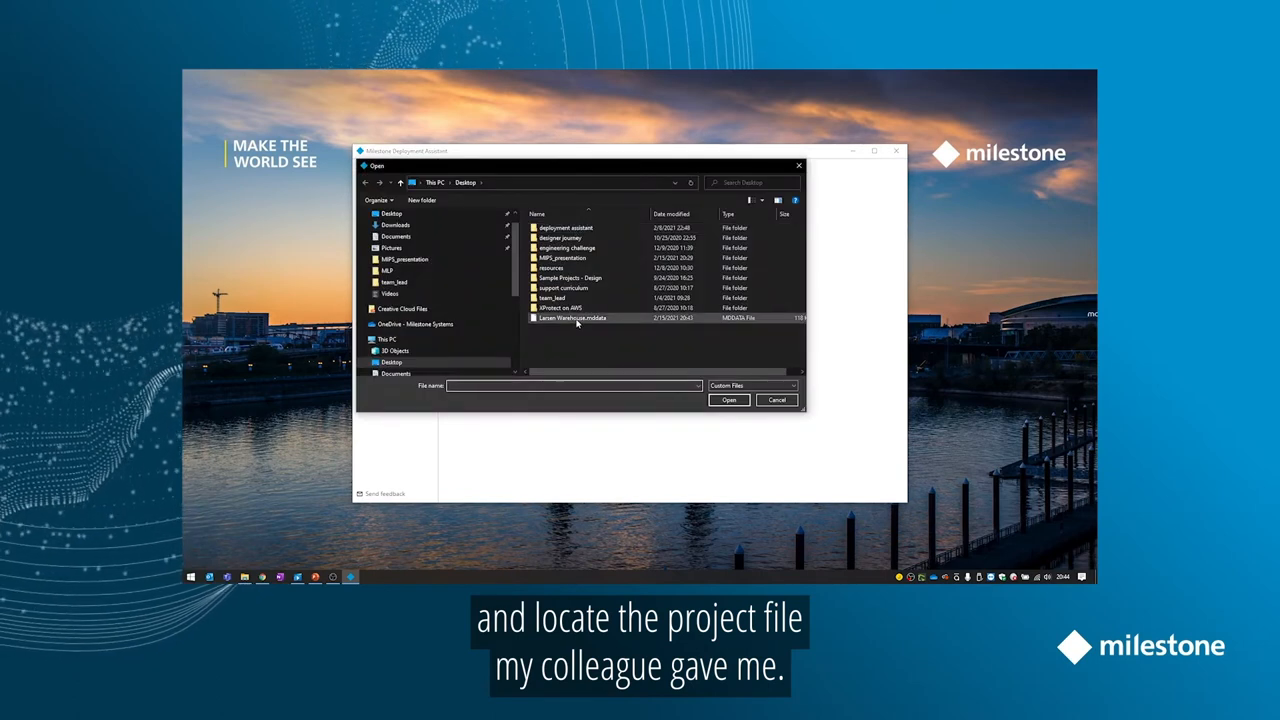
left_click(572, 318)
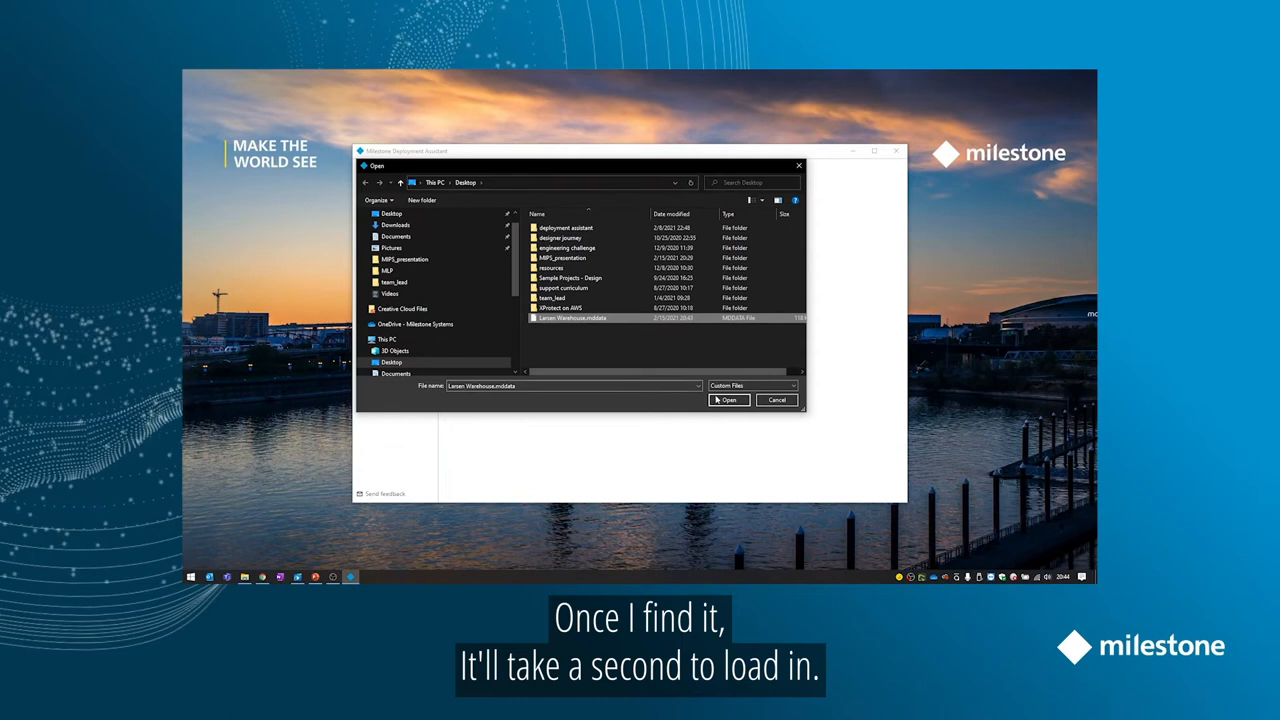
left_click(728, 400)
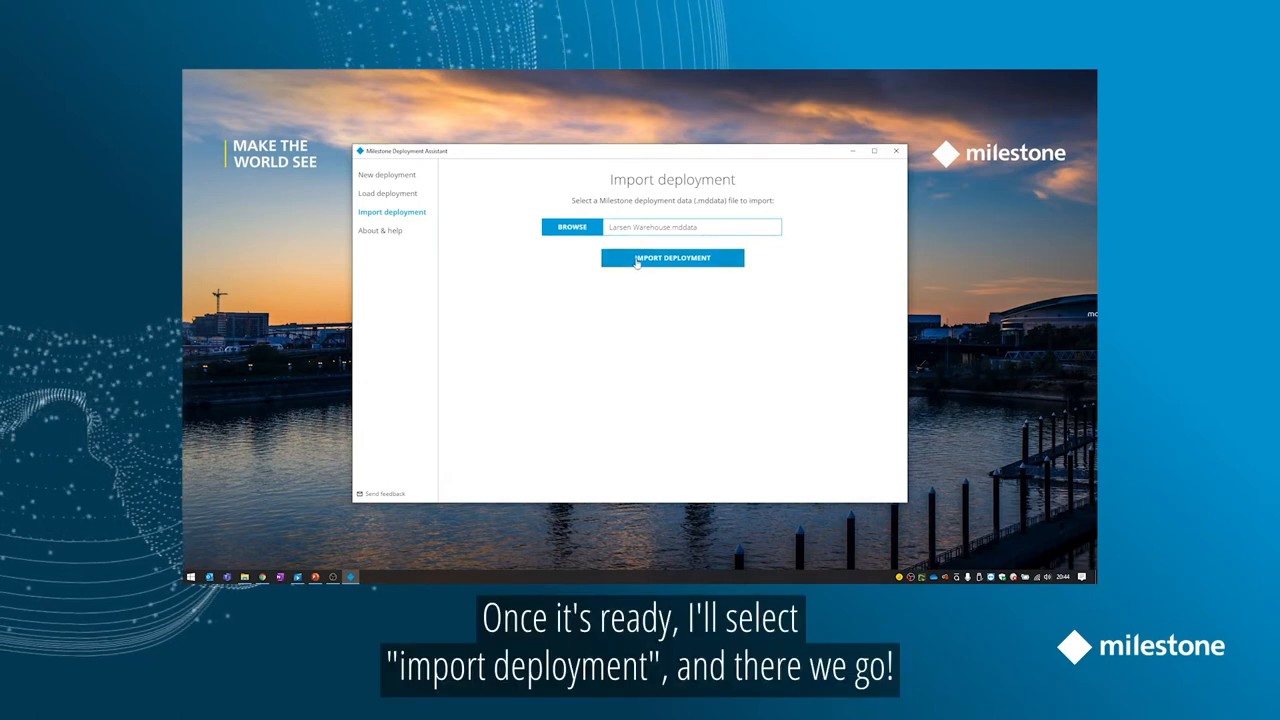
left_click(672, 258)
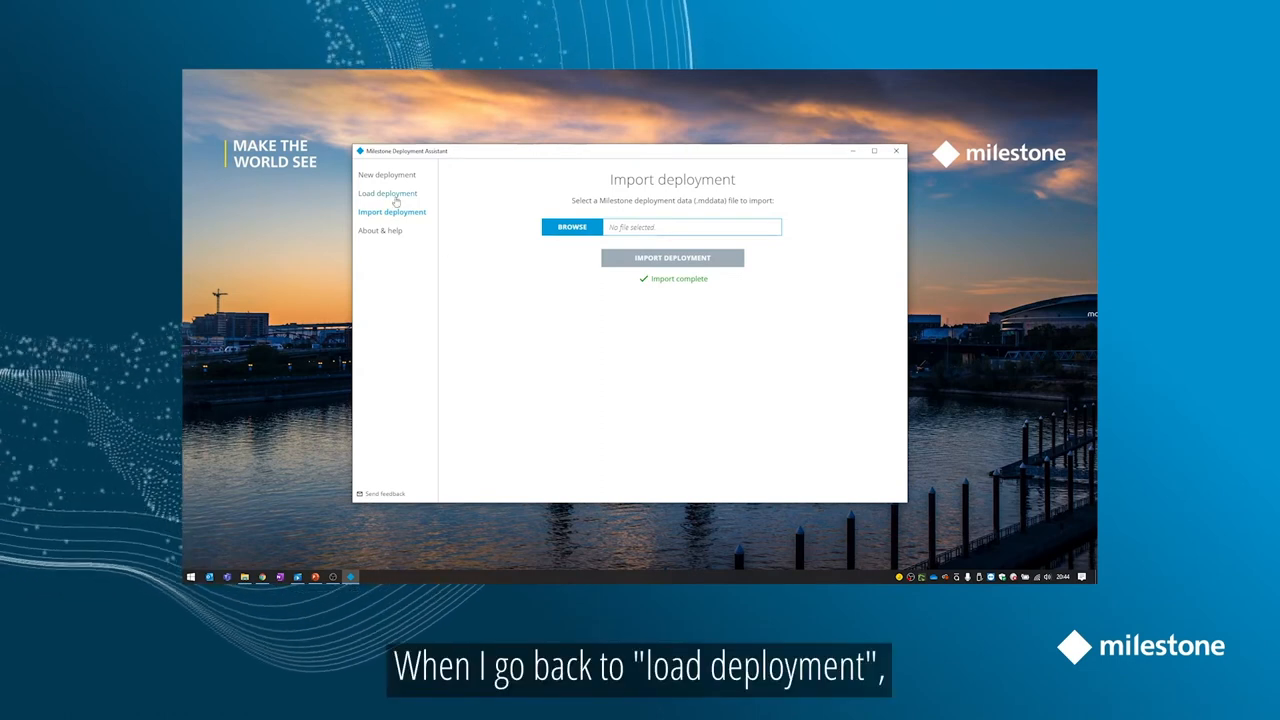
left_click(388, 192)
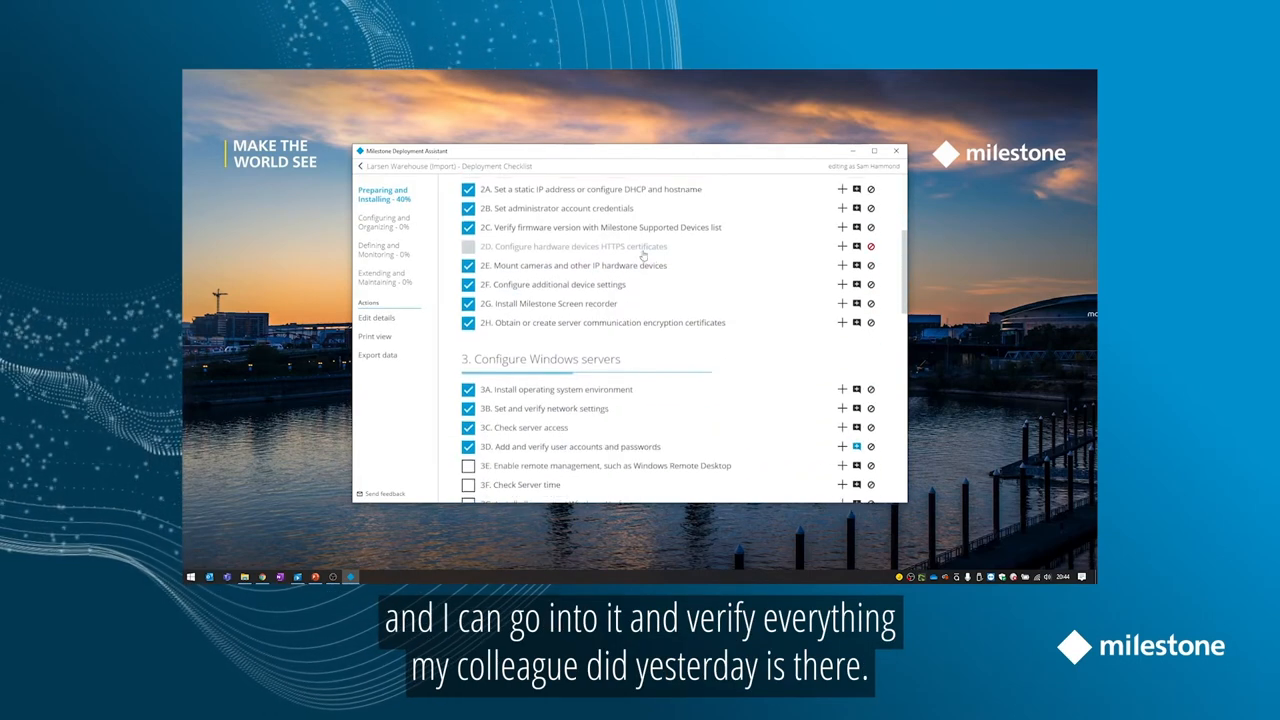
scroll("down", 3)
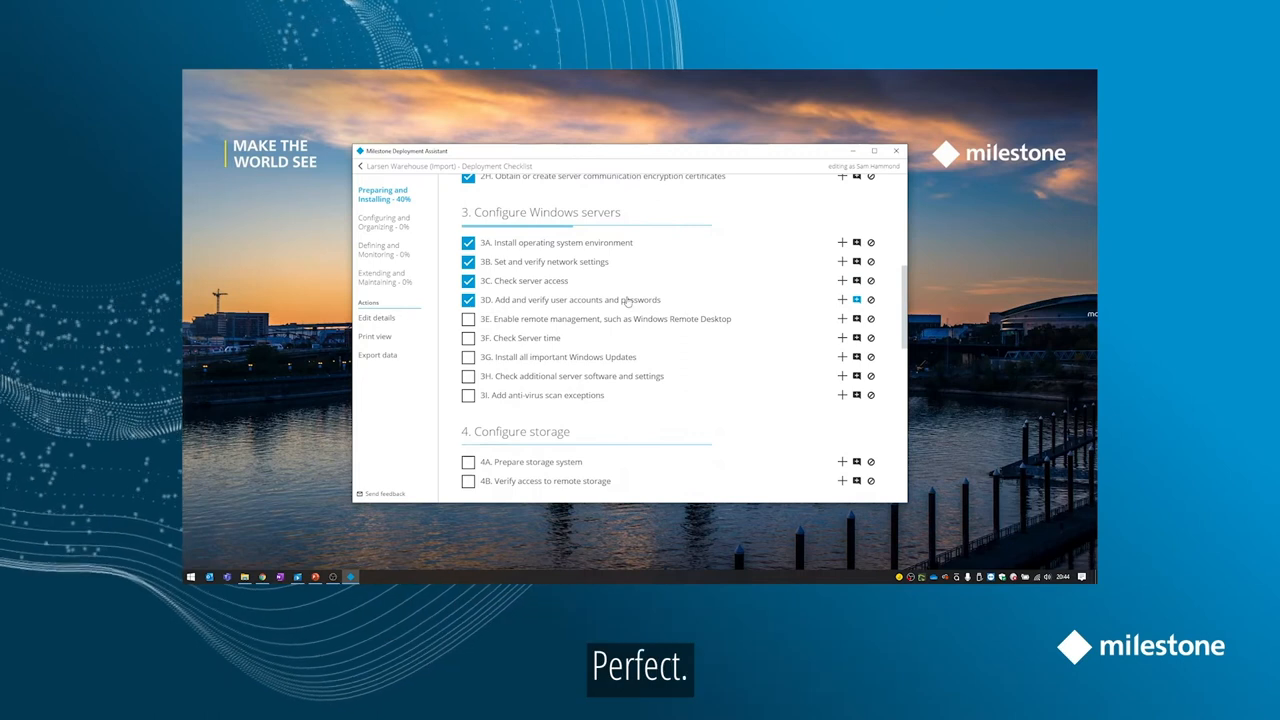
left_click(856, 300)
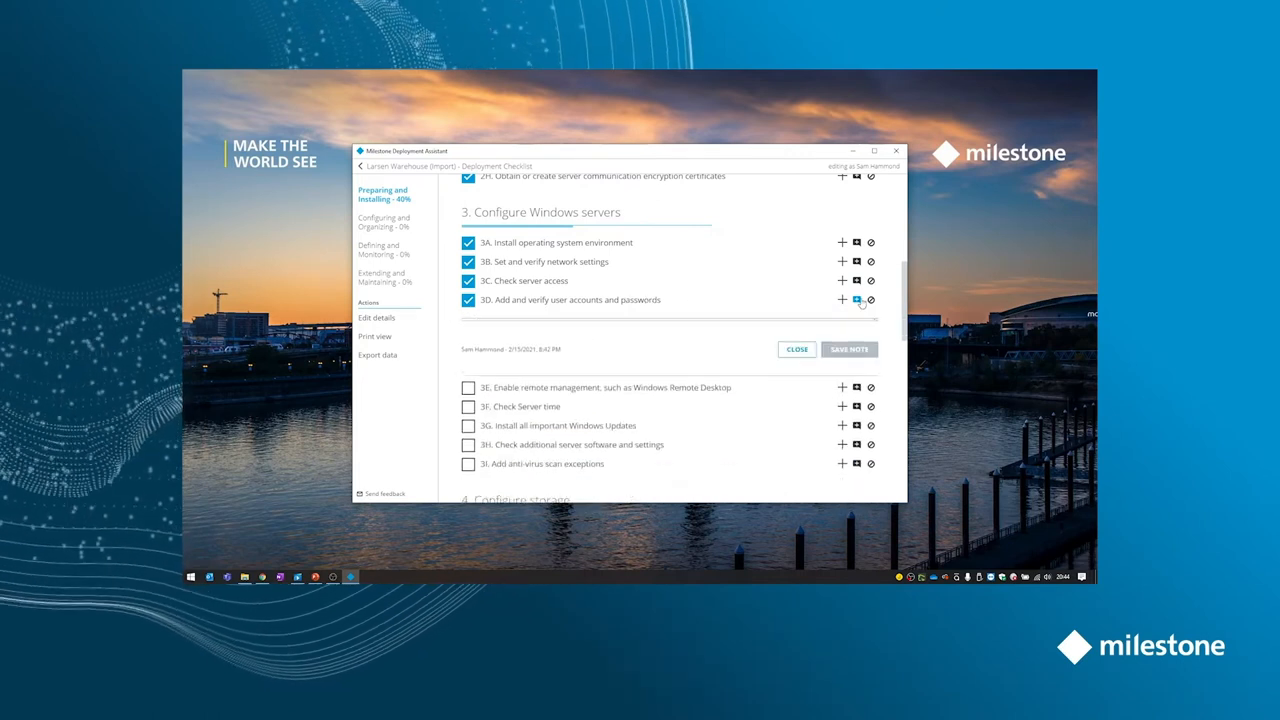
left_click(796, 348)
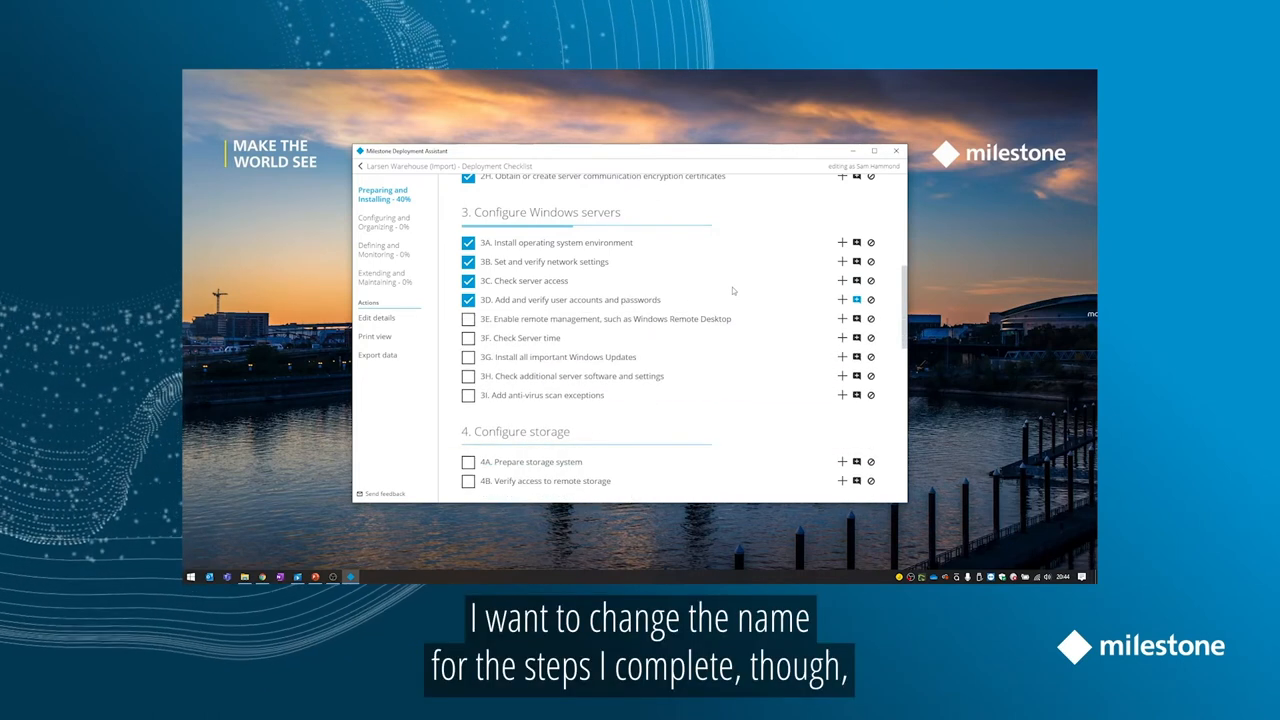
scroll("up", 3)
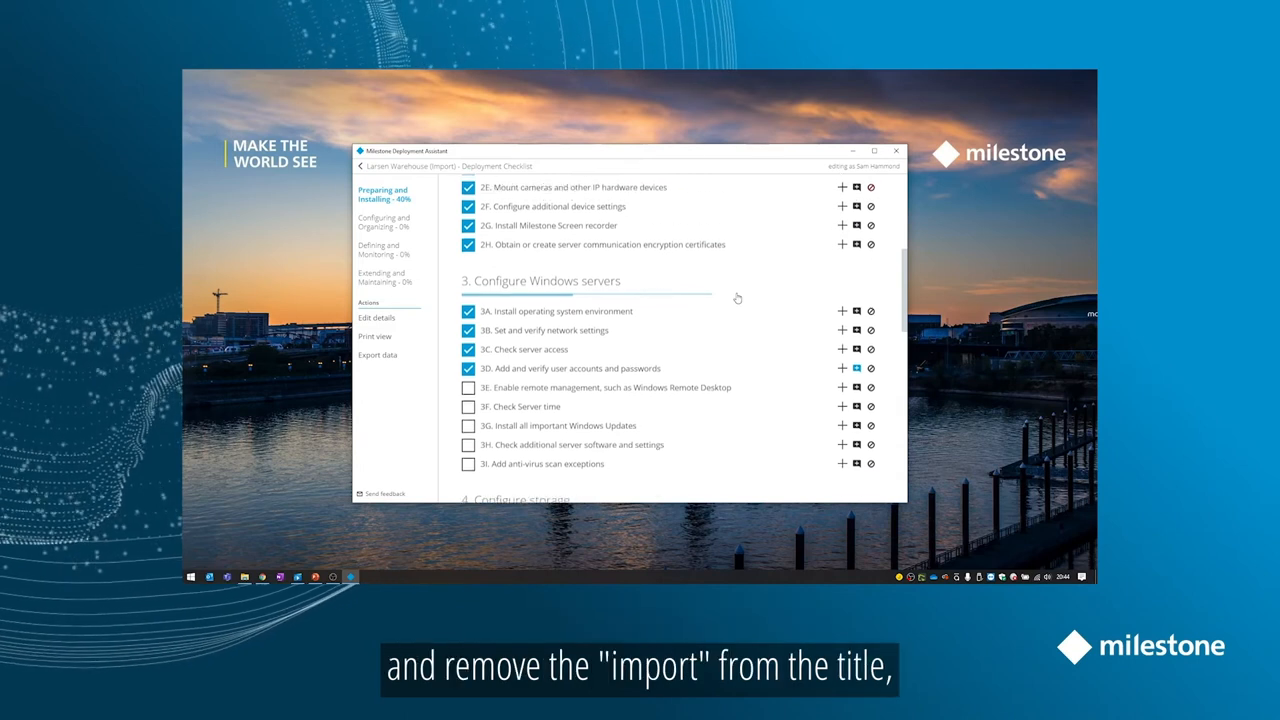
scroll("up", 3)
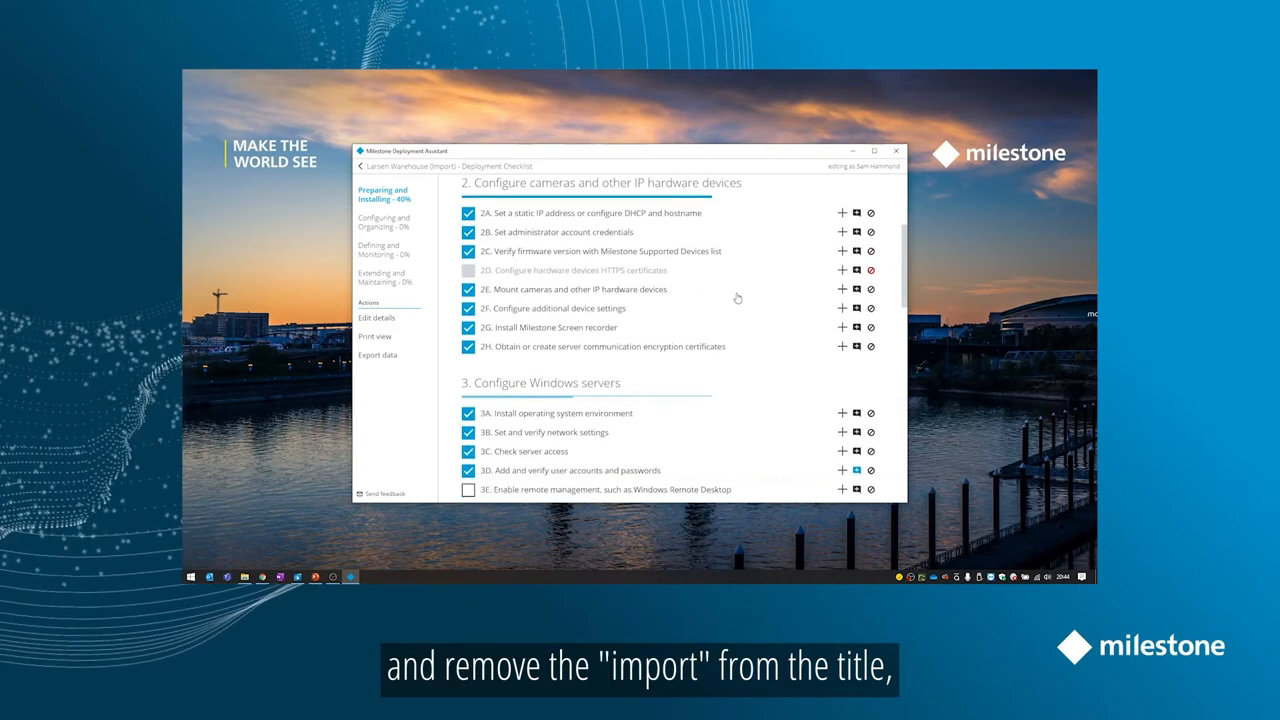
scroll("down", 3)
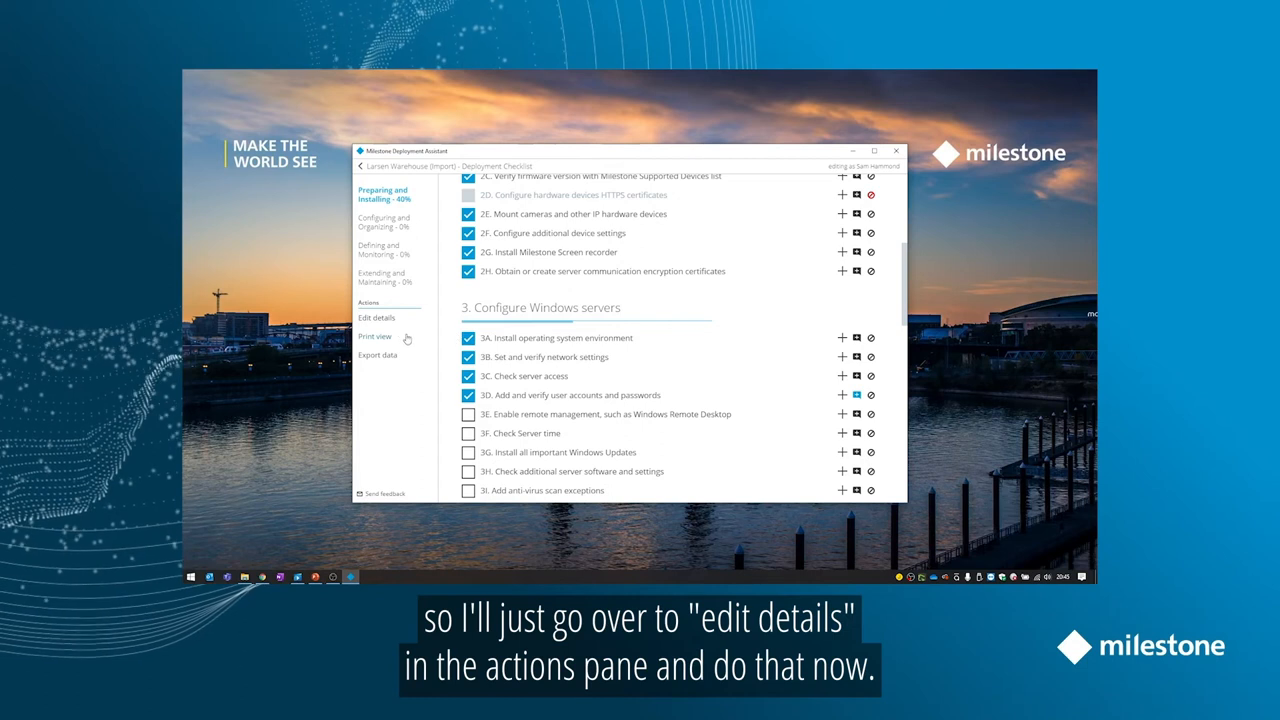
left_click(376, 316)
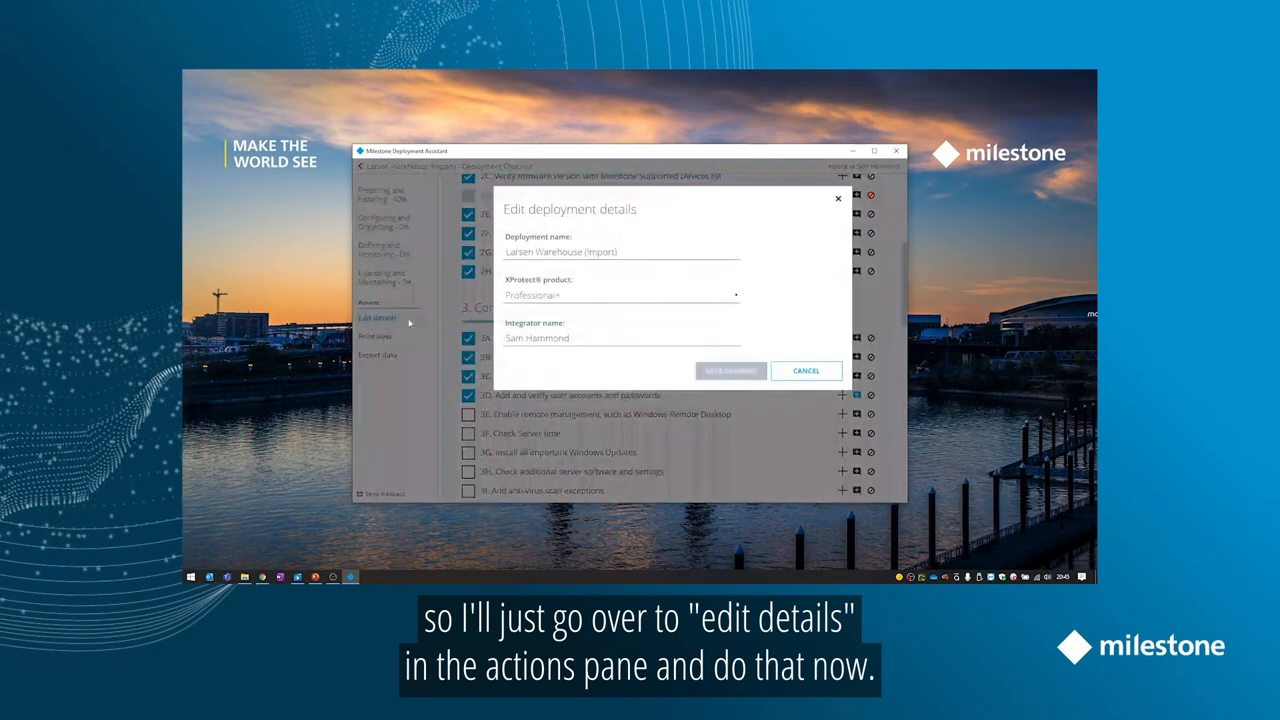
double_click(600, 252)
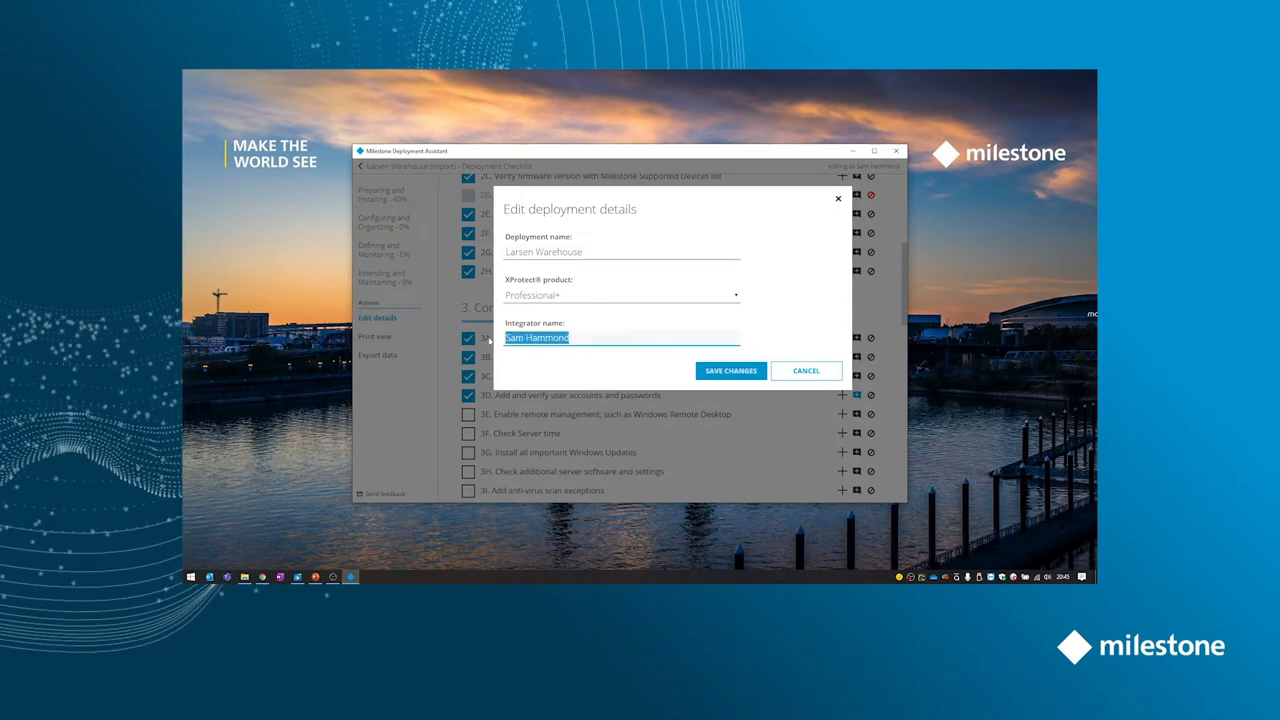
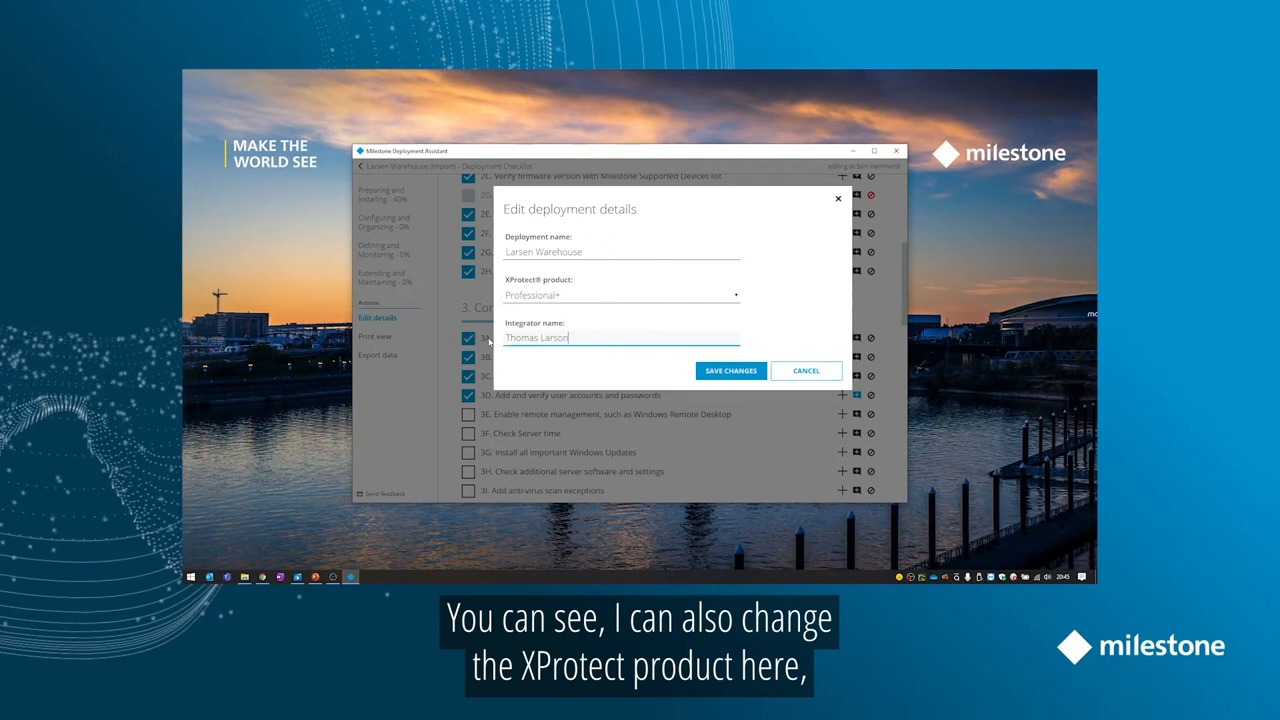
left_click(736, 294)
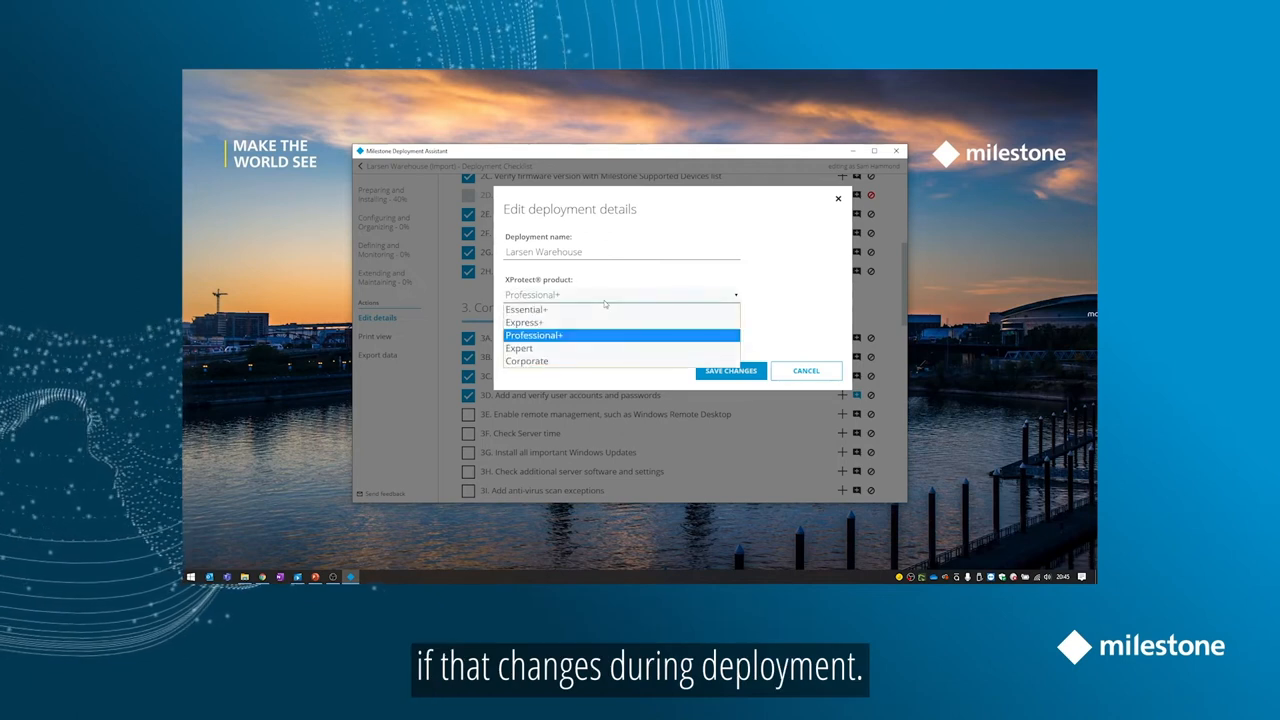
left_click(532, 336)
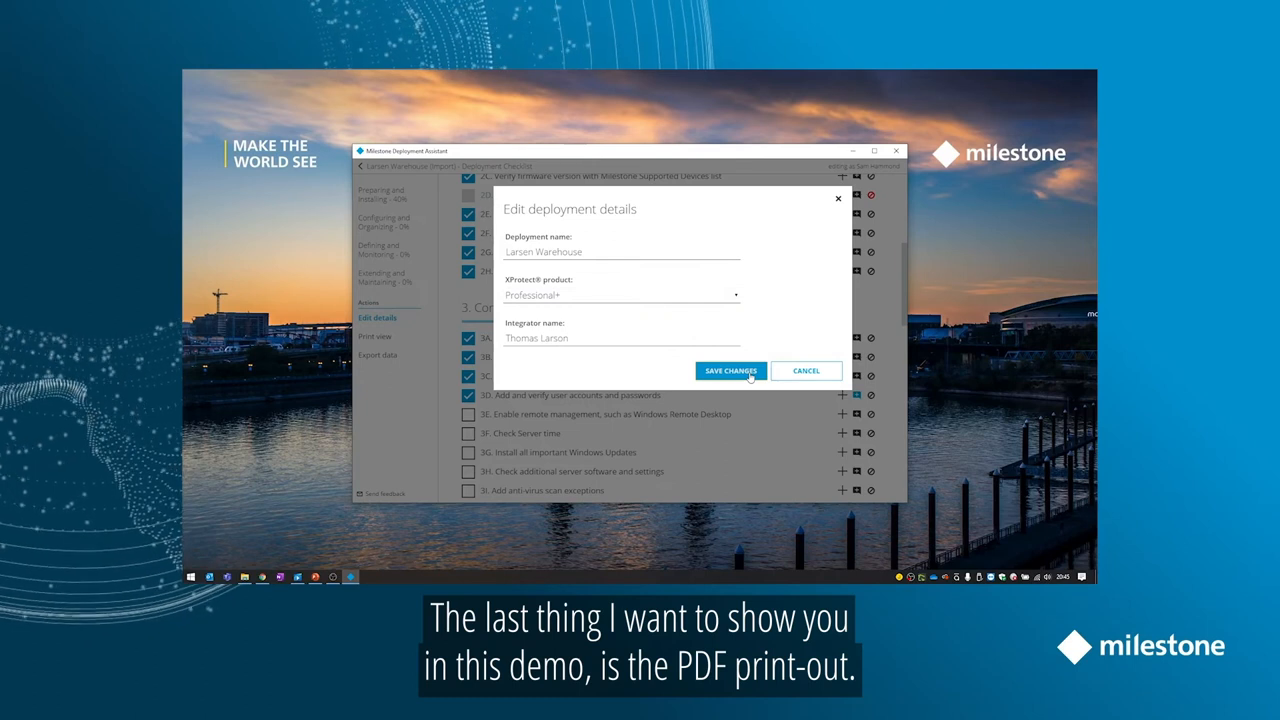
left_click(730, 370)
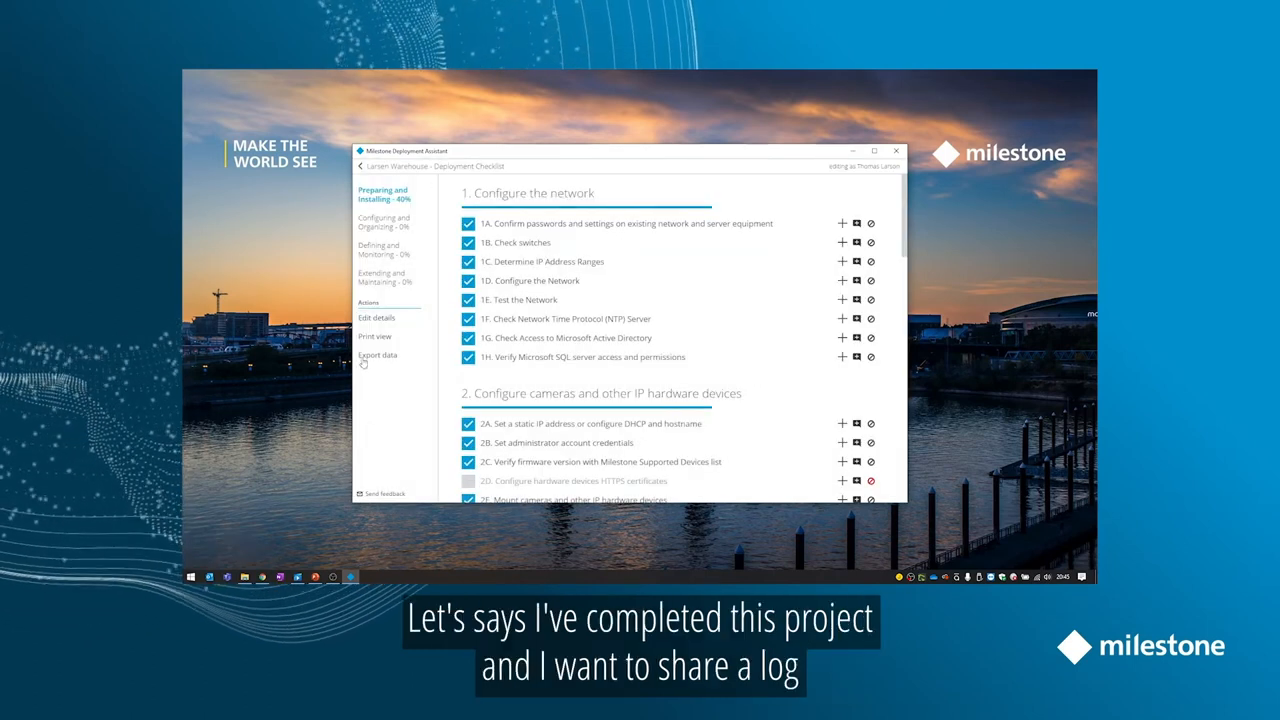
Show the Print view report of completed steps and notes, then bring up its print options.
scroll("down", 3)
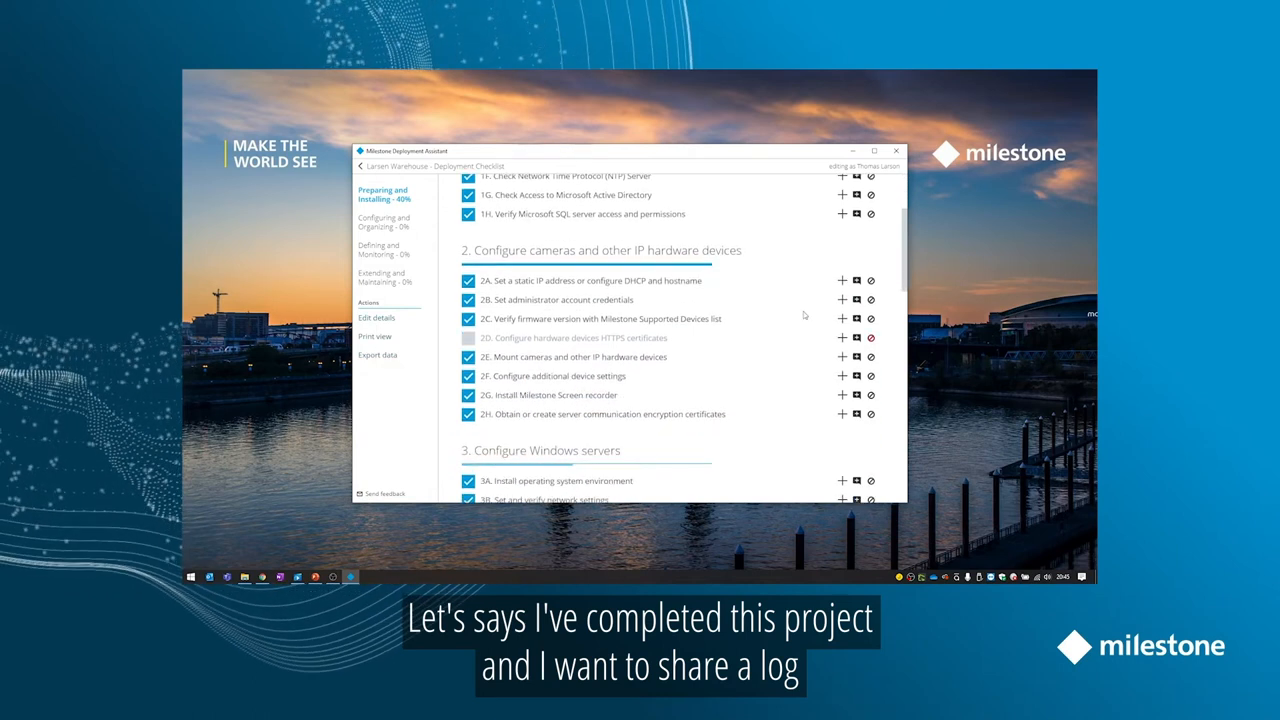
scroll("down", 3)
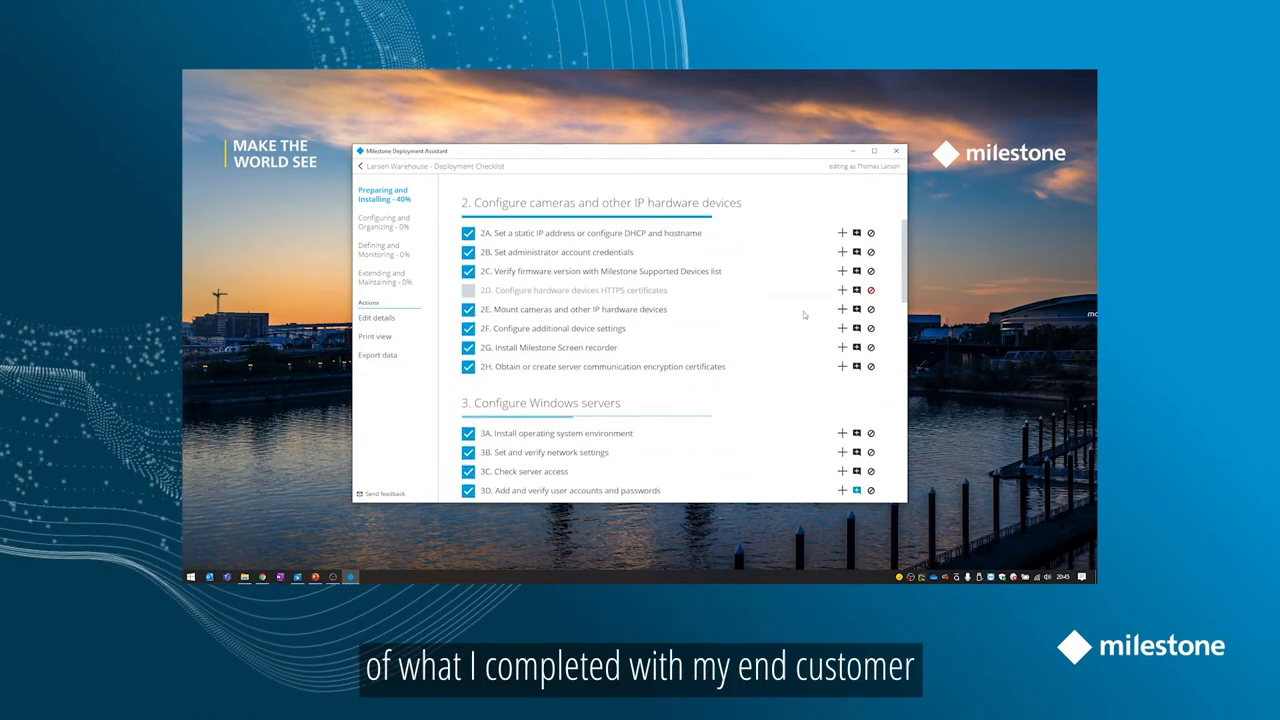
mouse_move(776, 322)
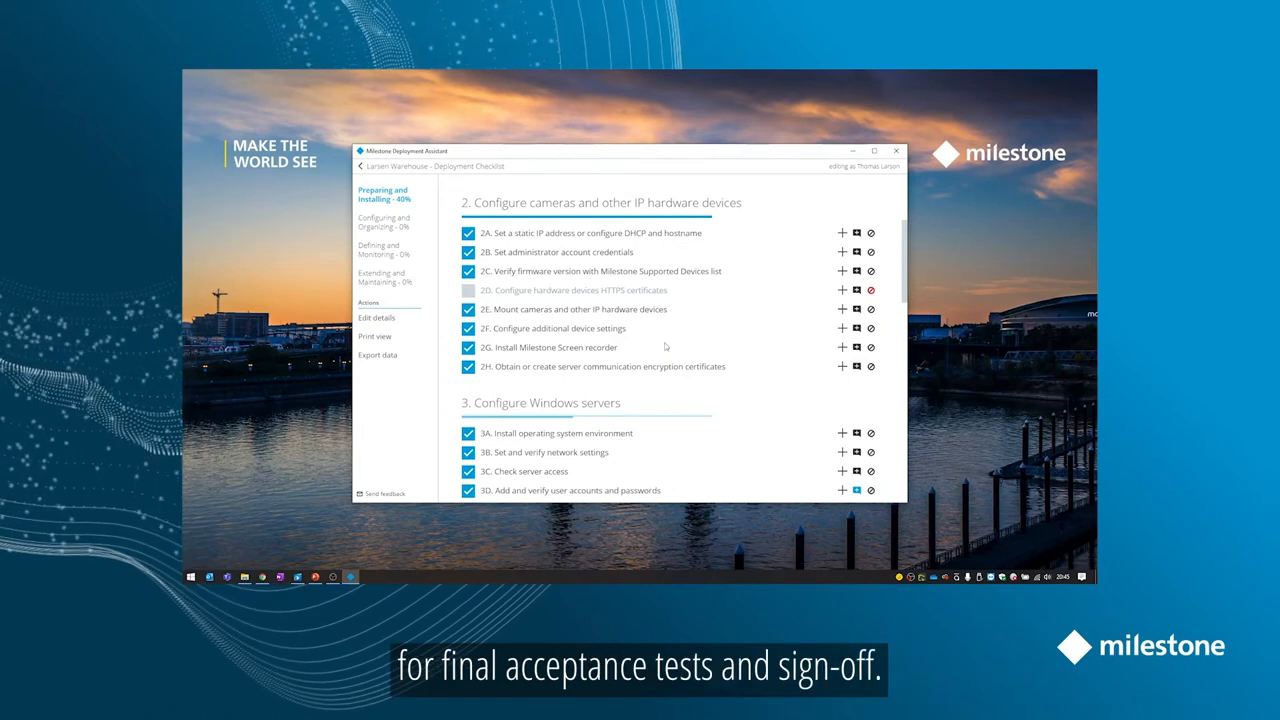
mouse_move(1018, 380)
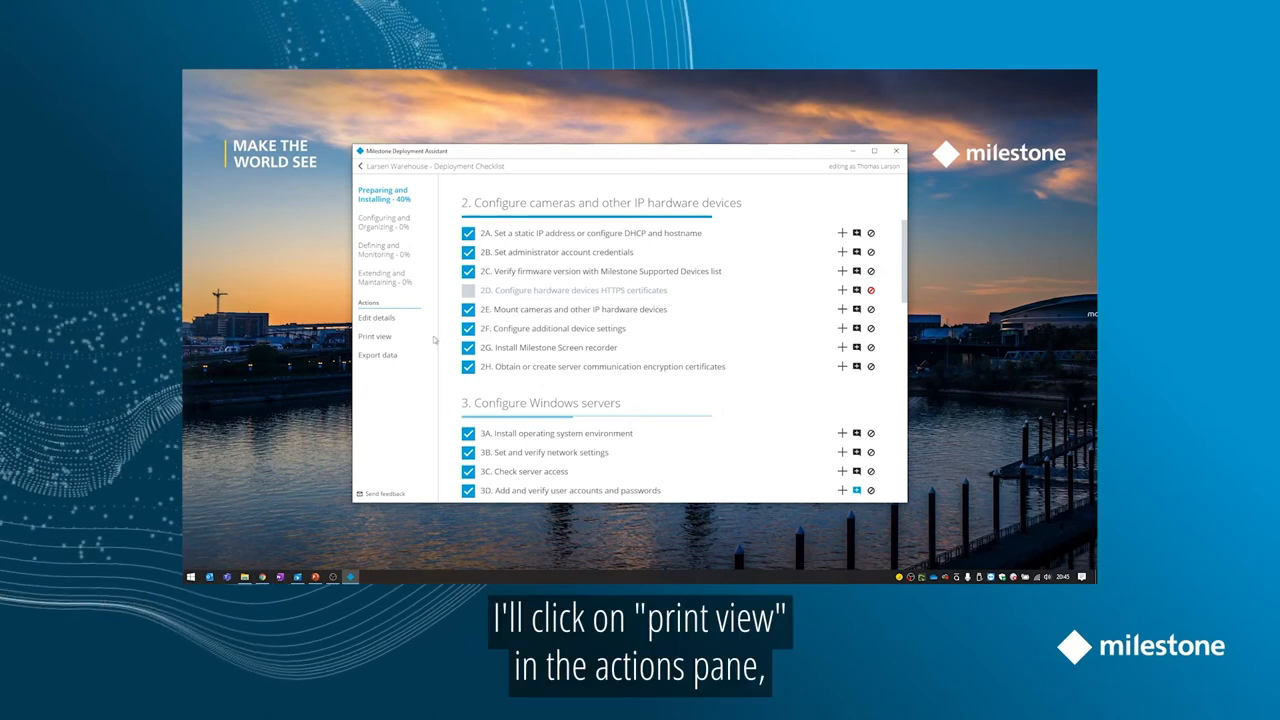
left_click(376, 336)
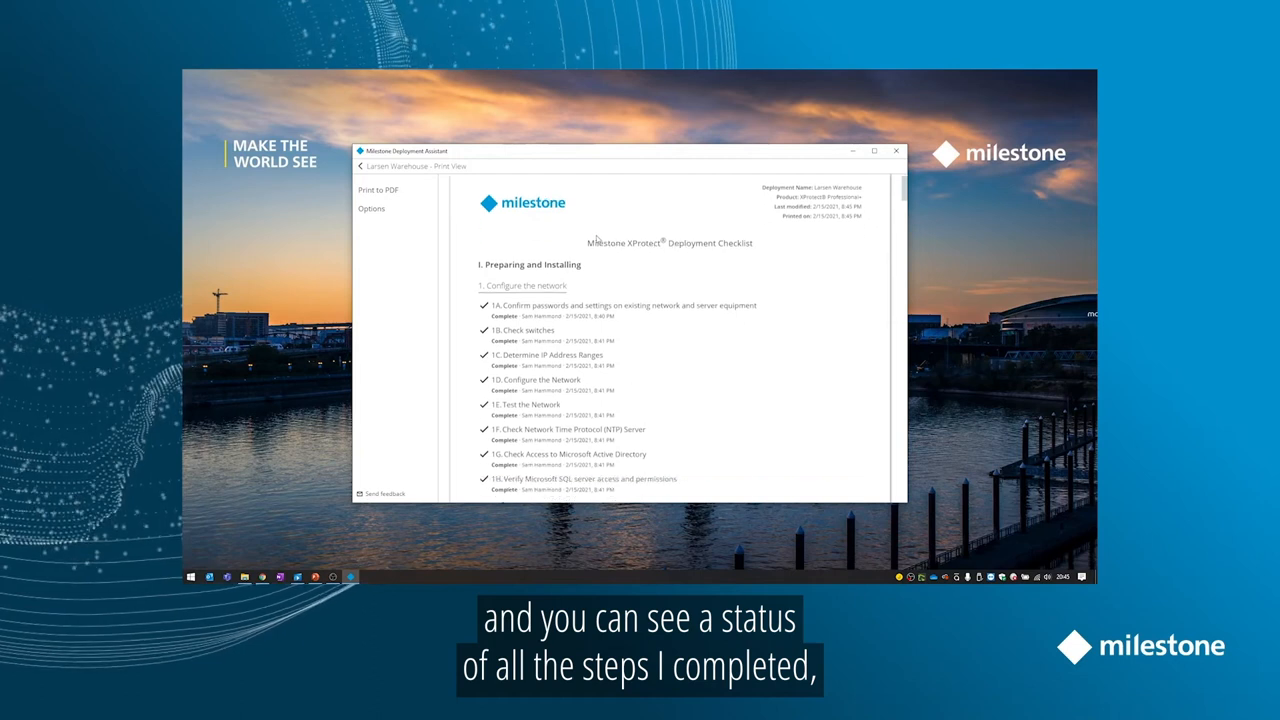
scroll("down", 3)
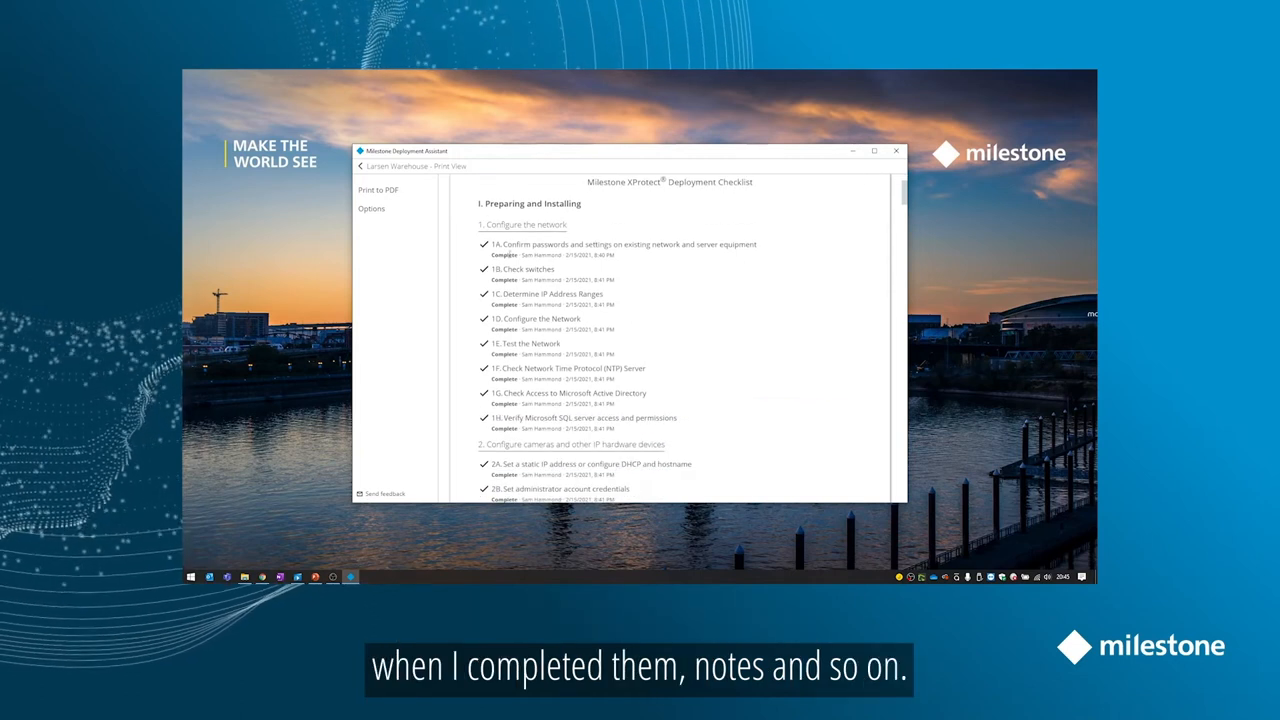
scroll("down", 3)
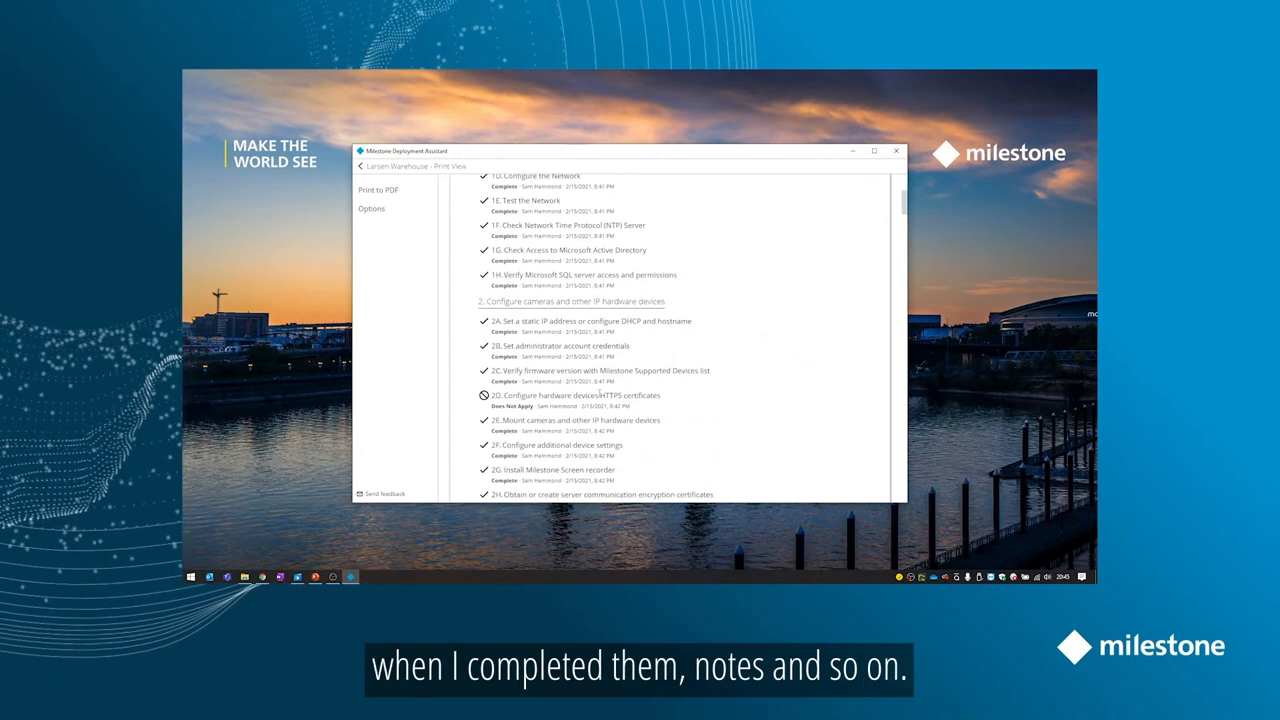
scroll("down", 3)
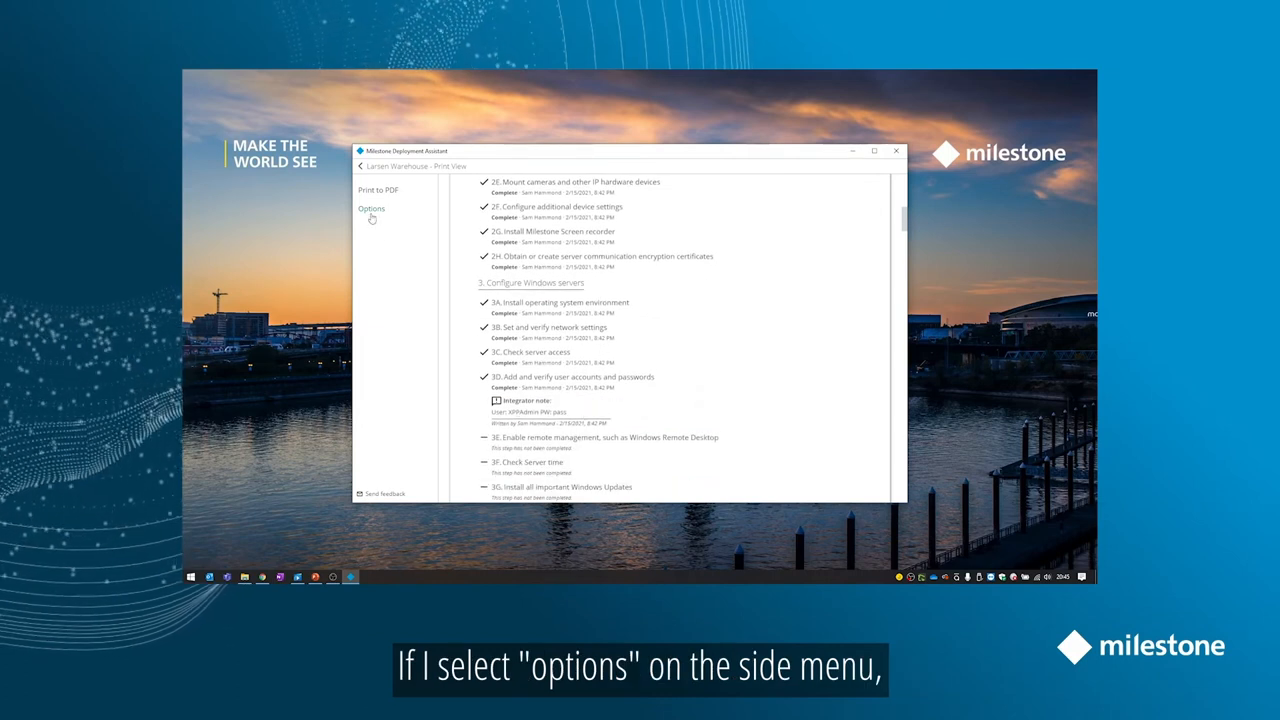
left_click(372, 208)
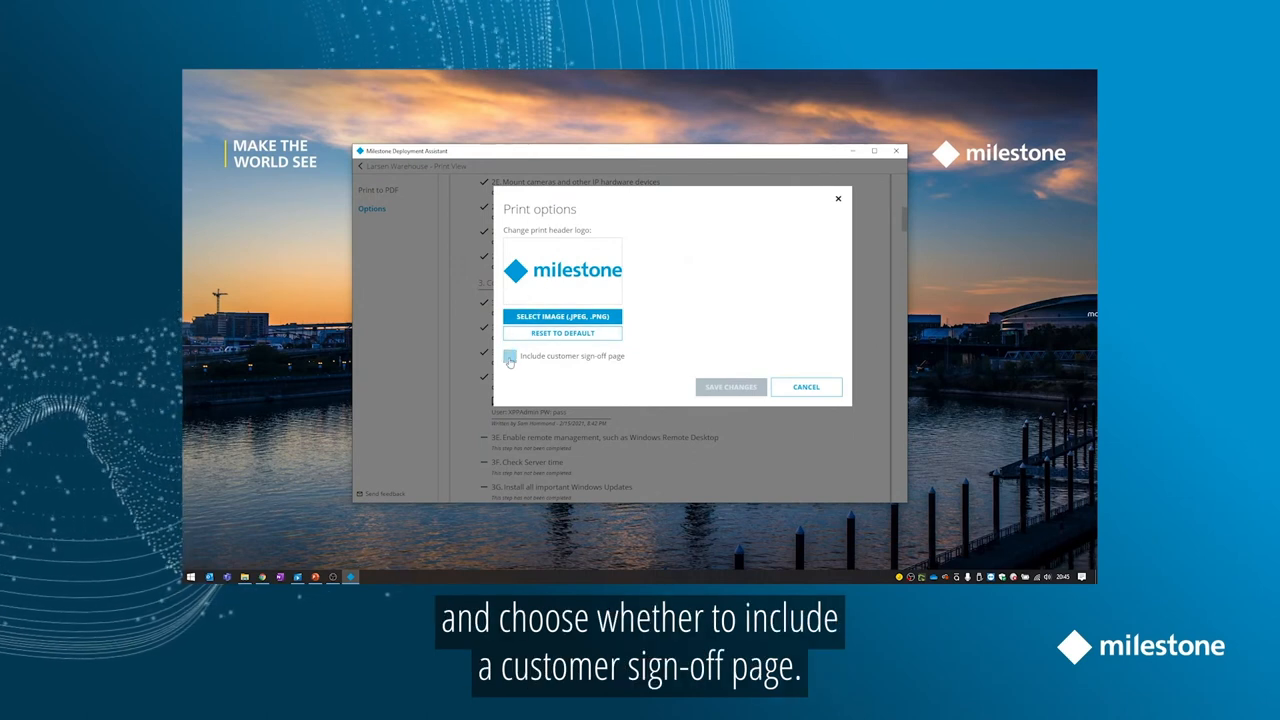
Enable the customer sign-off page in print options and save the report as 'Larsen Warehouse' PDF.
left_click(510, 356)
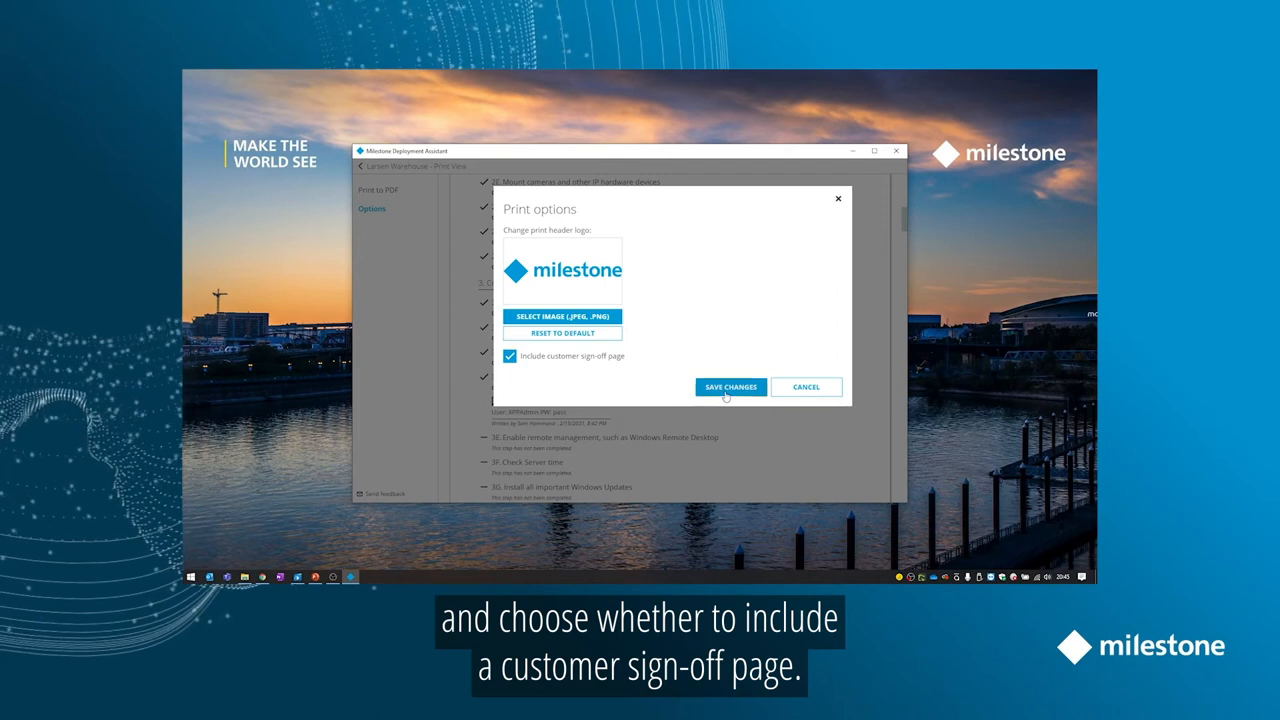
left_click(730, 388)
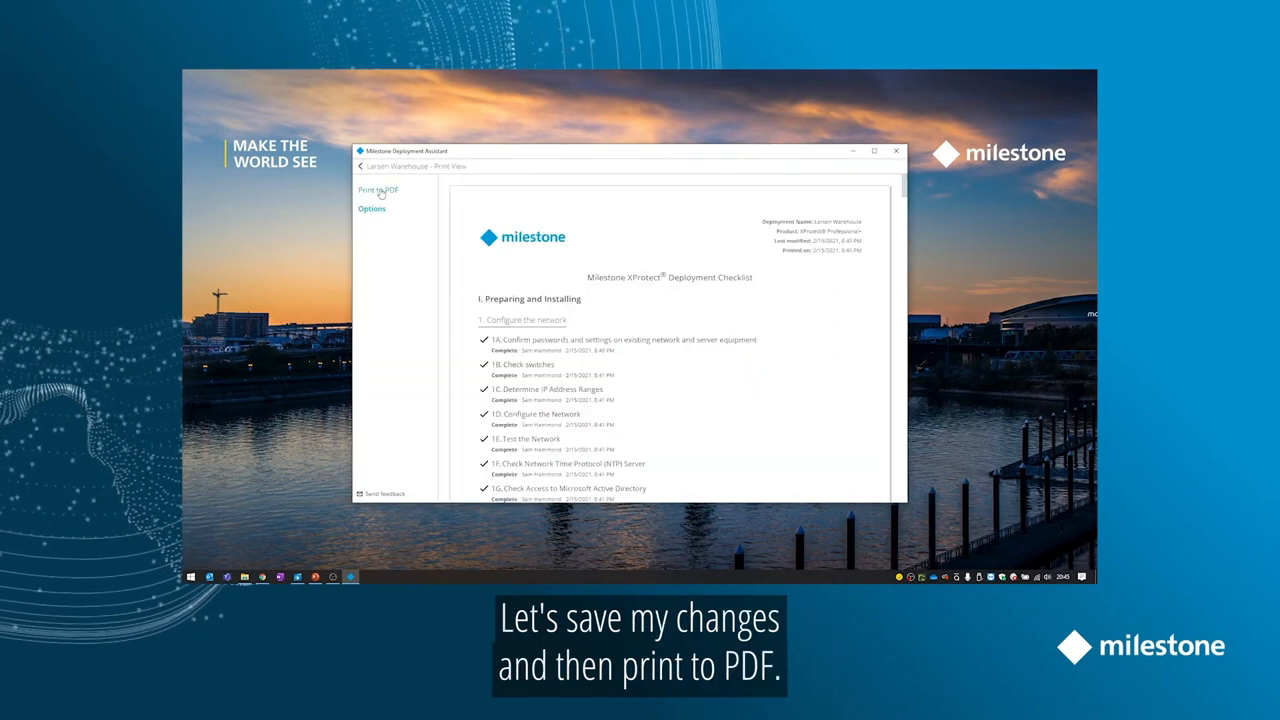
left_click(378, 190)
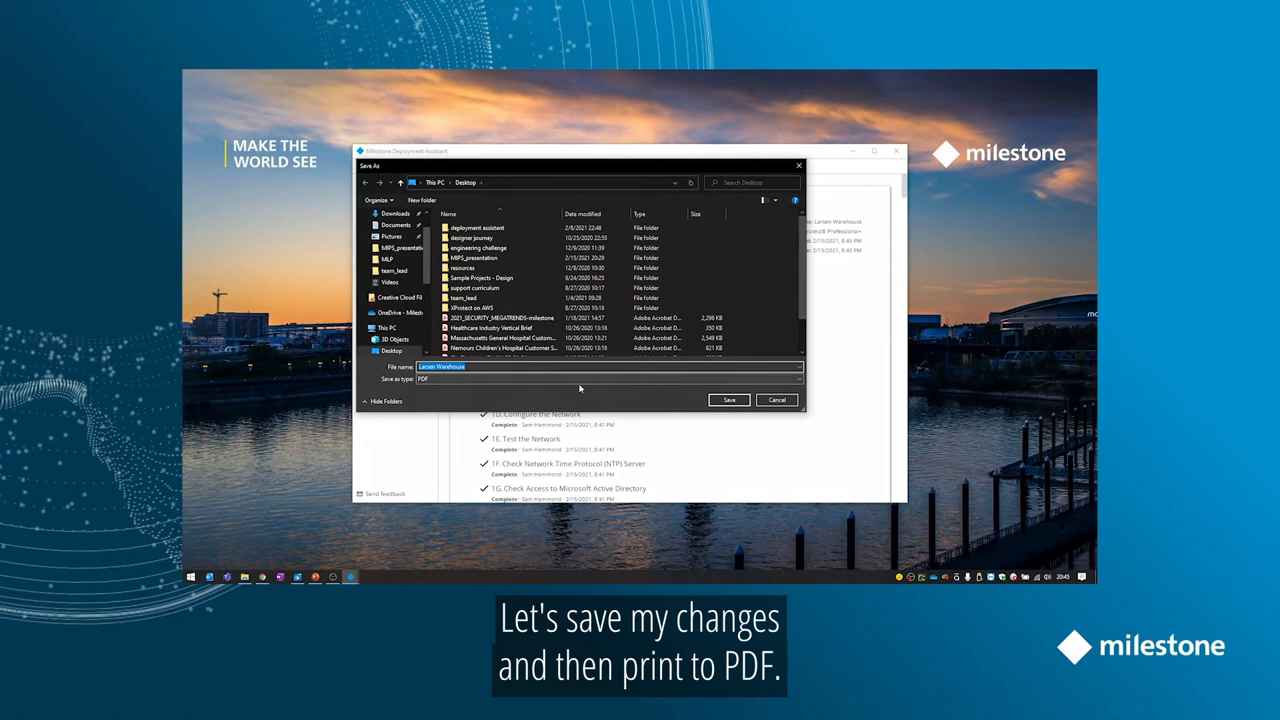
left_click(728, 400)
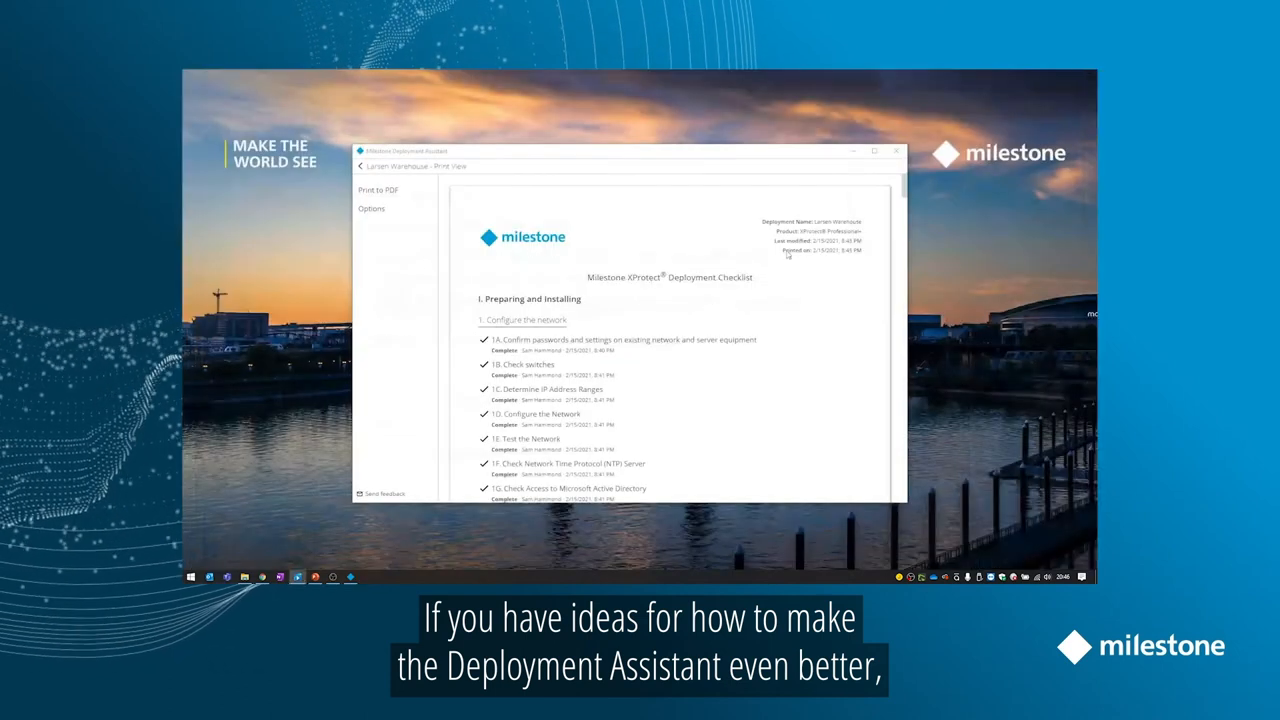
left_click(360, 166)
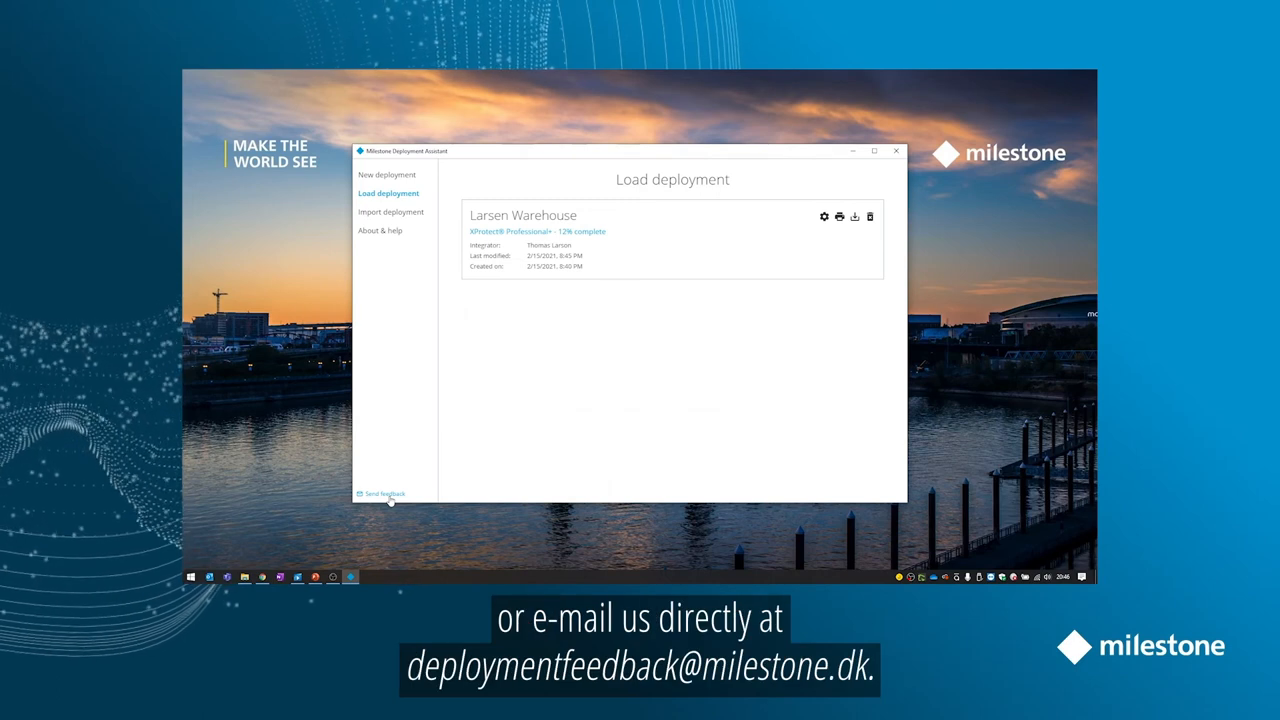
Start a new feedback e-mail to the Milestone team via Send feedback.
left_click(380, 492)
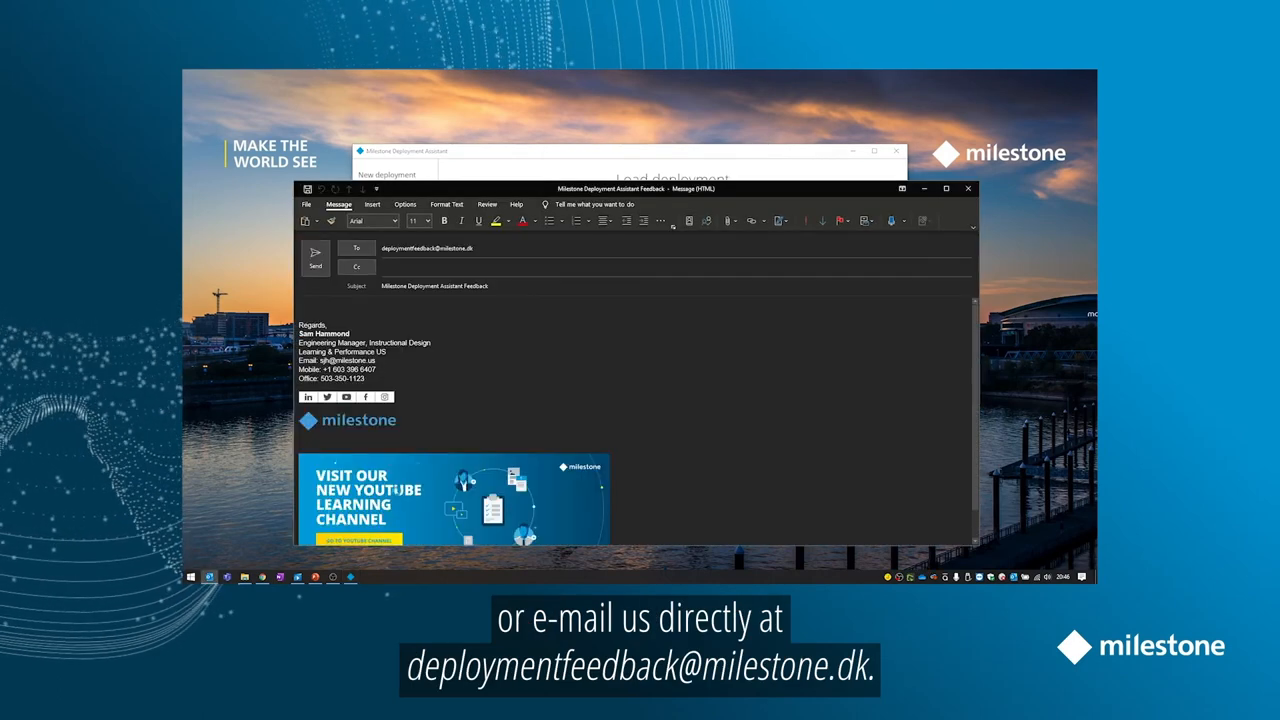